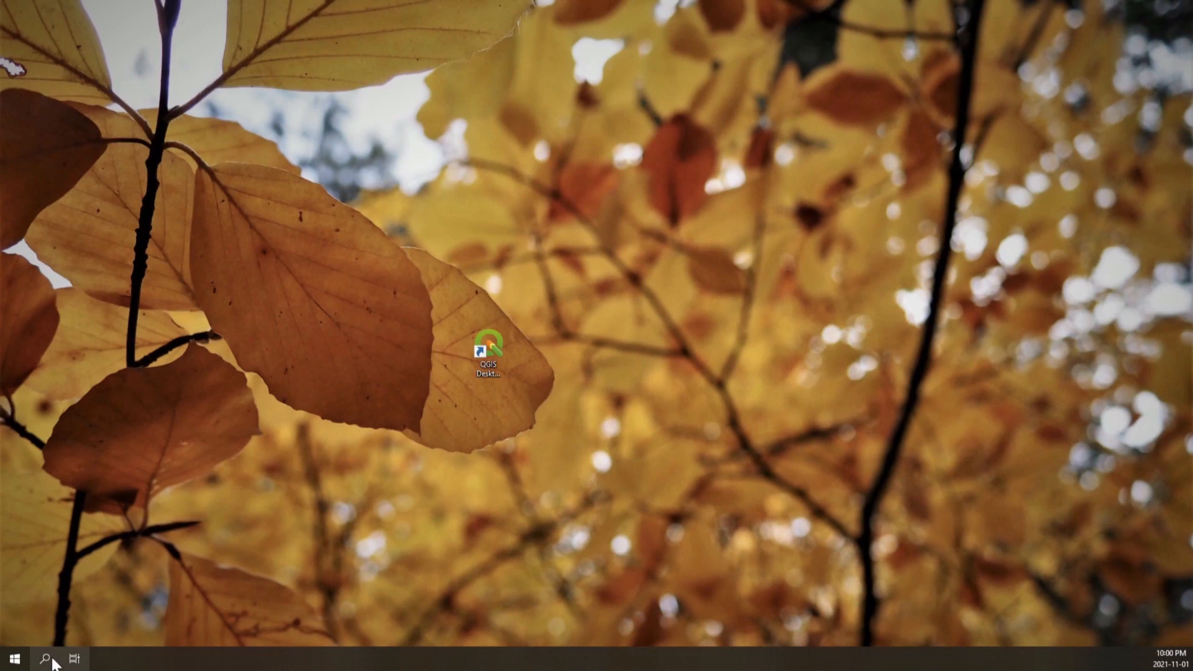
- Launch Google Chrome from the taskbar search and load postgis.net
left_click(45, 658)
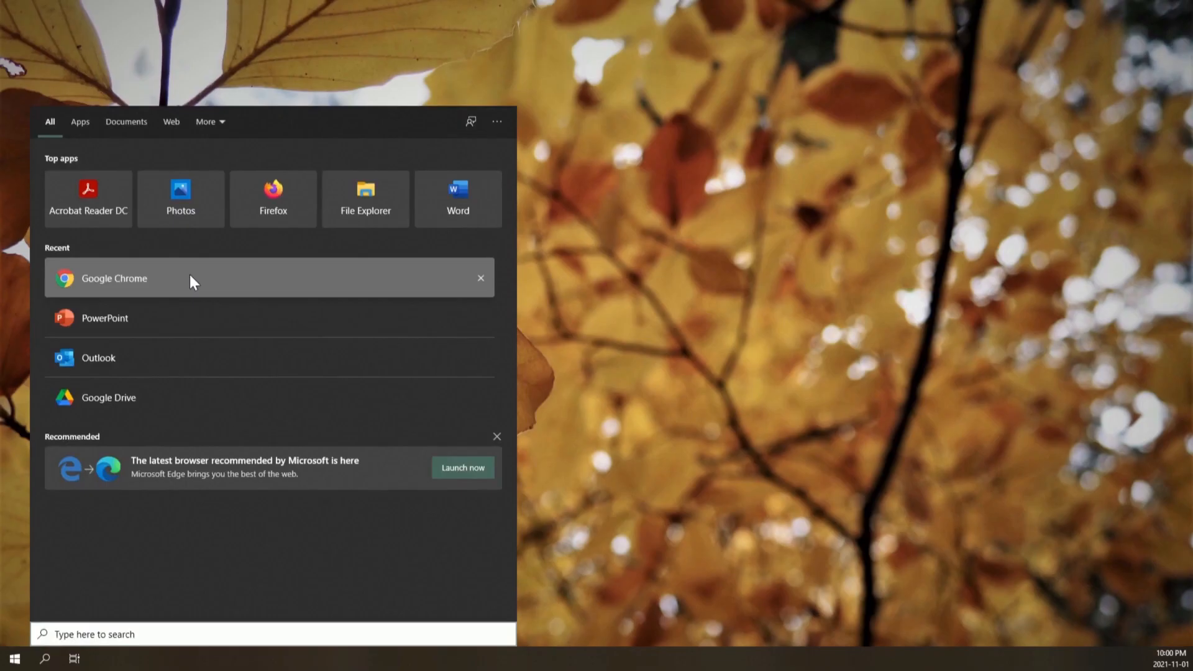
left_click(114, 279)
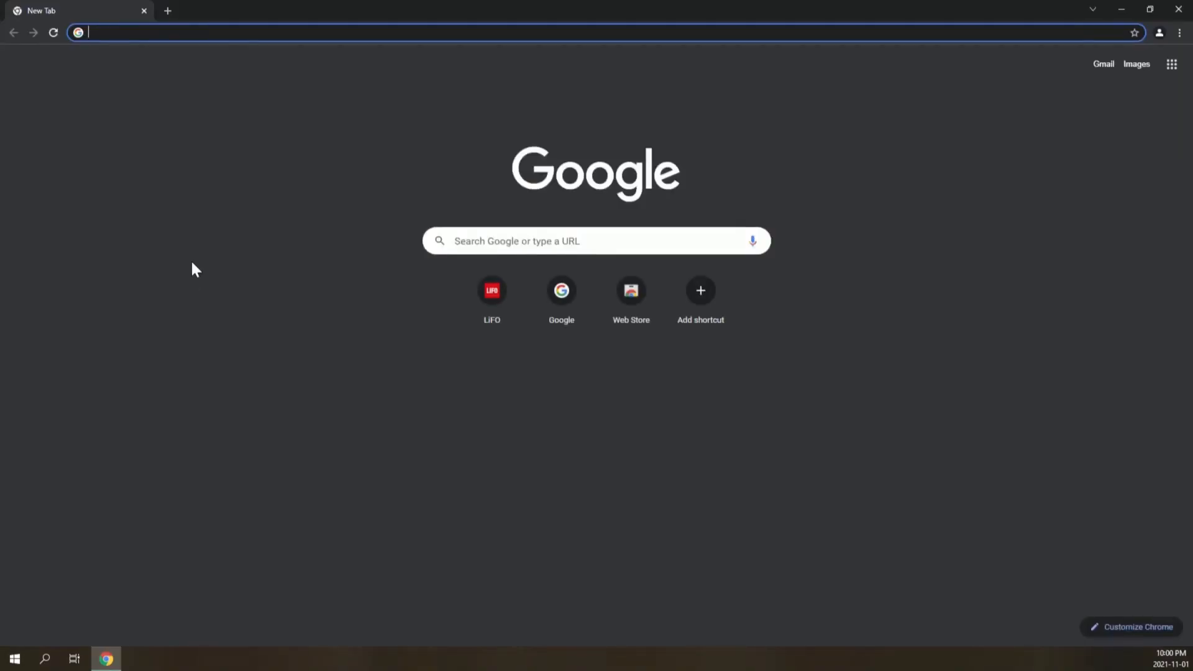
type("postgis.net")
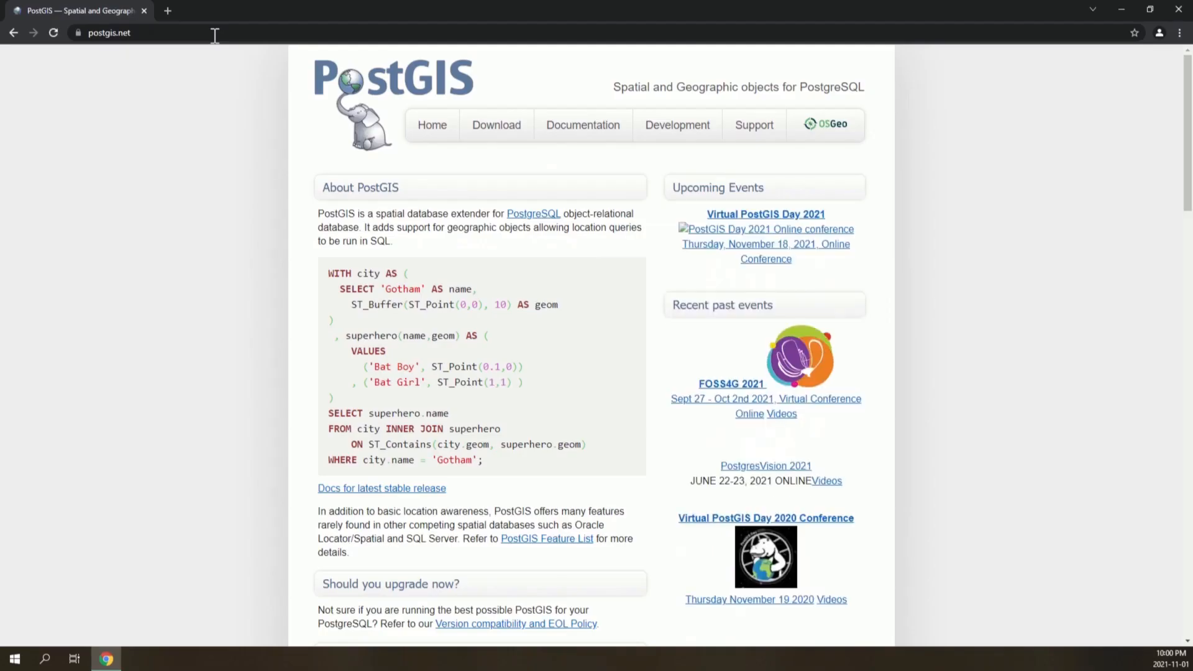
mouse_move(545, 129)
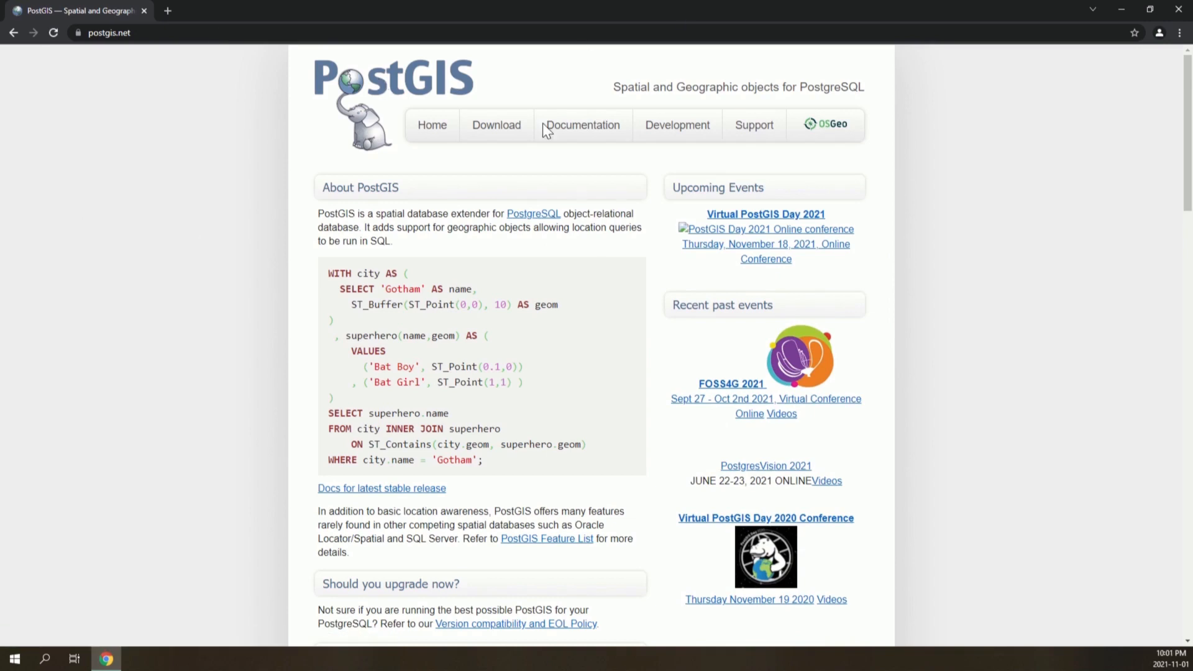
mouse_move(507, 131)
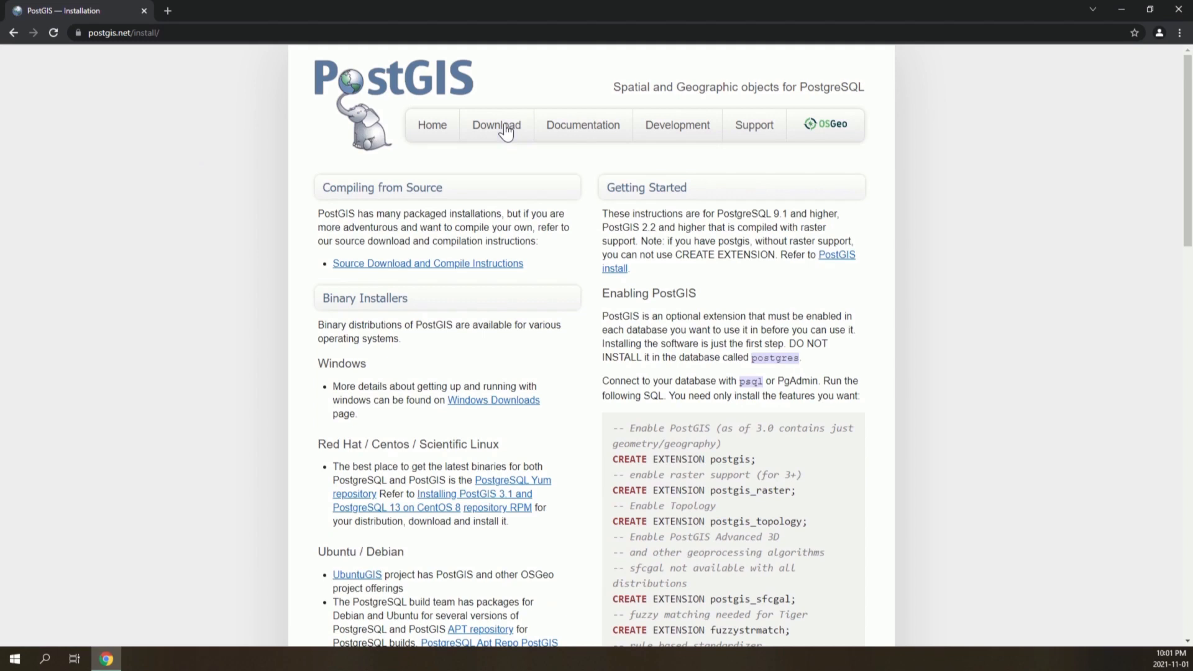
mouse_move(363, 400)
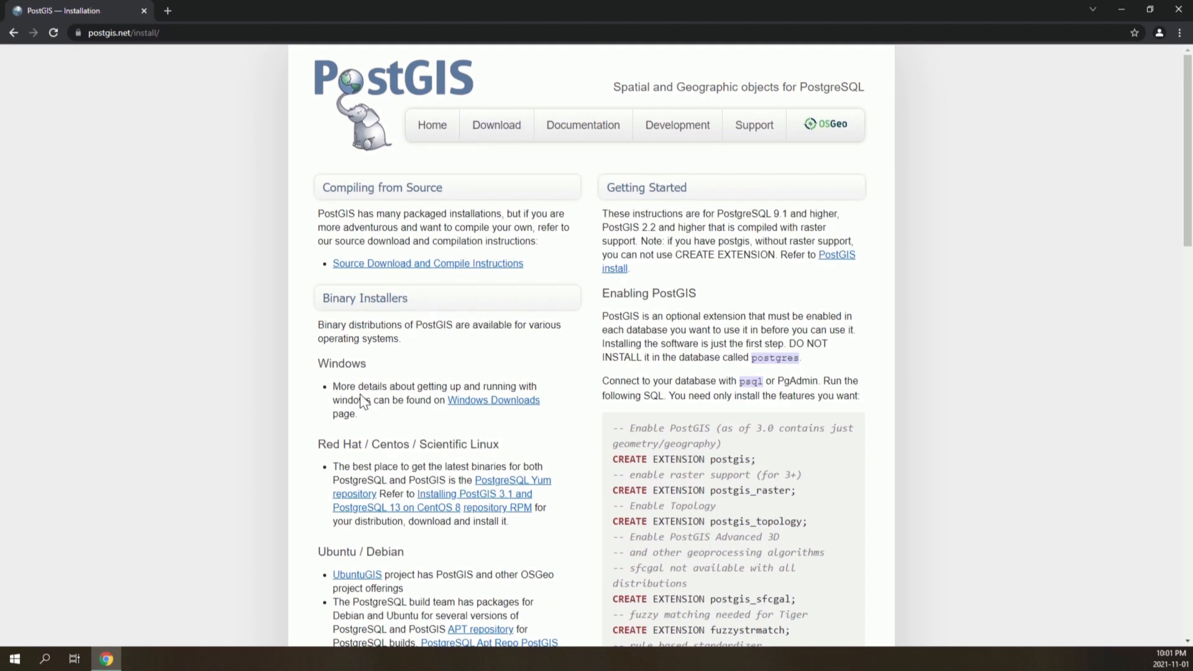
mouse_move(492, 427)
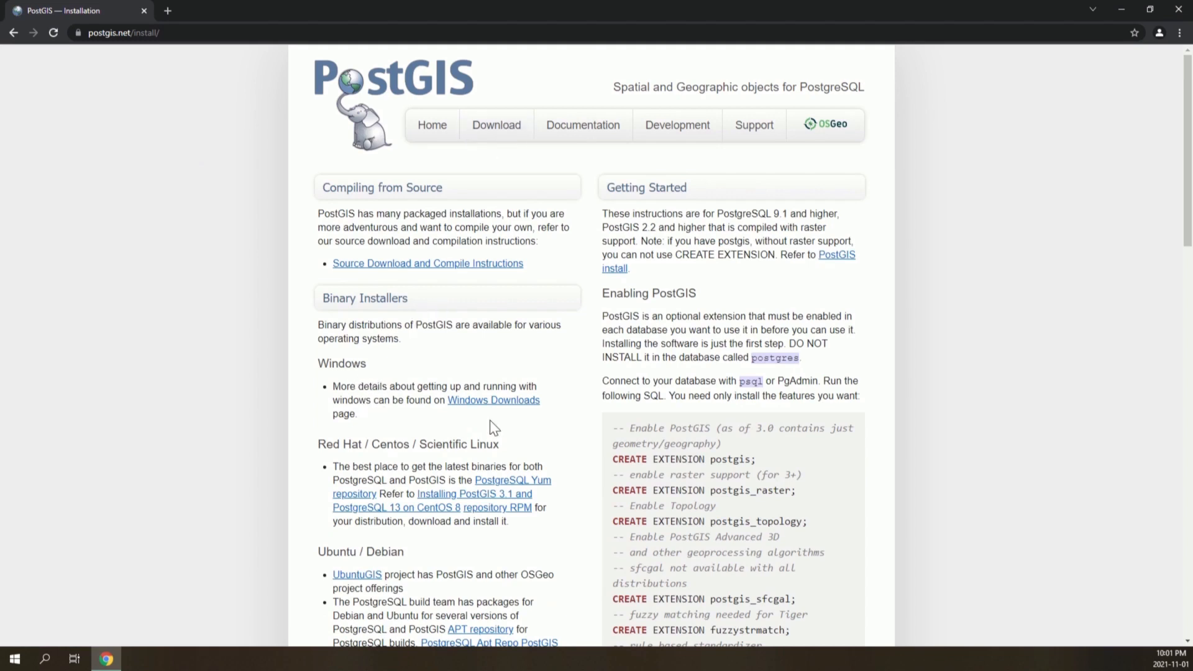
mouse_move(502, 404)
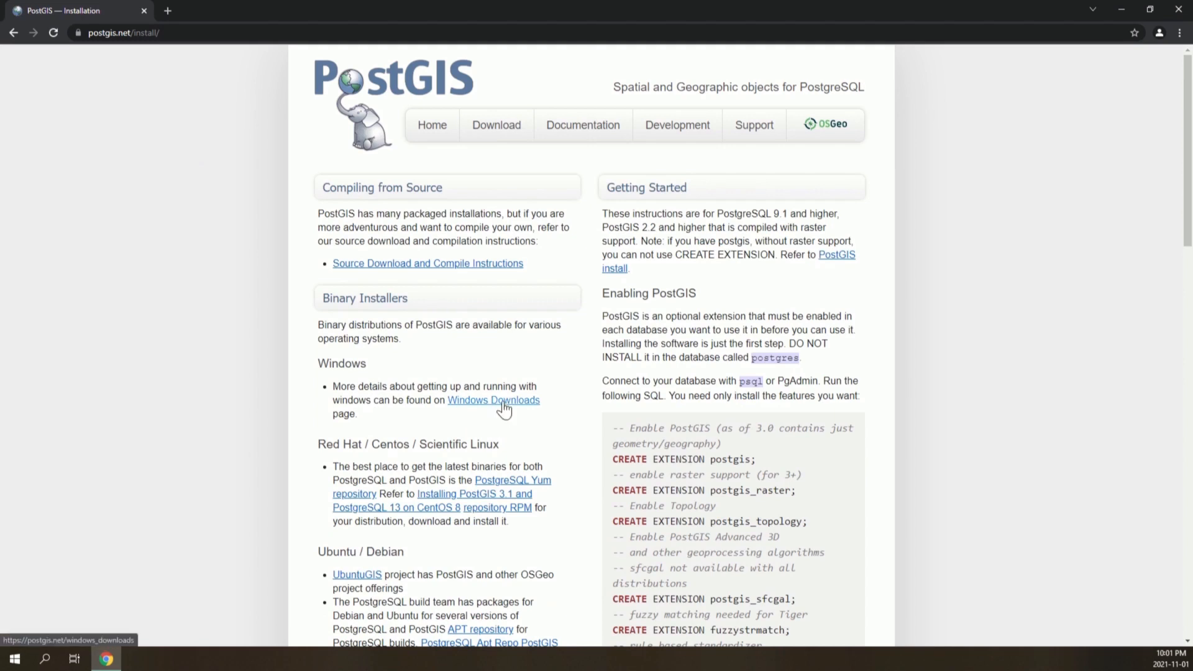
- Go from the PostGIS Windows Downloads page to the OSGeo downloads listing
left_click(493, 400)
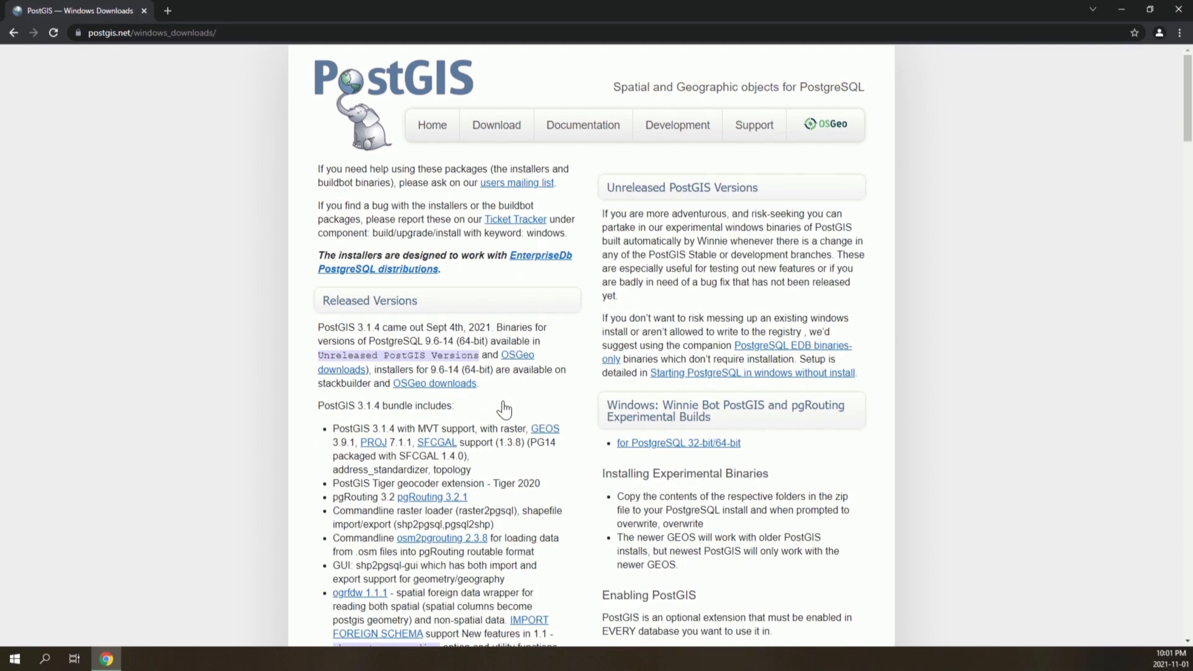
mouse_move(520, 364)
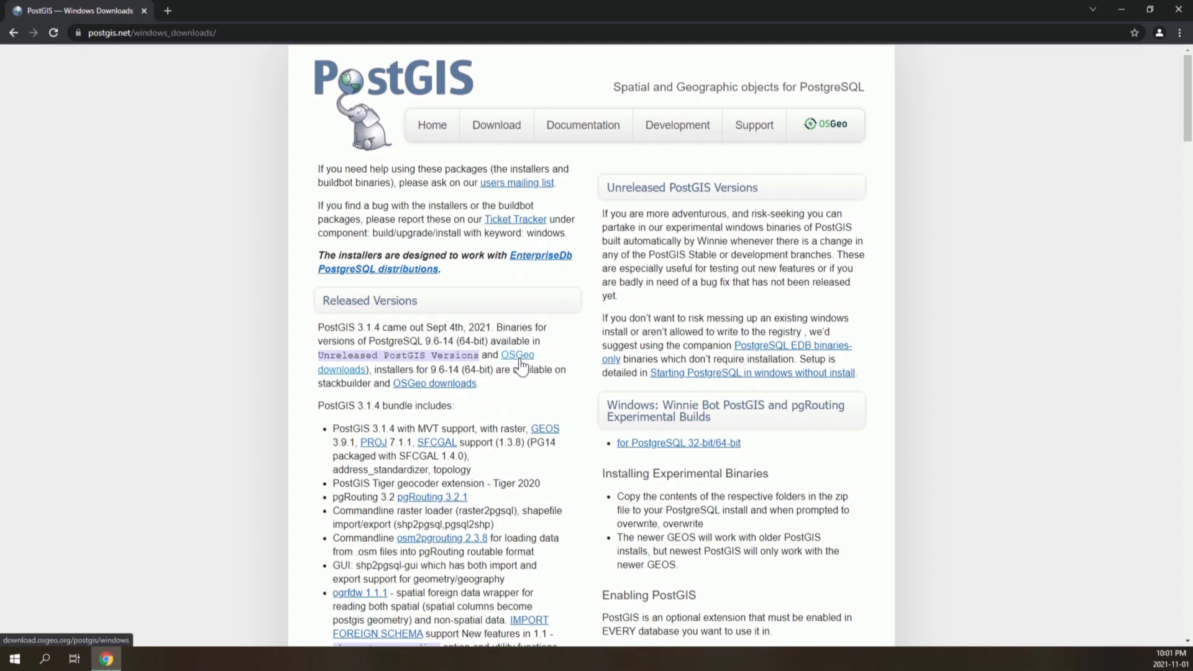
mouse_move(527, 376)
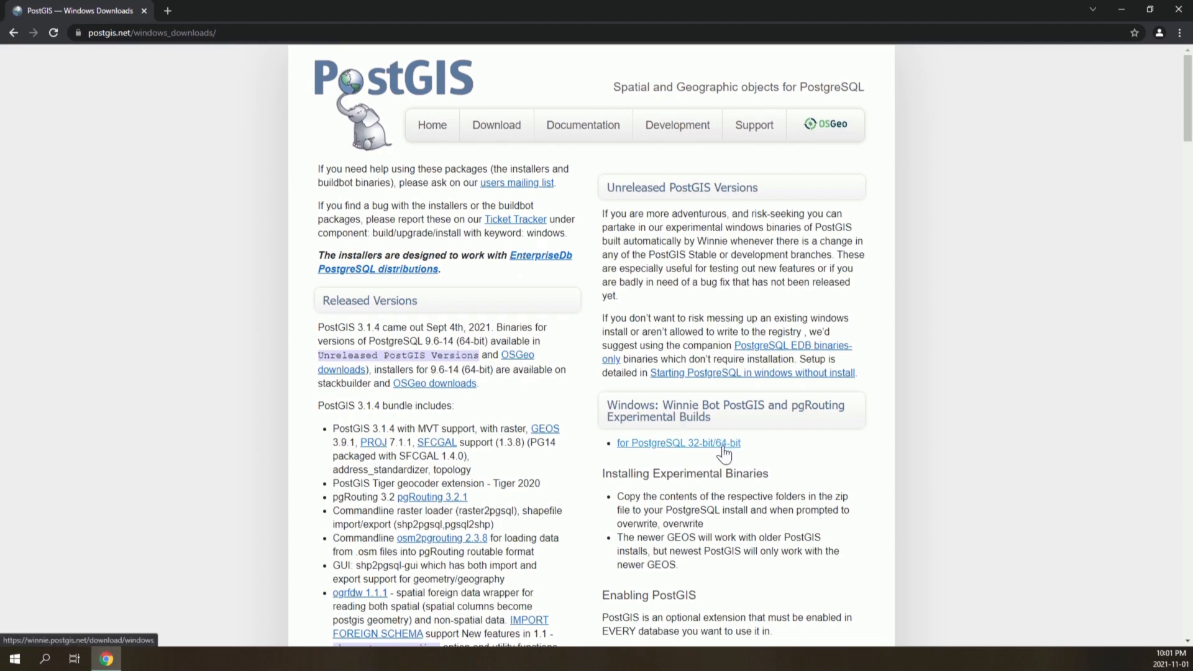
scroll("down", 3)
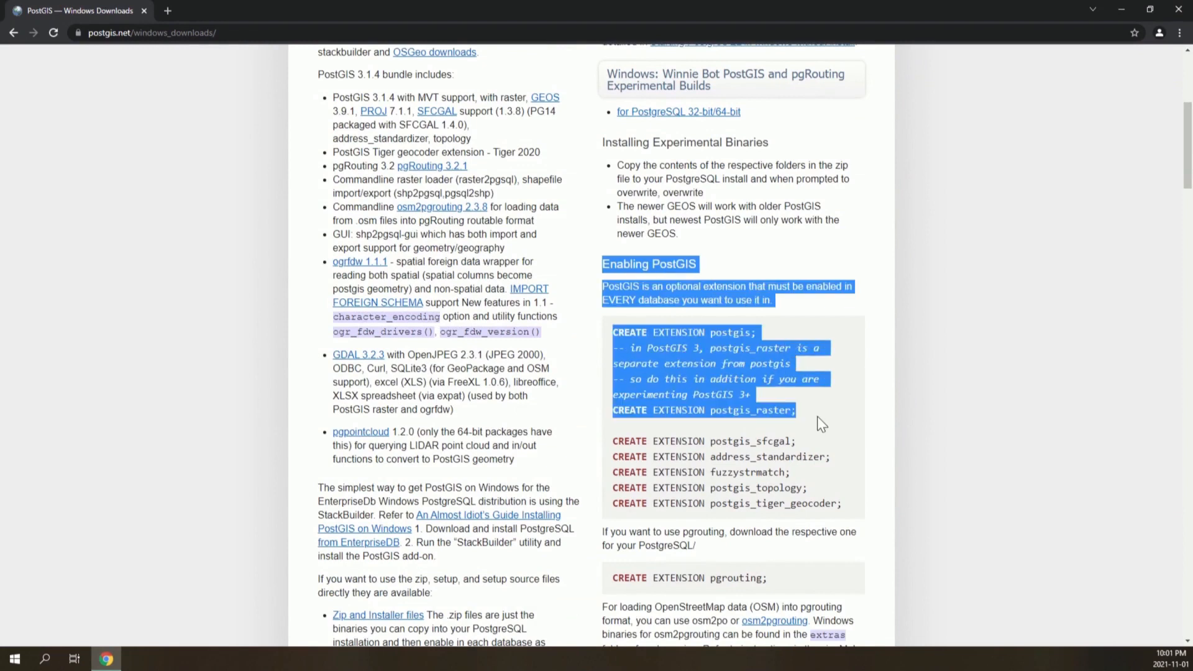
mouse_move(812, 418)
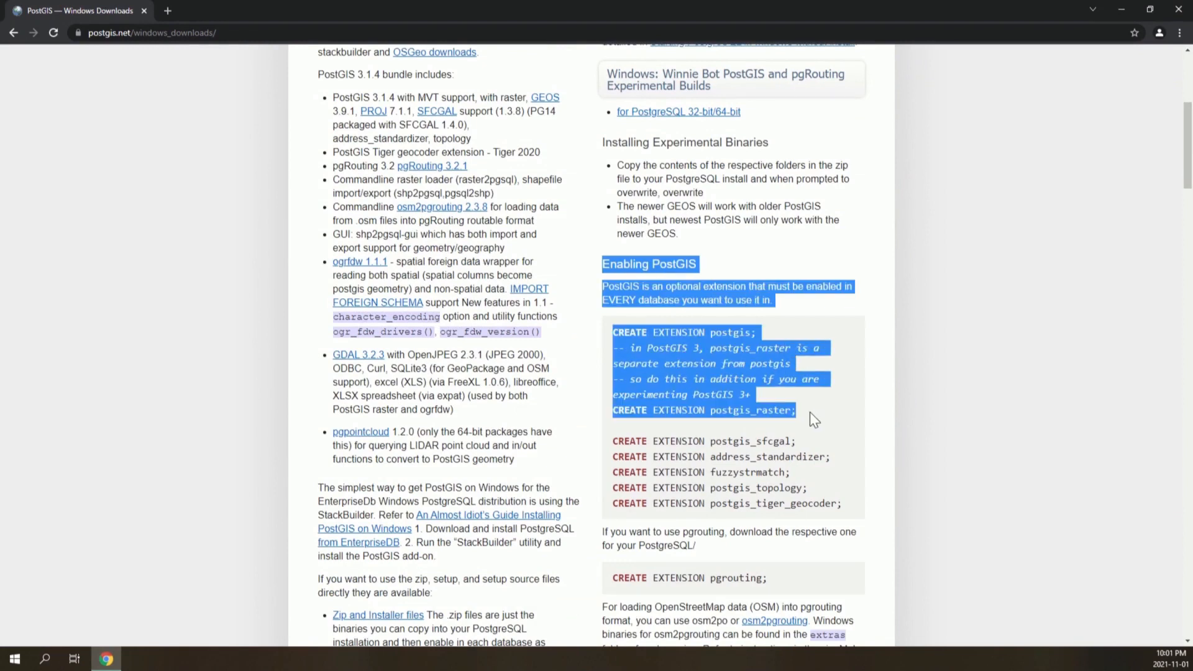
mouse_move(780, 430)
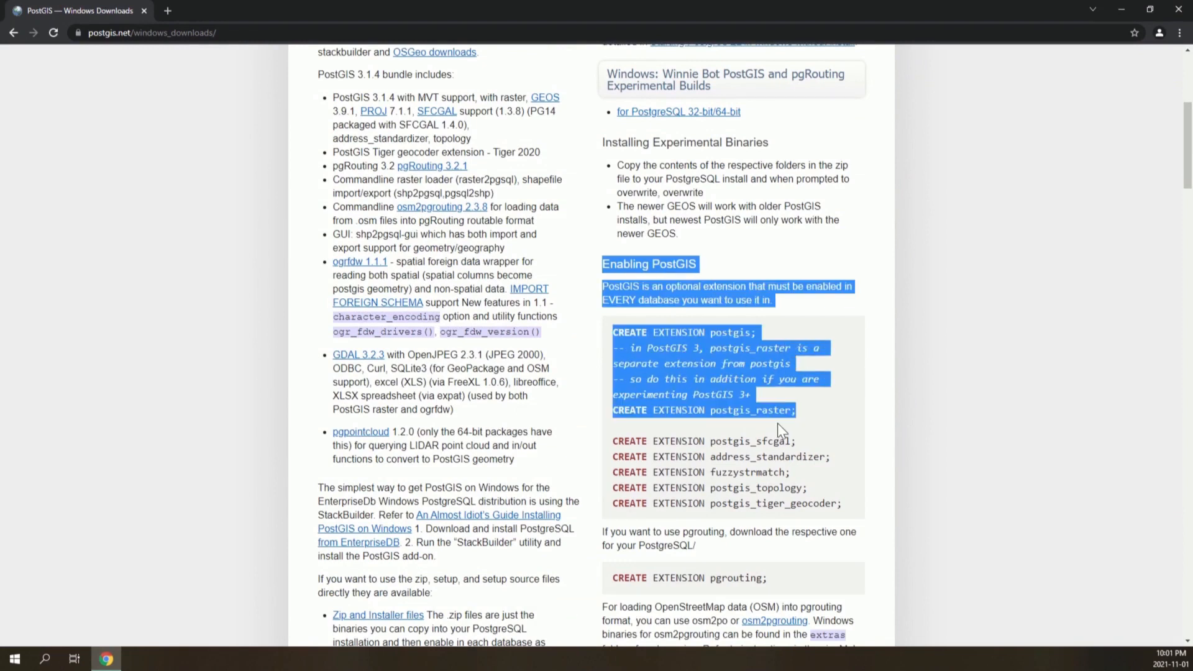
scroll("up", 3)
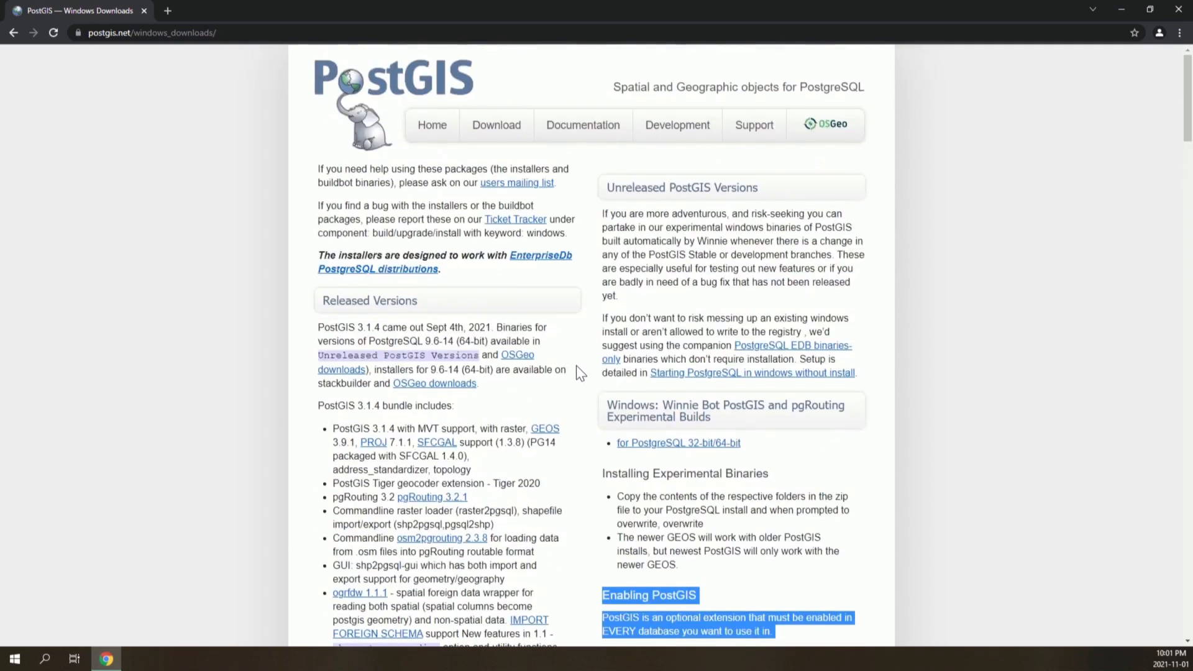
left_click(517, 355)
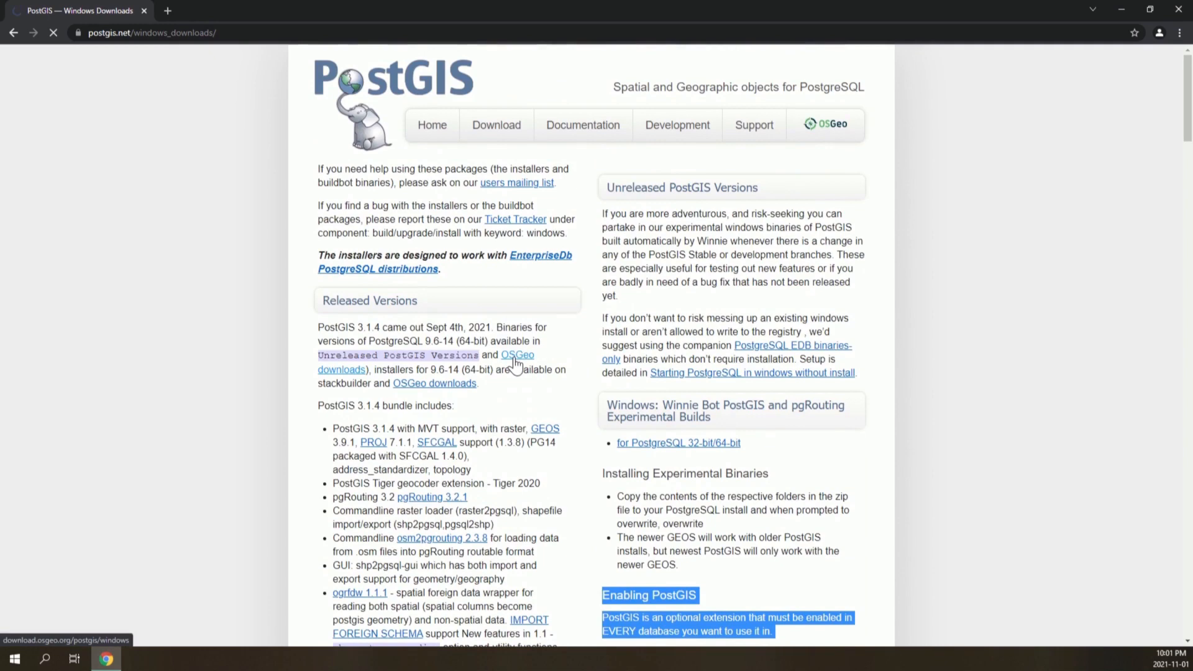
mouse_move(536, 418)
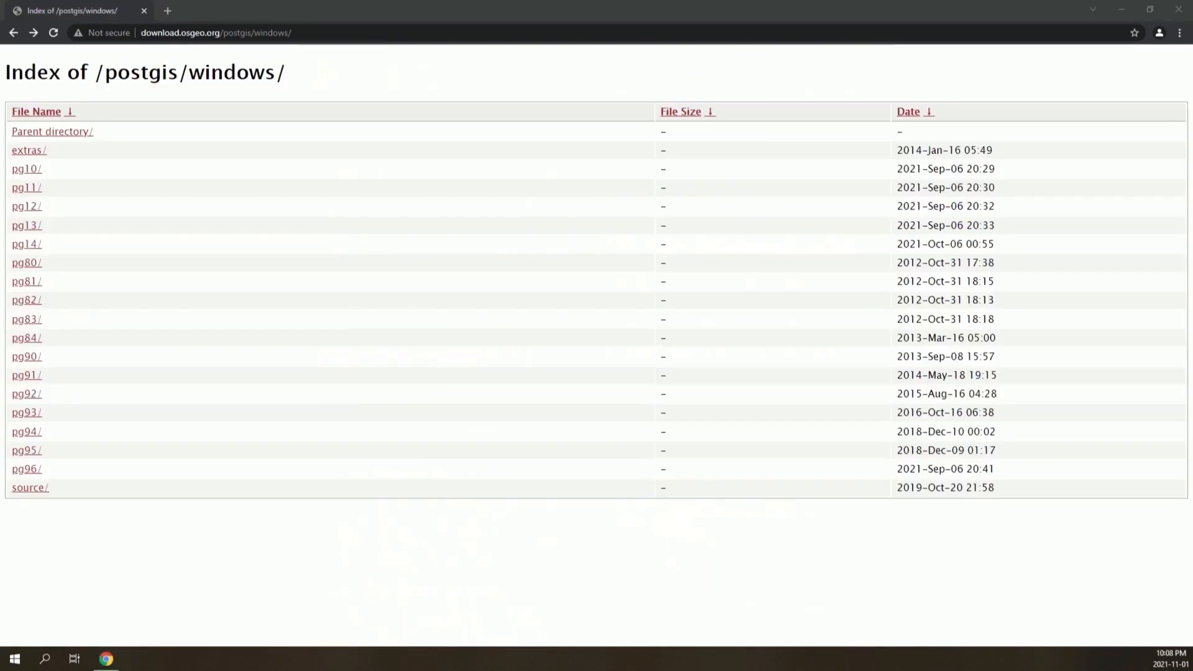
mouse_move(170, 606)
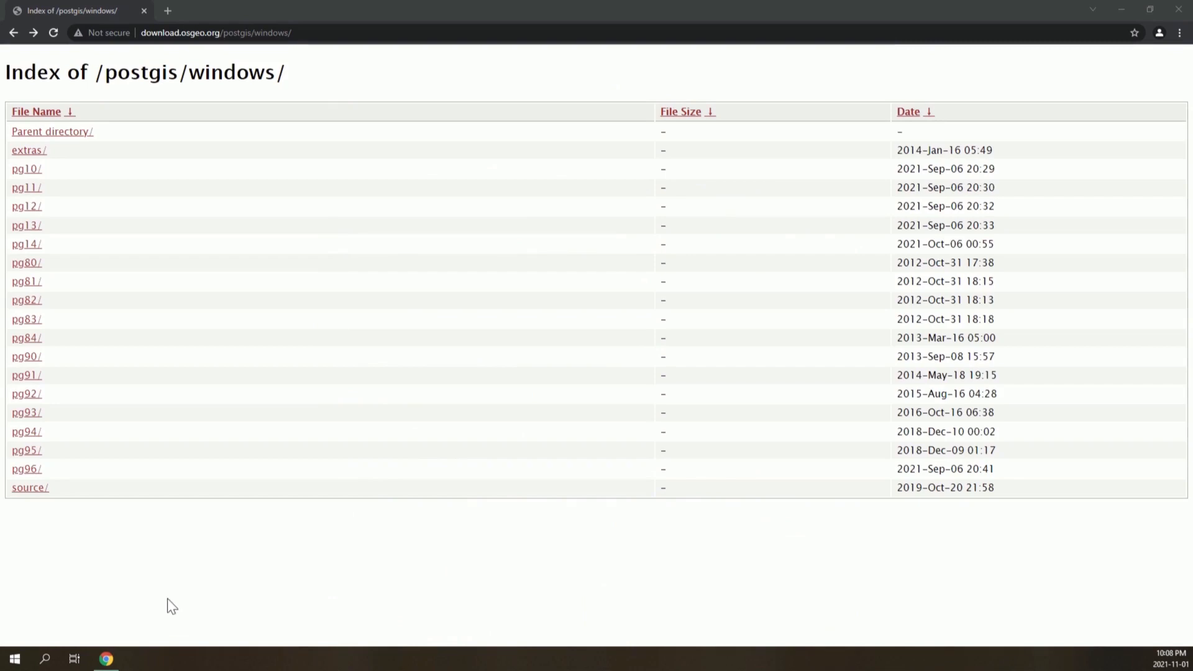
mouse_move(899, 488)
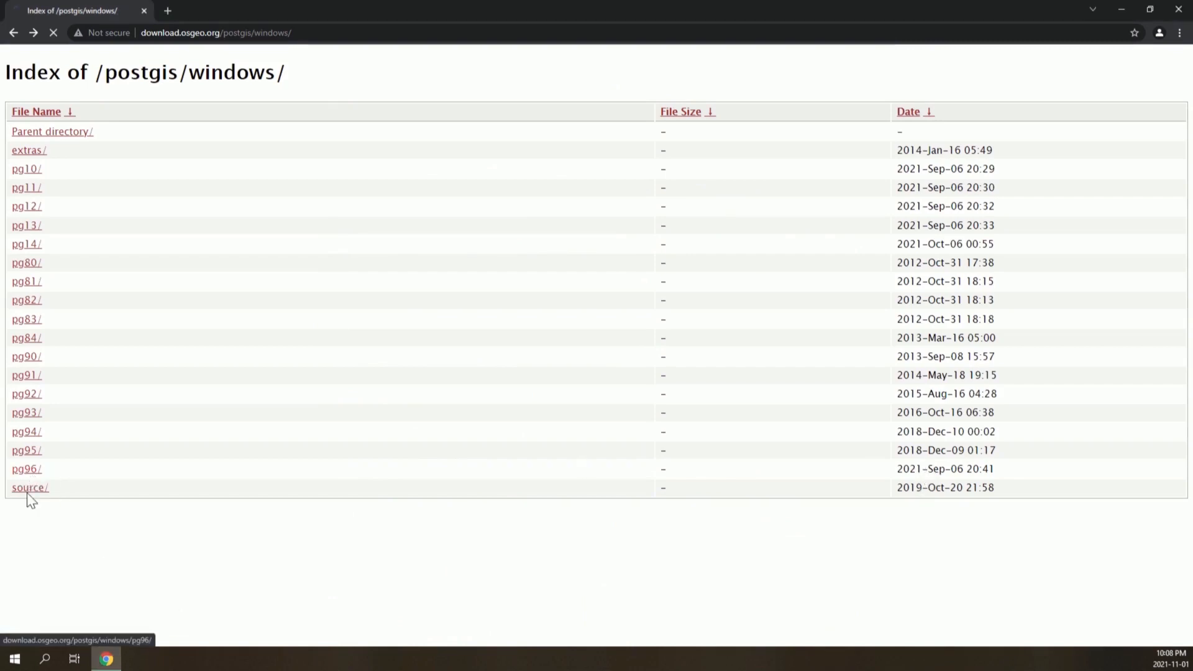
- Save postgis-bundle-pg96x64-setup-3.1.4-1.exe from the pg96 folder into Downloads
left_click(22, 469)
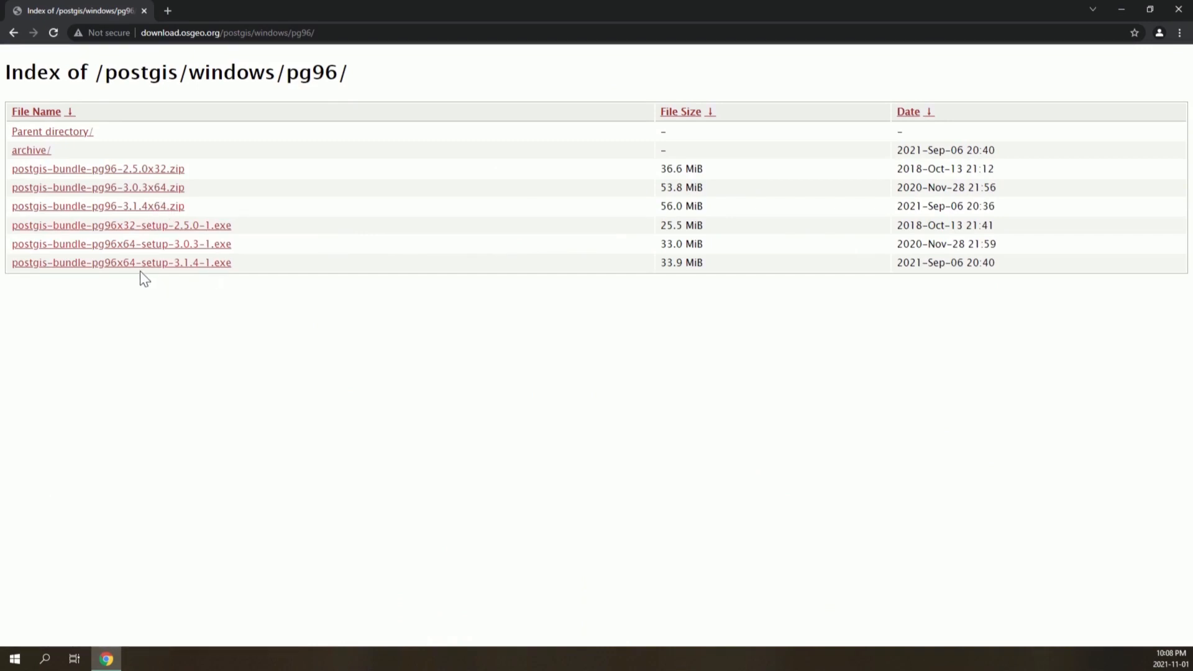
mouse_move(152, 284)
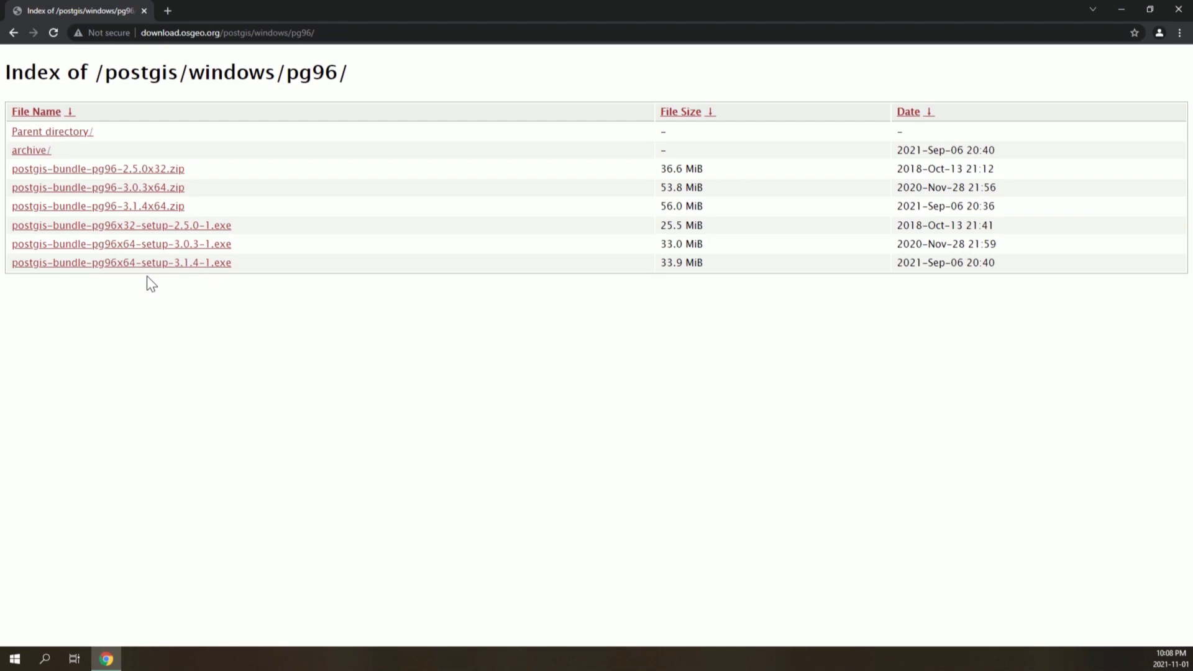
mouse_move(190, 273)
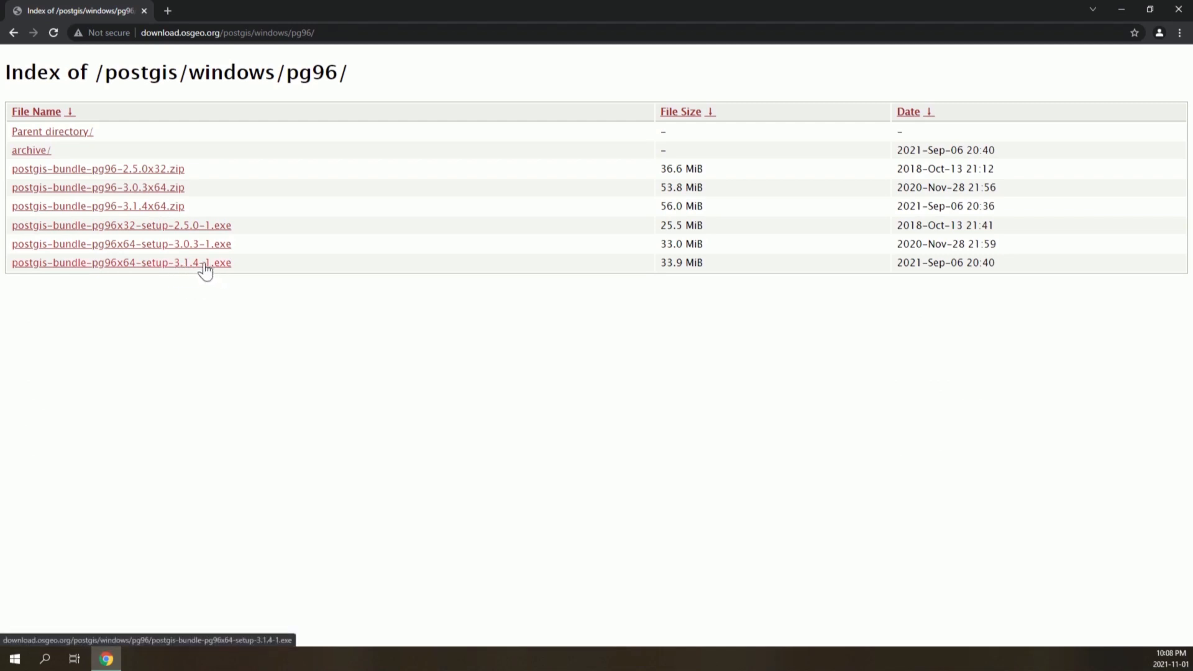
mouse_move(311, 317)
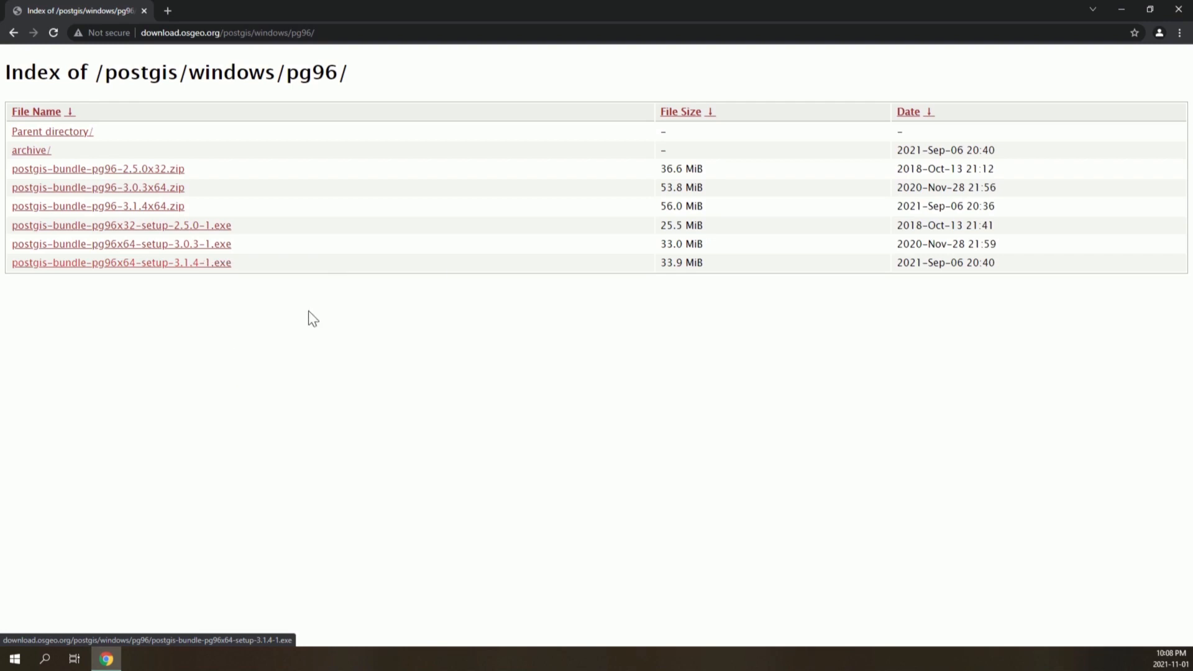
left_click(122, 262)
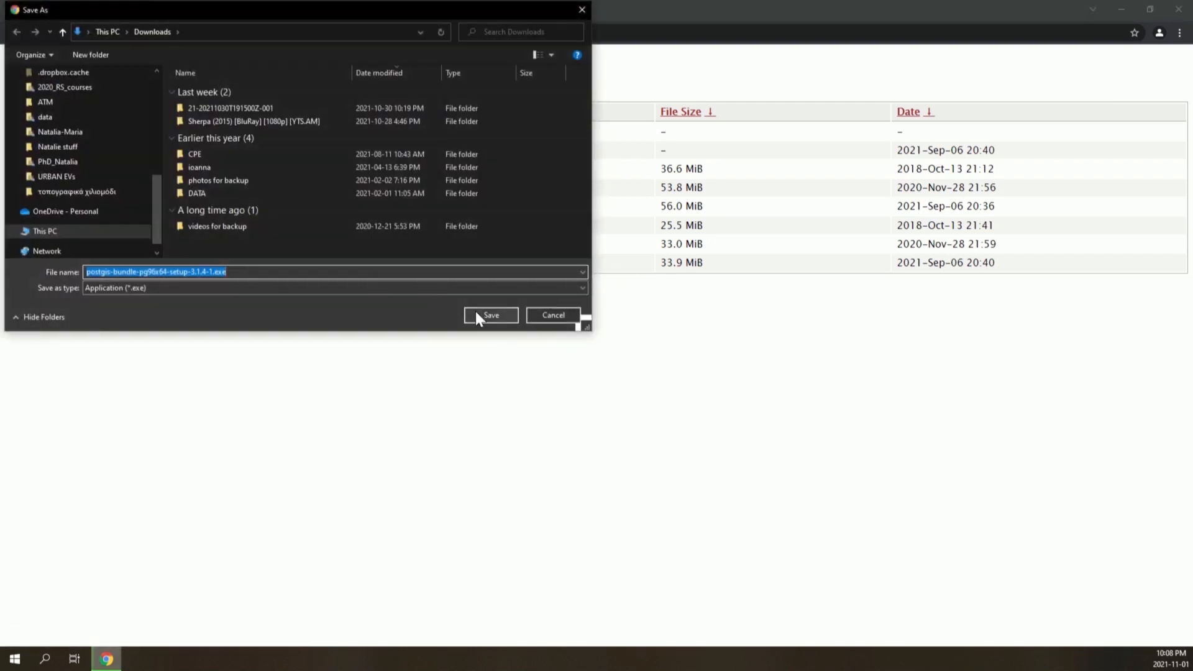
left_click(491, 315)
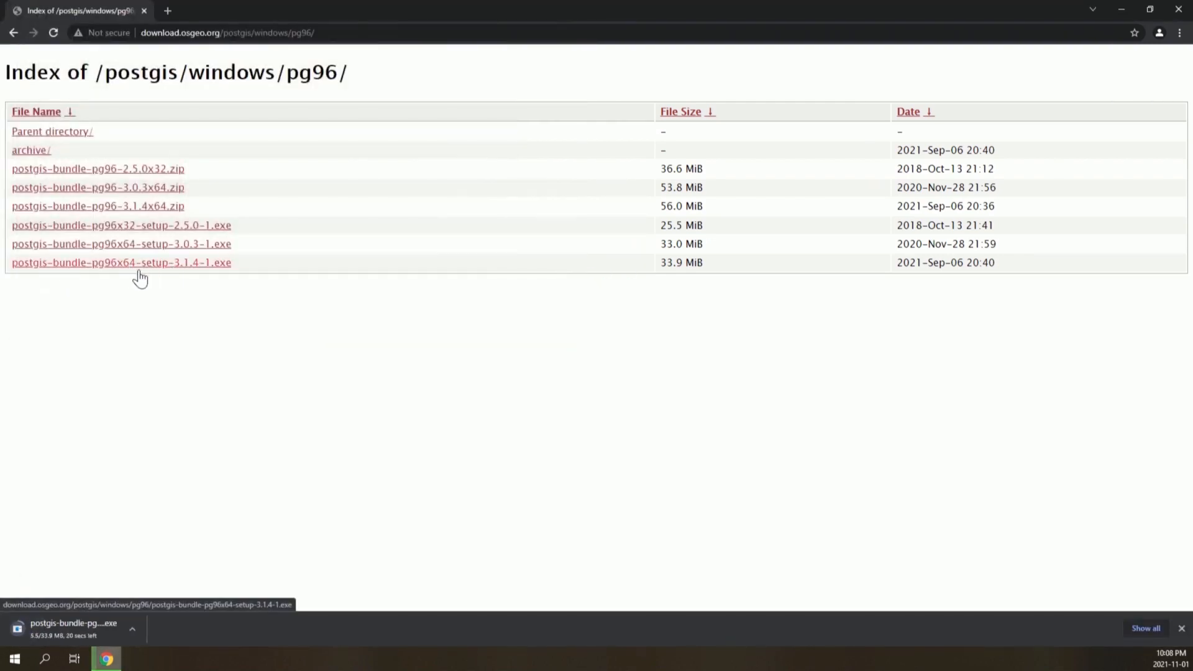
mouse_move(190, 277)
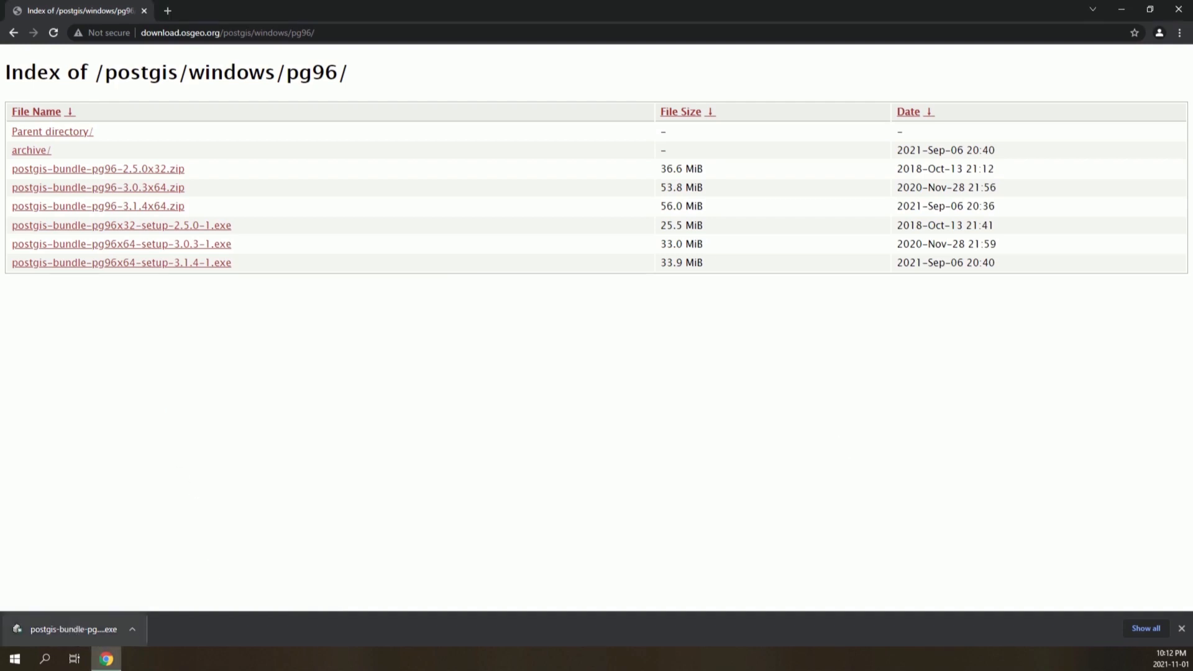
- Go to postgresql.org and its Windows installers page
left_click(209, 33)
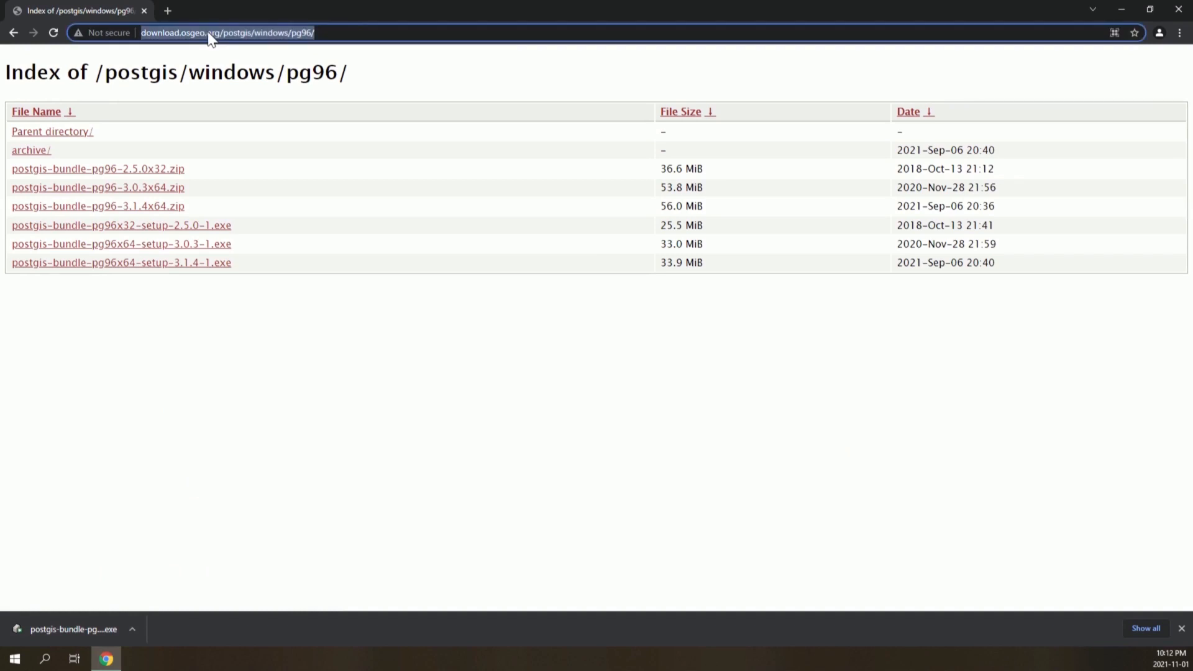
type("postgresql.org/download/")
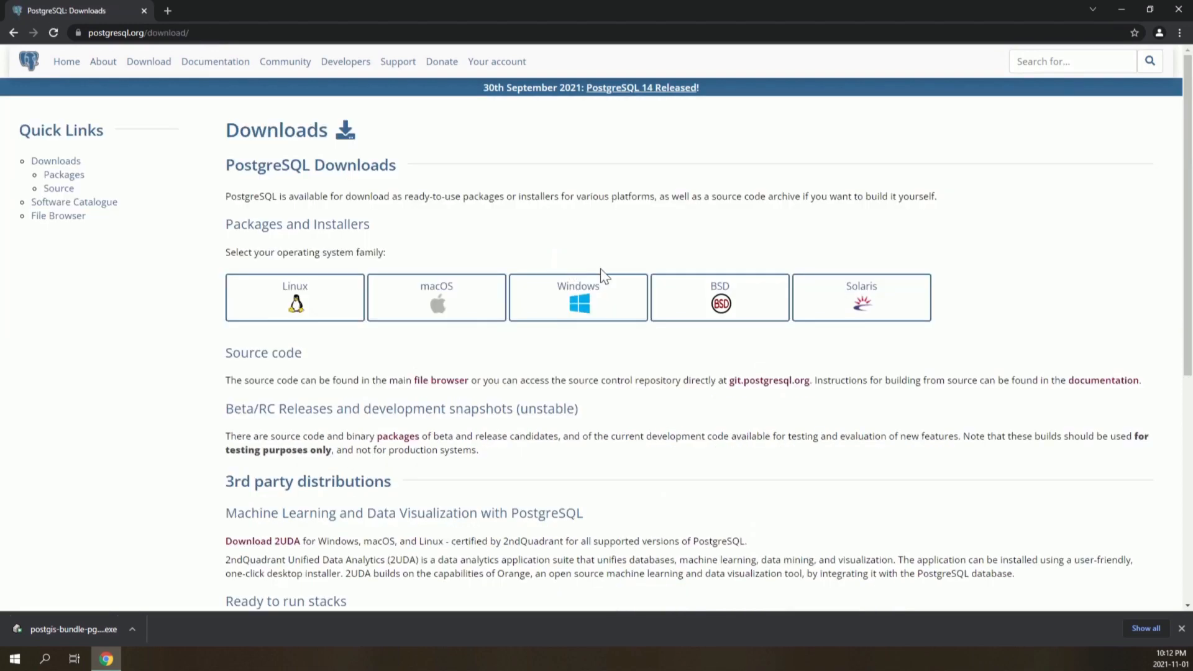
left_click(577, 297)
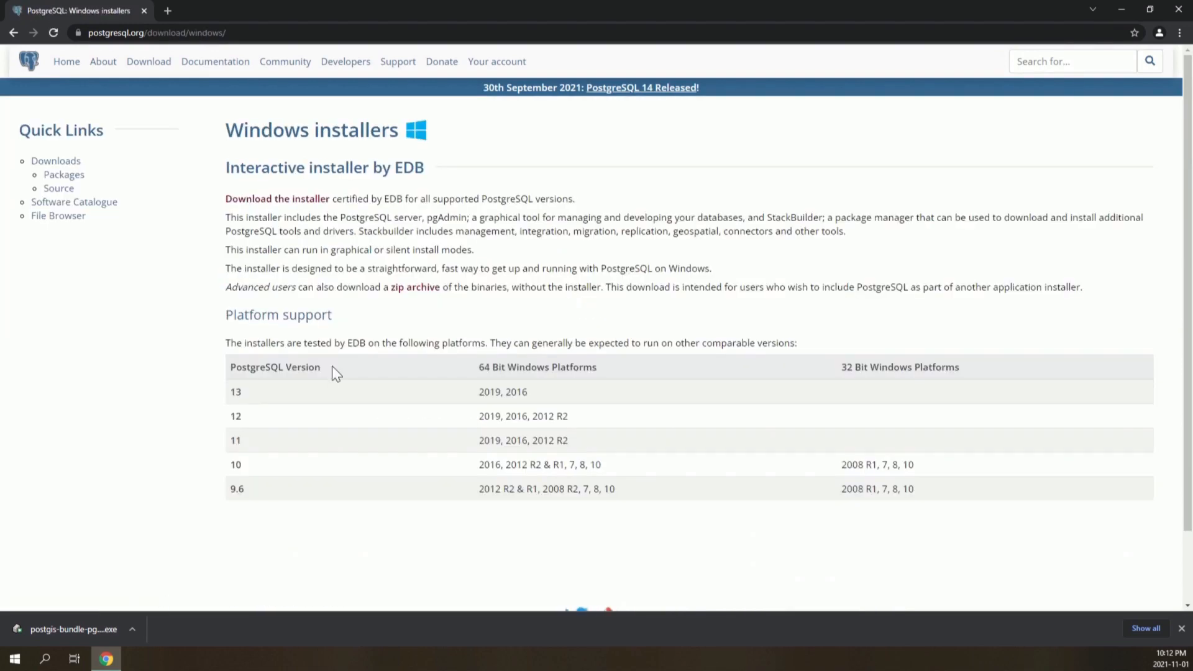
mouse_move(282, 205)
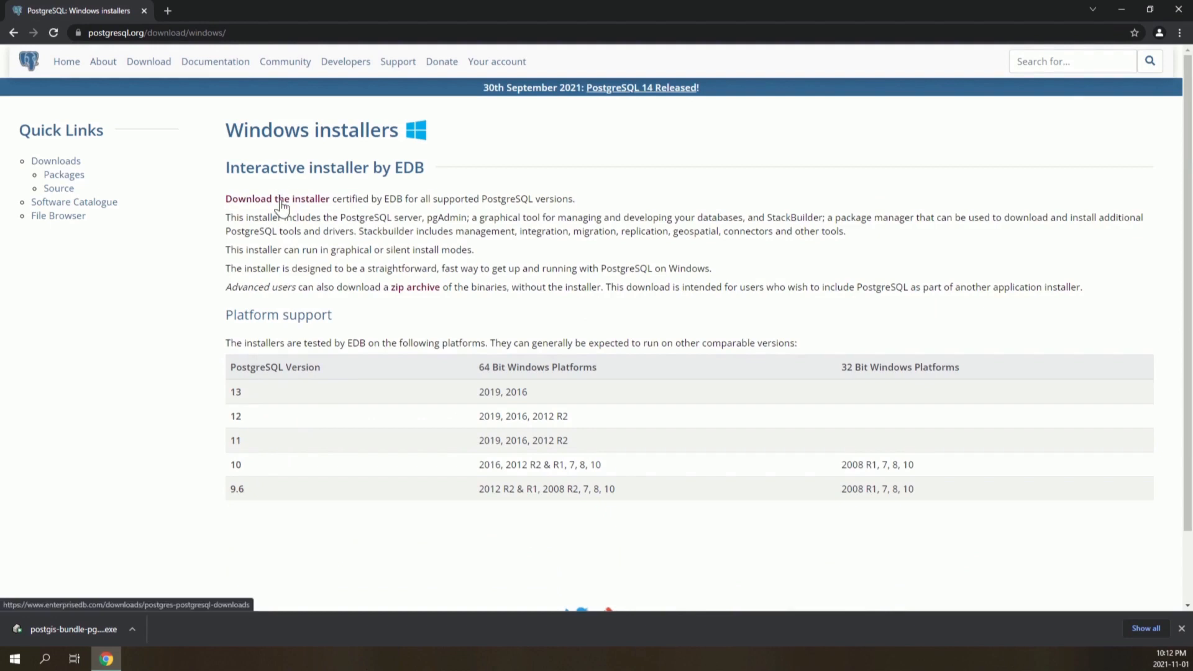
- Download the PostgreSQL 9.6.23 Windows x86-64 installer from the EDB download page
left_click(277, 198)
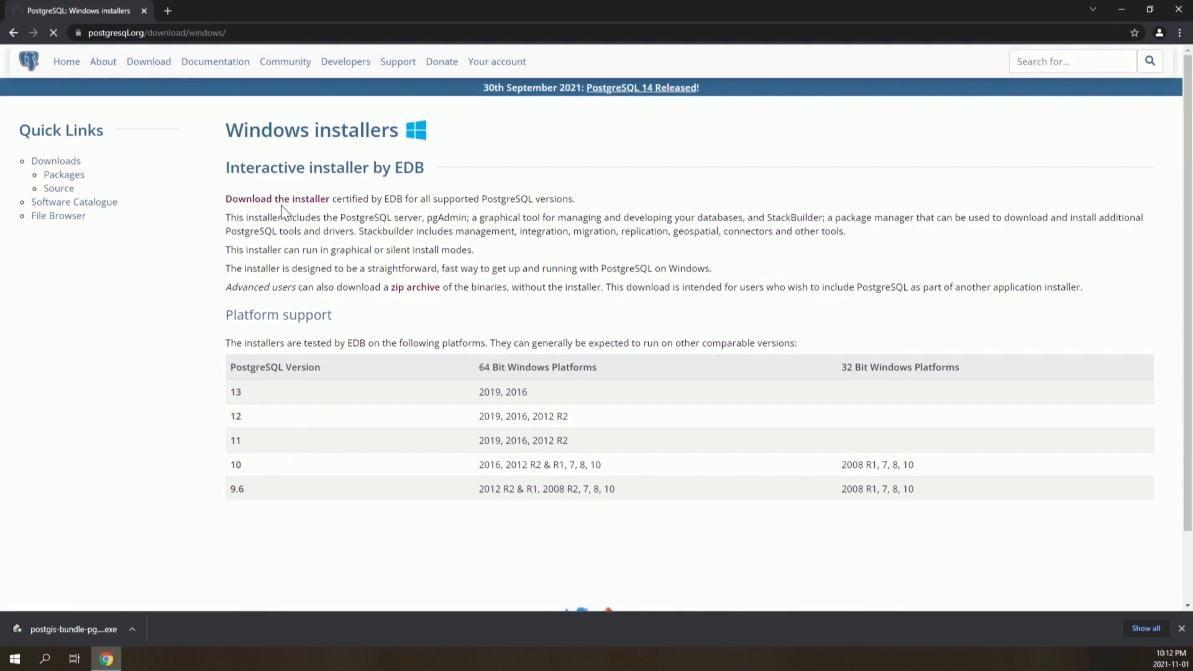
left_click(277, 198)
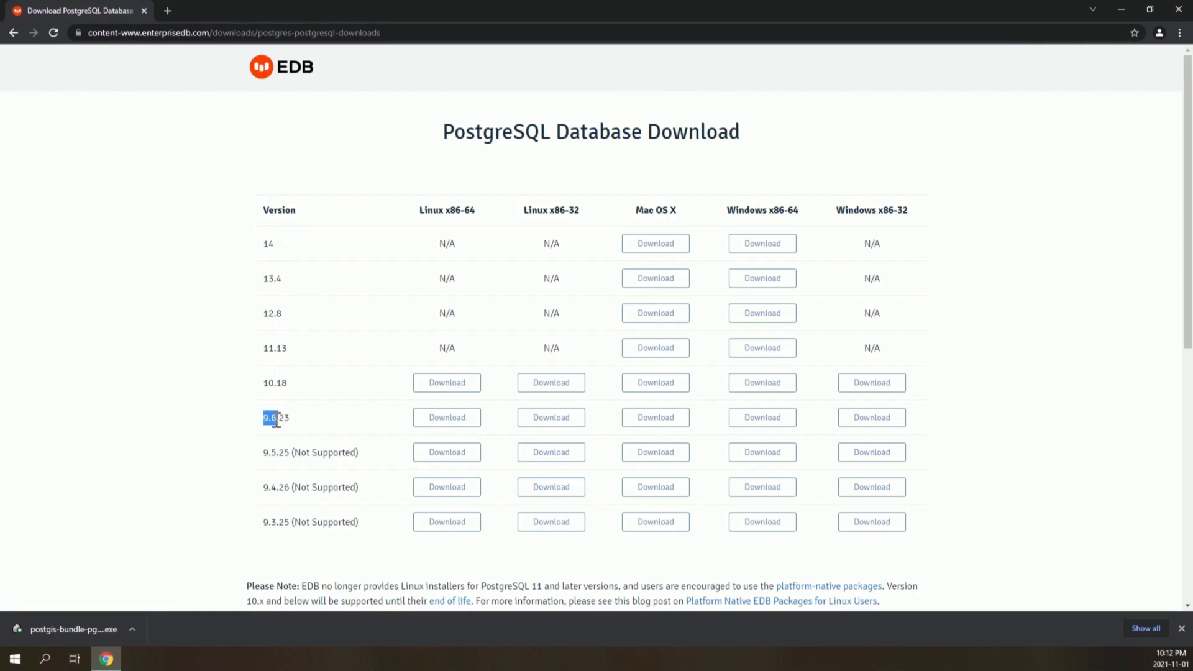
mouse_move(720, 413)
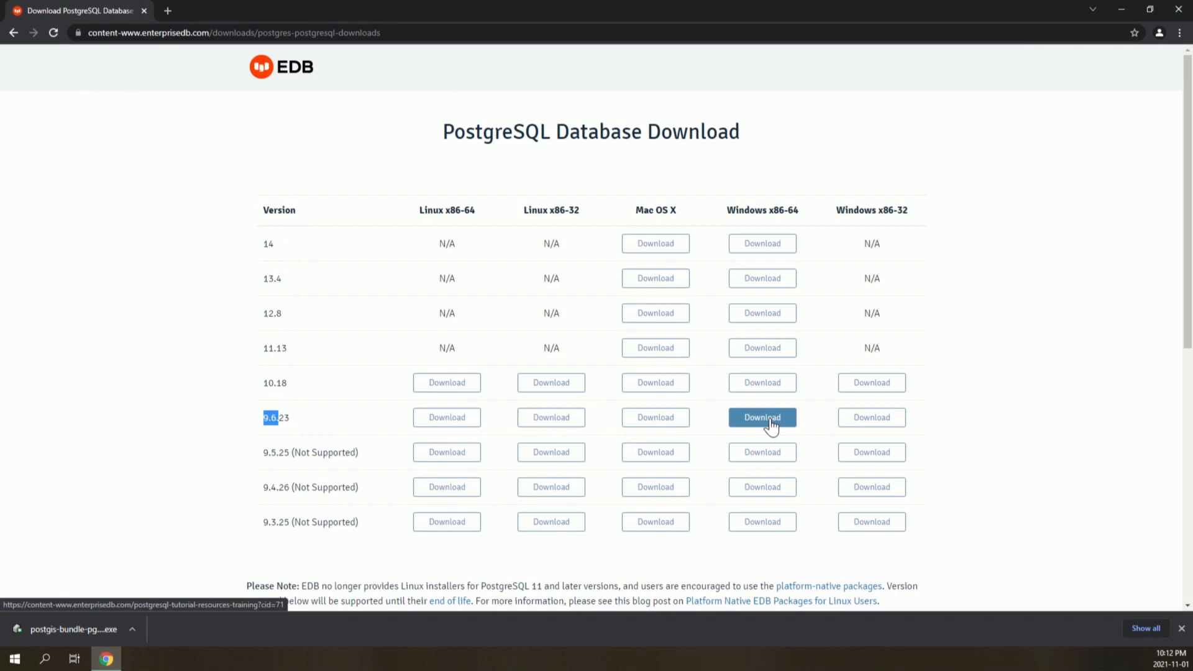
left_click(763, 417)
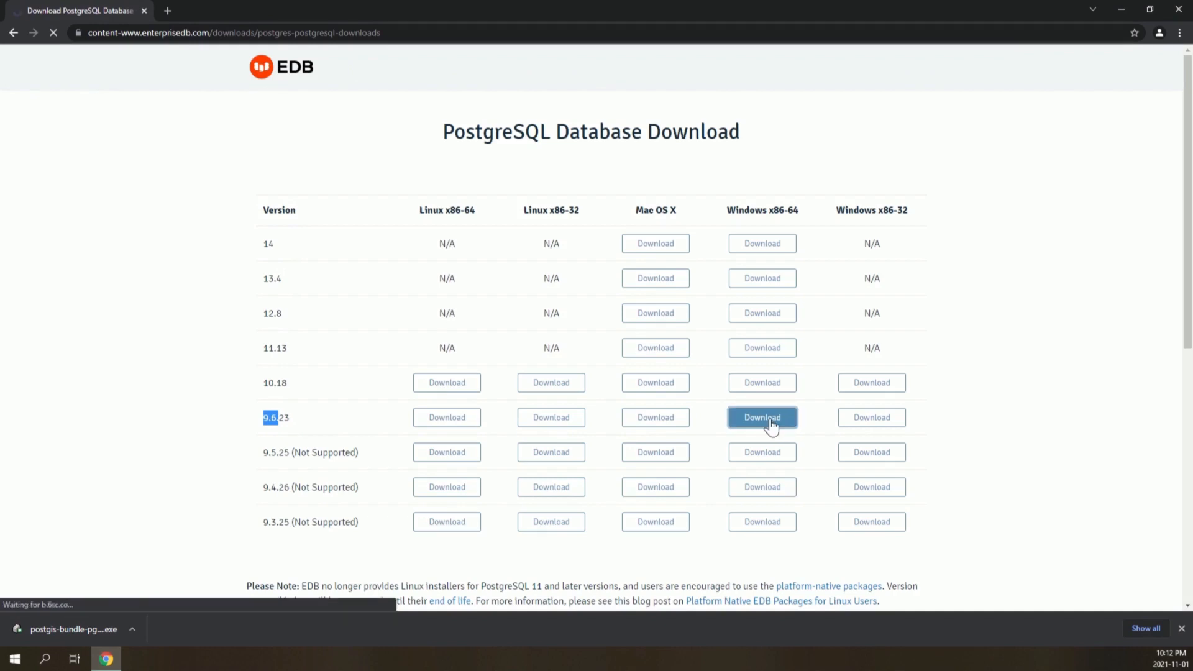
left_click(762, 417)
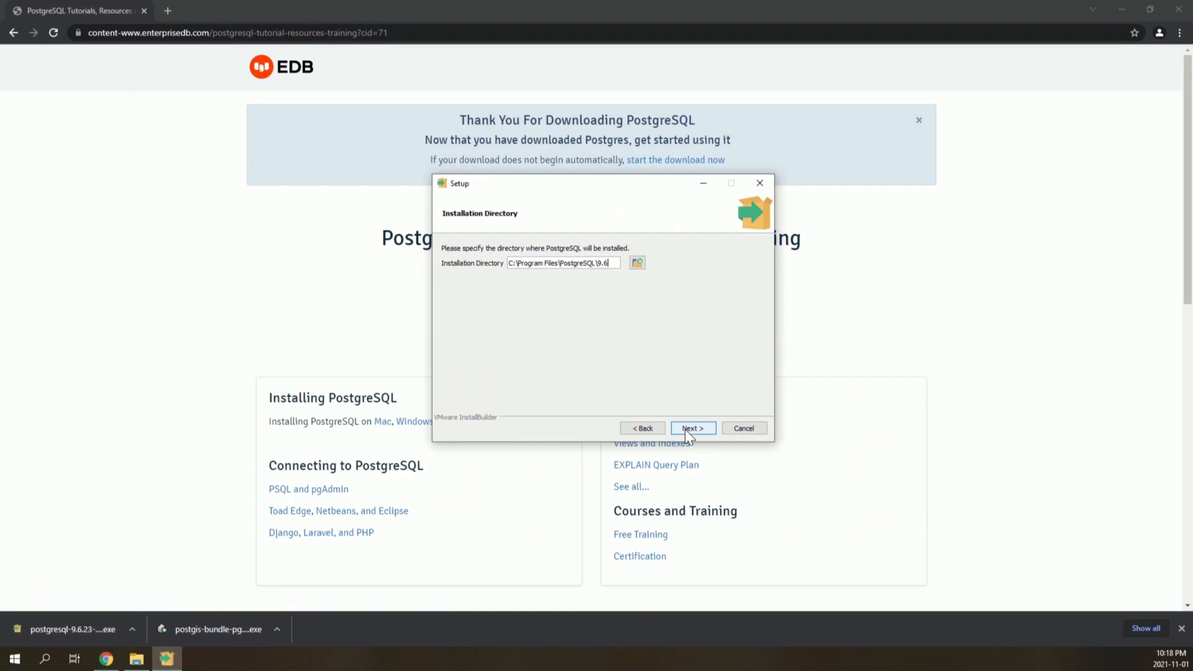
- Keep default install and data directories, set the superuser password, keep port 5432
left_click(692, 428)
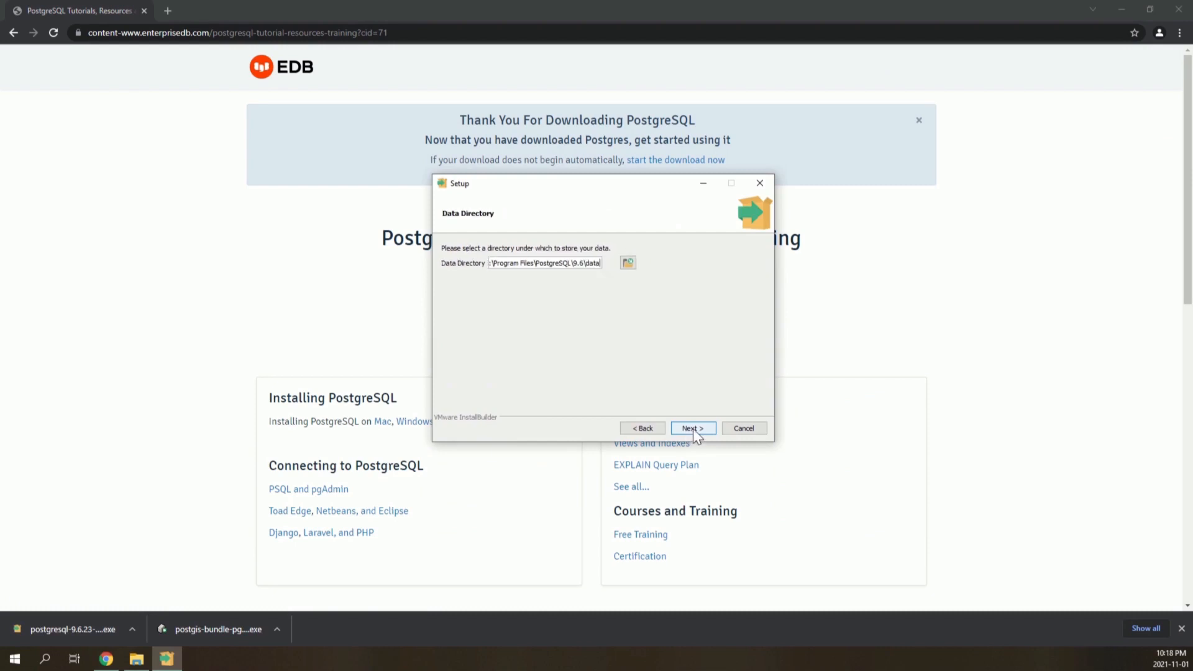
left_click(693, 428)
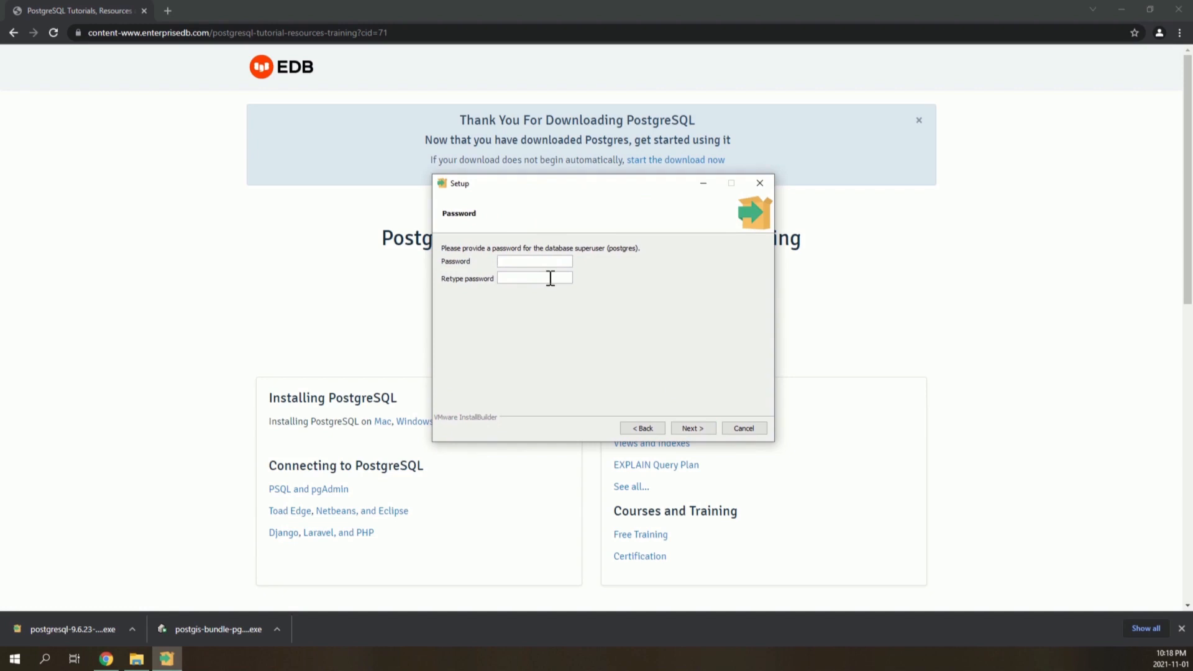
mouse_move(595, 265)
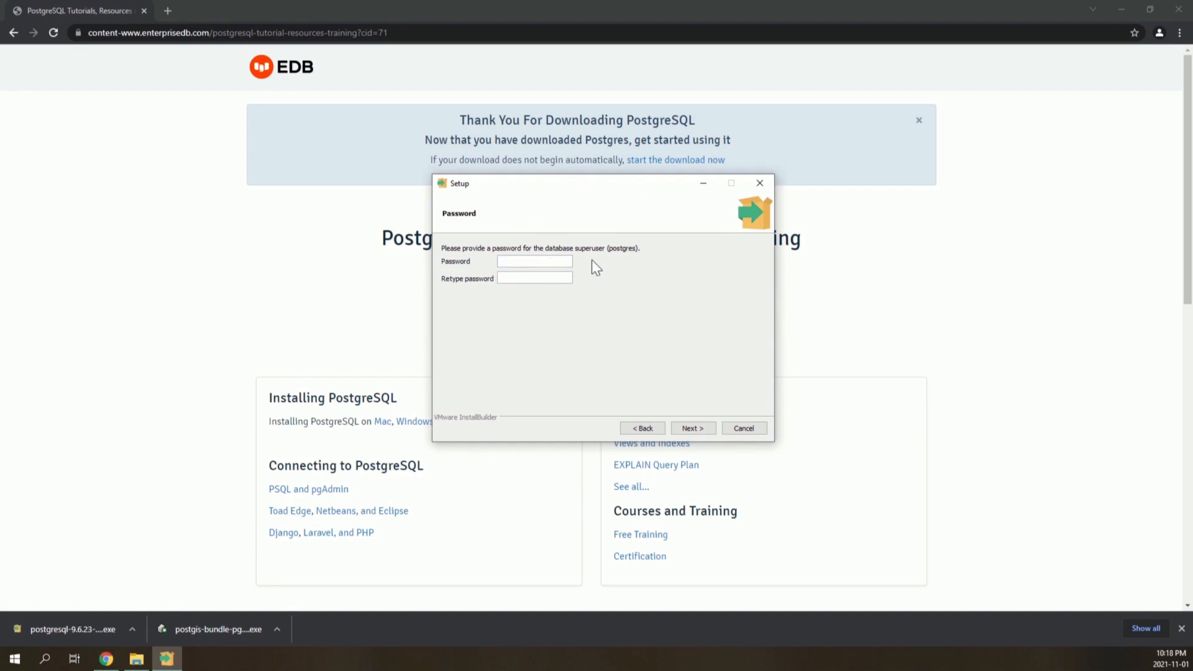
left_click(535, 261)
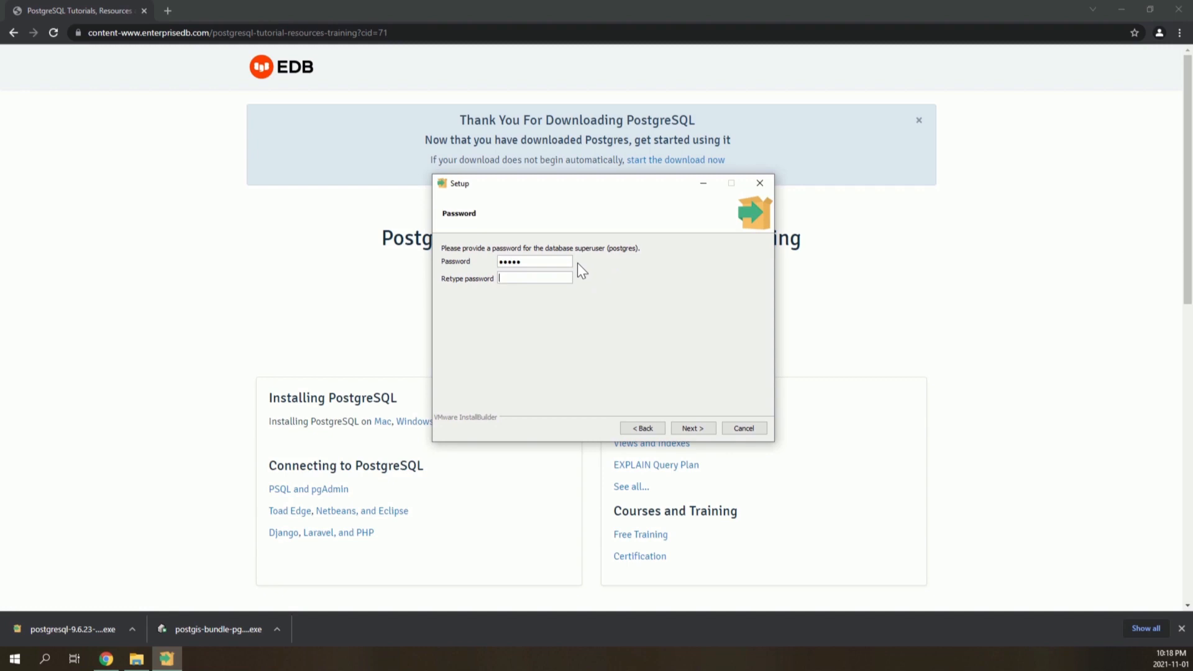
type("•••••")
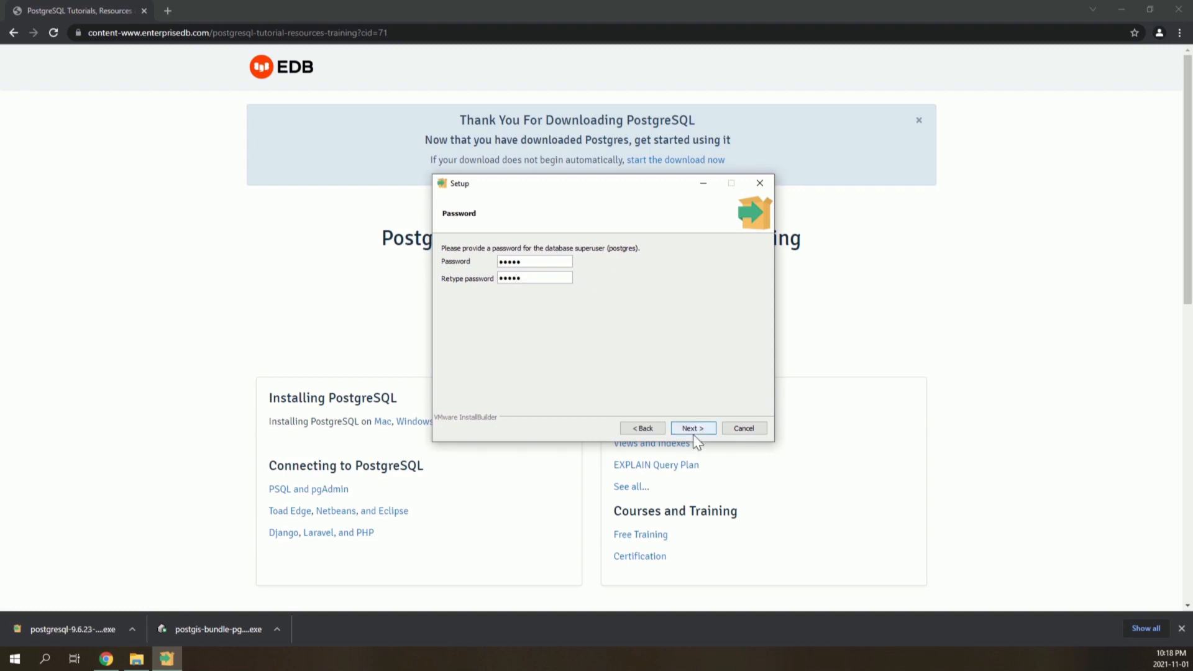
left_click(693, 428)
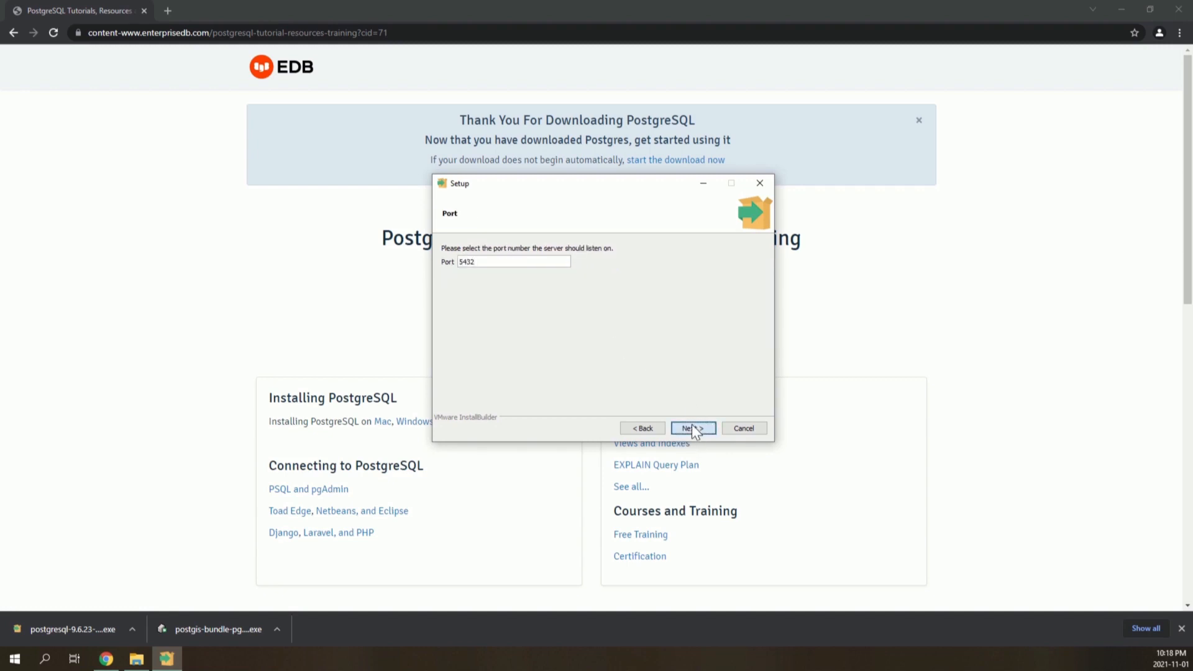
left_click(693, 428)
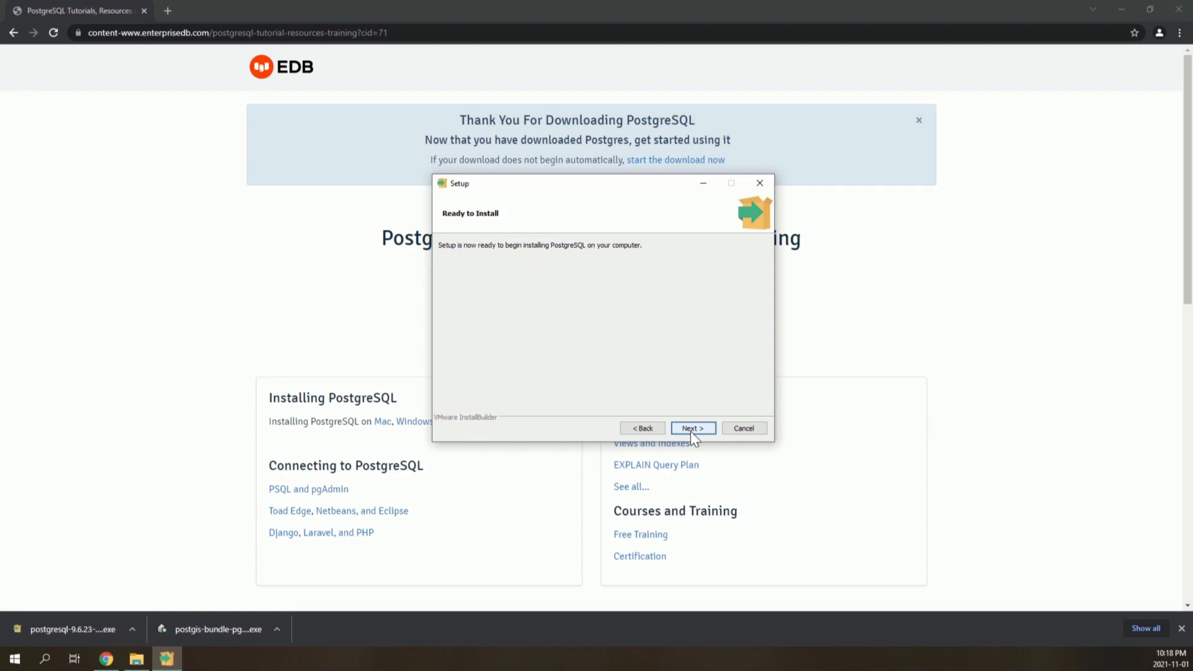
- Install PostgreSQL 9.6, skip Stack Builder, and finish setup
left_click(693, 427)
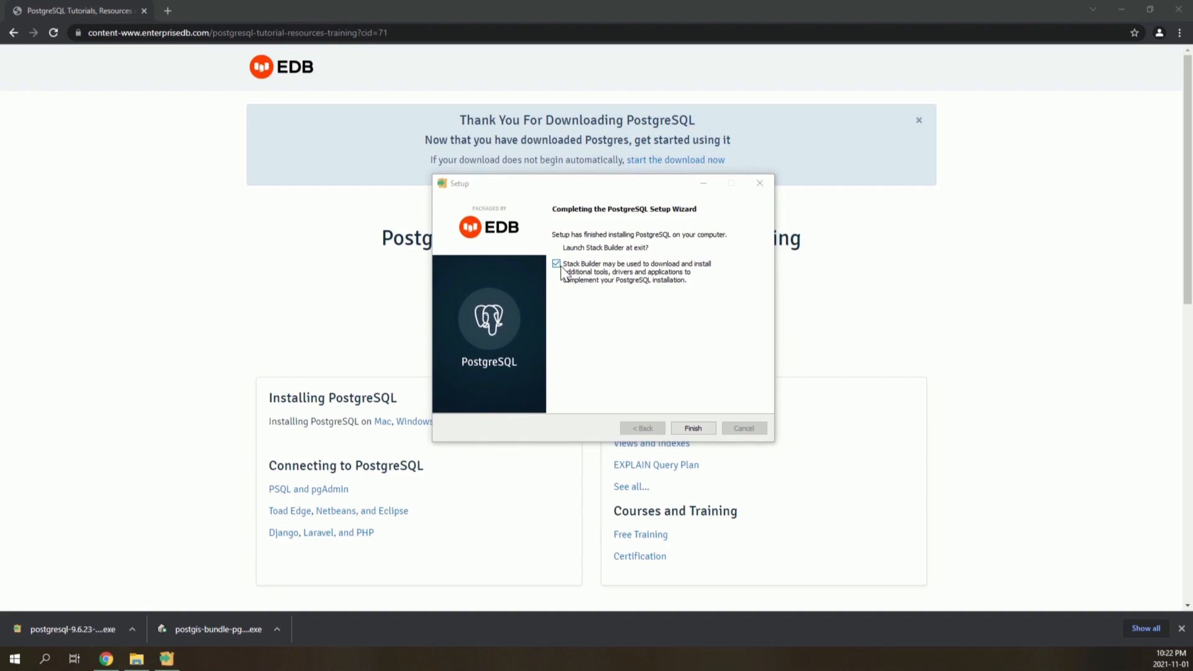
left_click(556, 264)
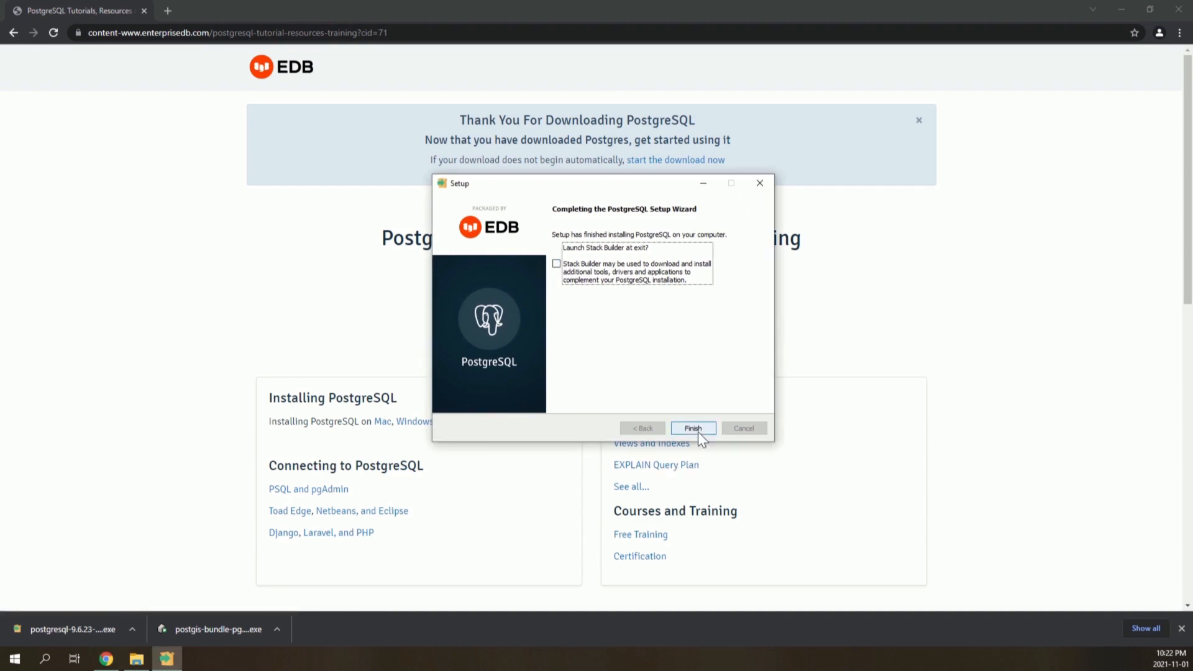
left_click(693, 428)
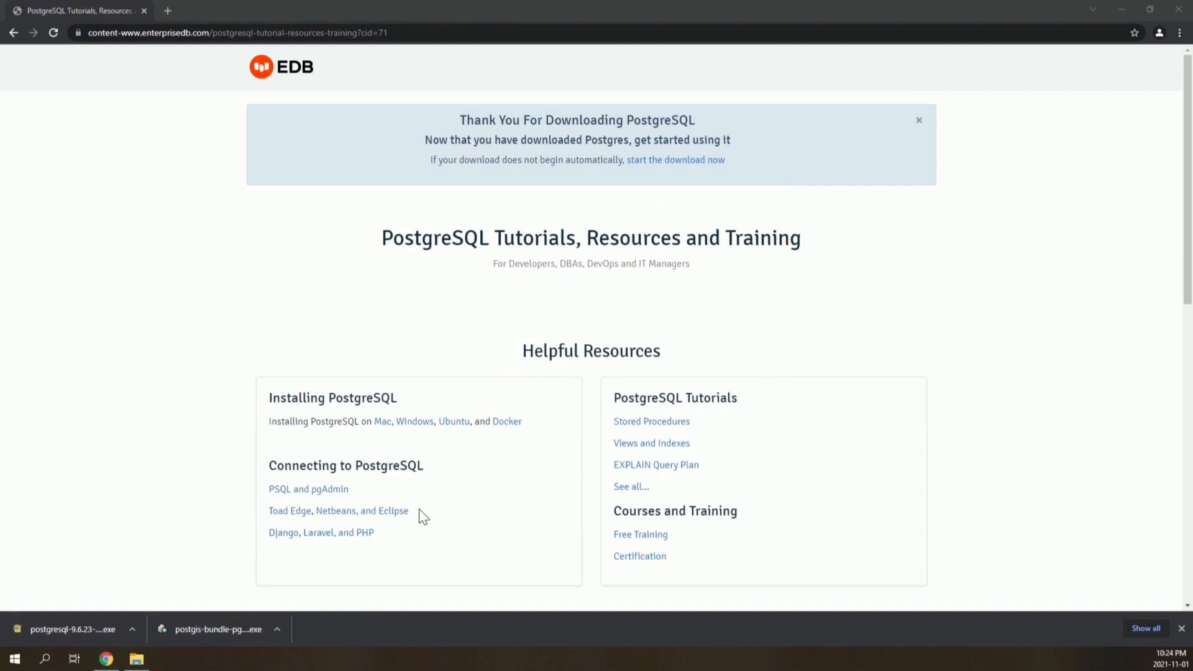
- Run the blocked PostGIS bundle installer anyway and install PostGIS without a spatial database
left_click(217, 629)
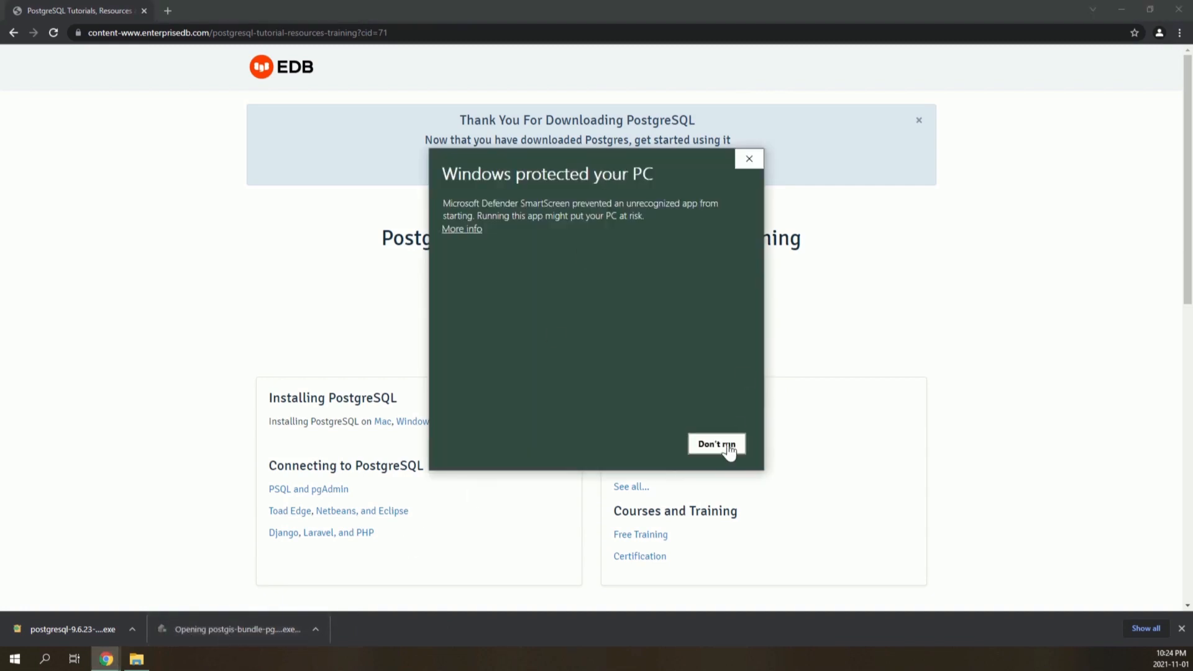
left_click(462, 228)
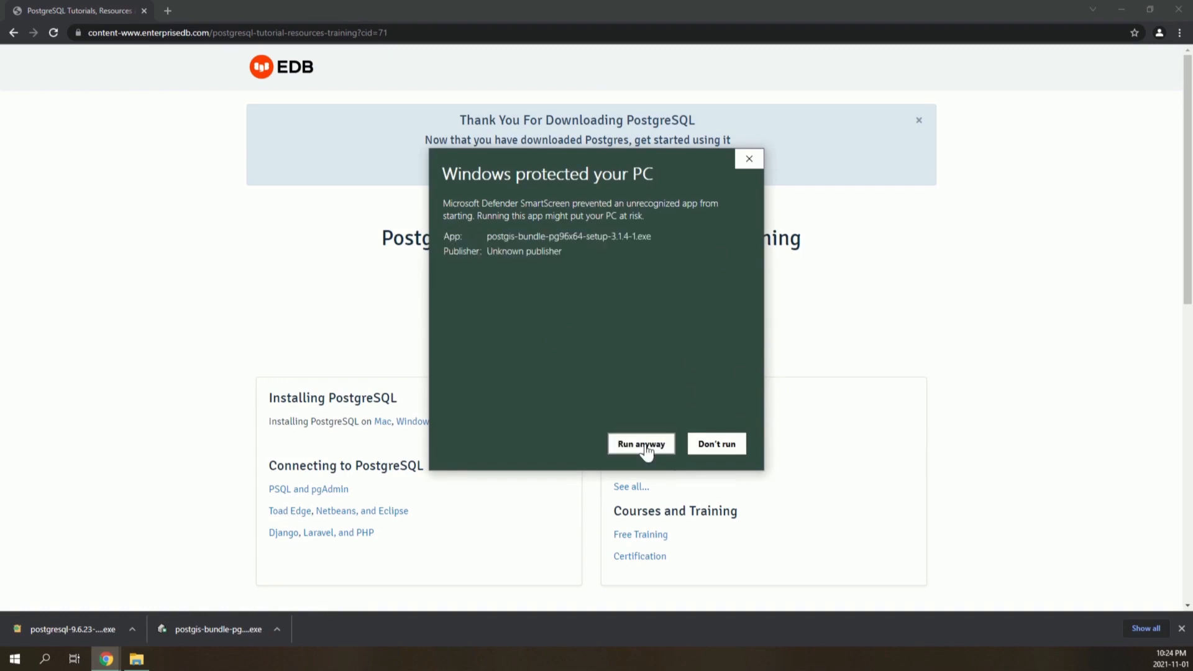
left_click(641, 444)
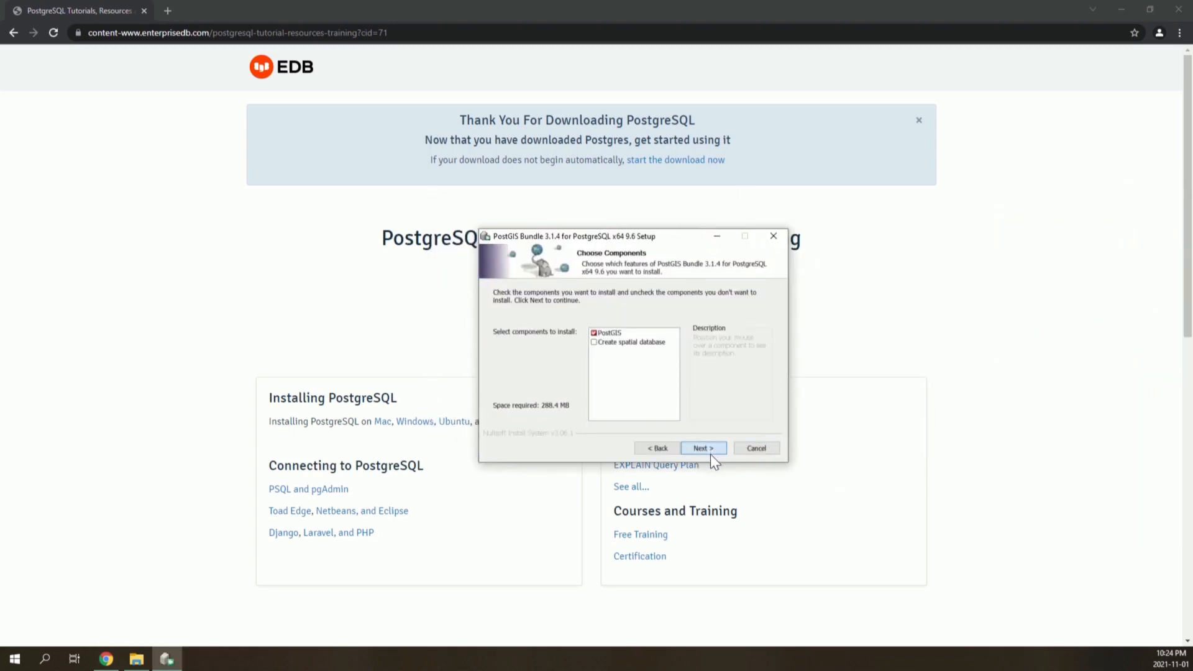
left_click(703, 447)
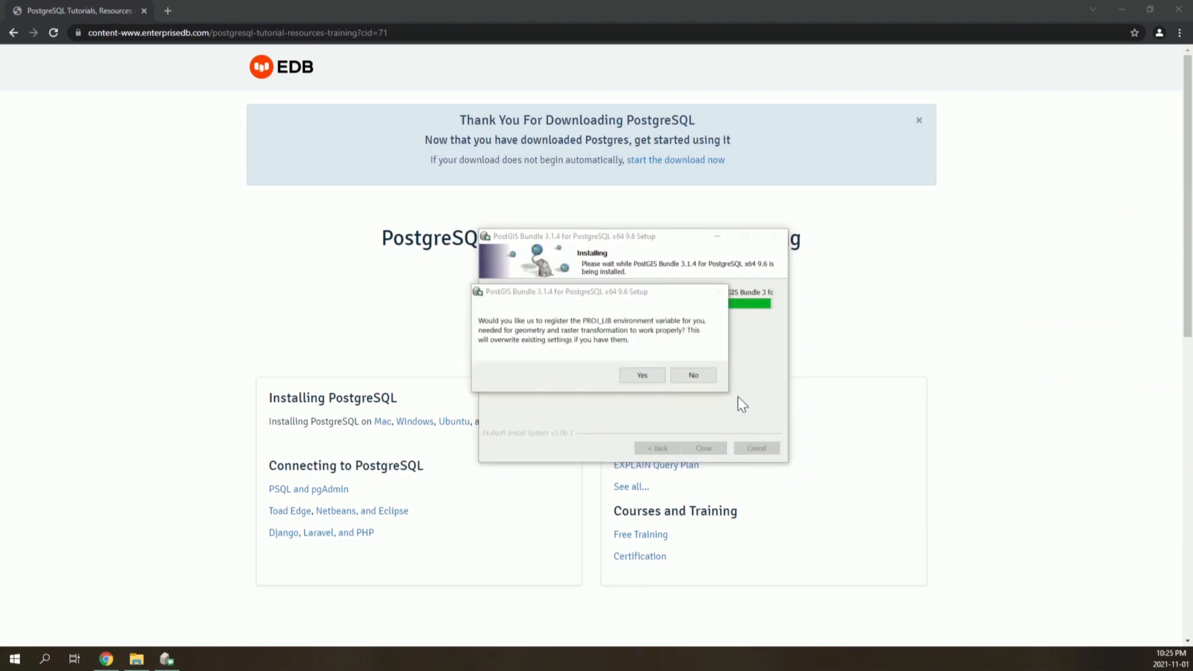
- Accept PROJ_LIB, GDAL_DATA and raster driver prompts, then close PostGIS setup
left_click(642, 375)
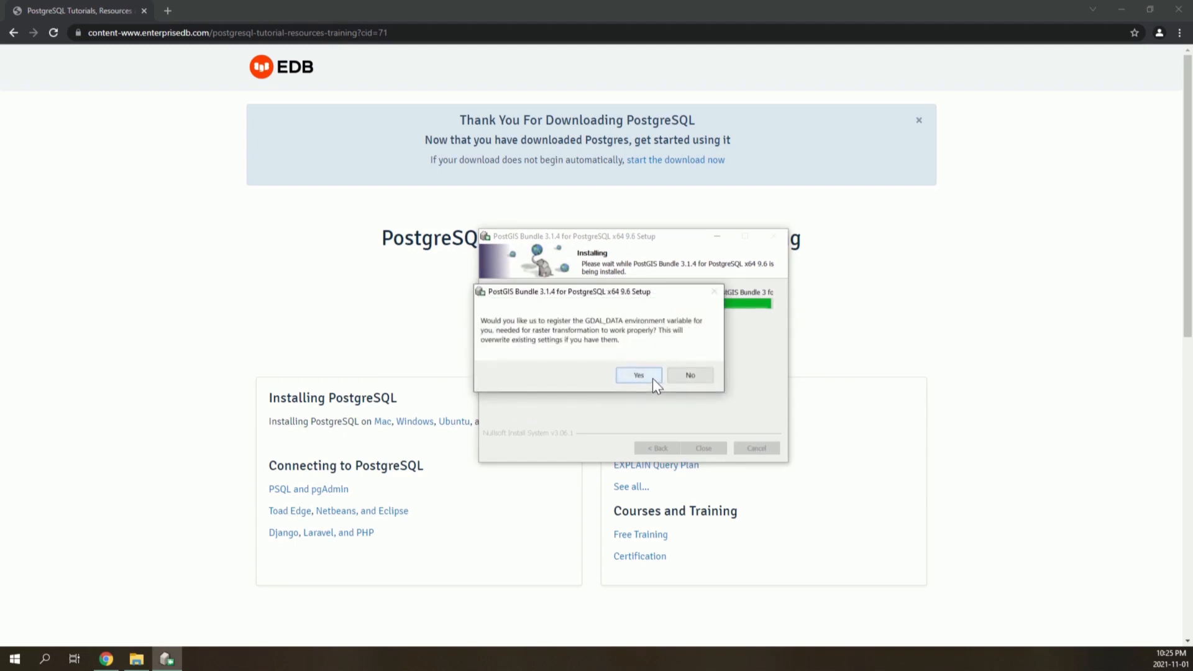
left_click(639, 374)
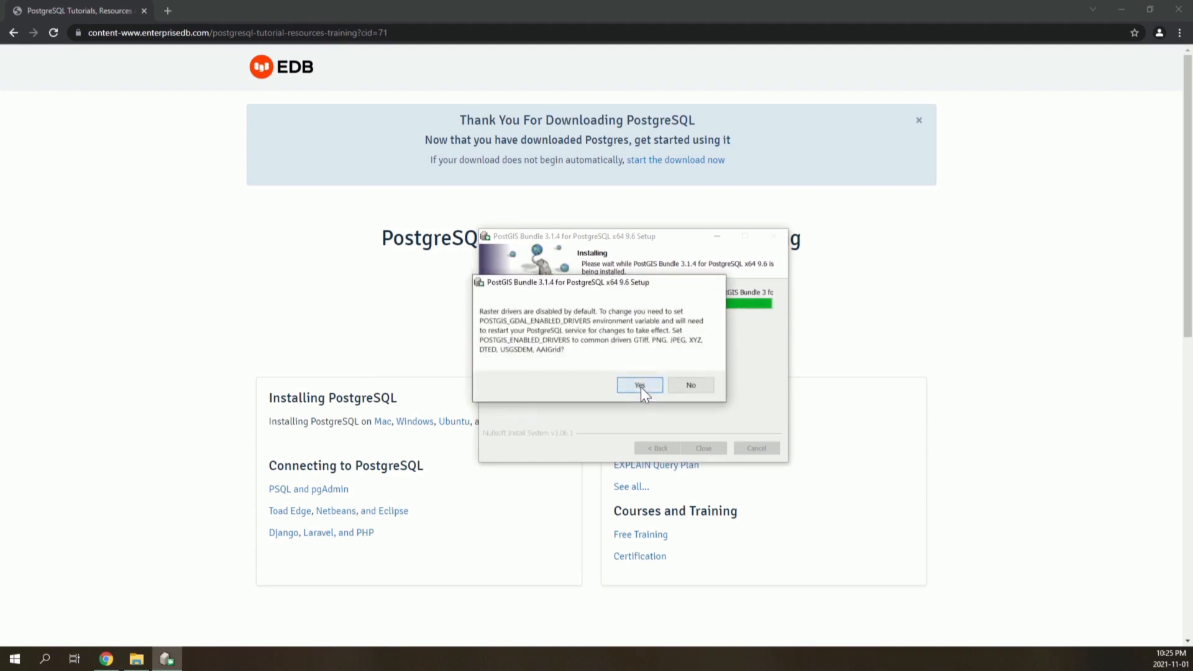
left_click(639, 385)
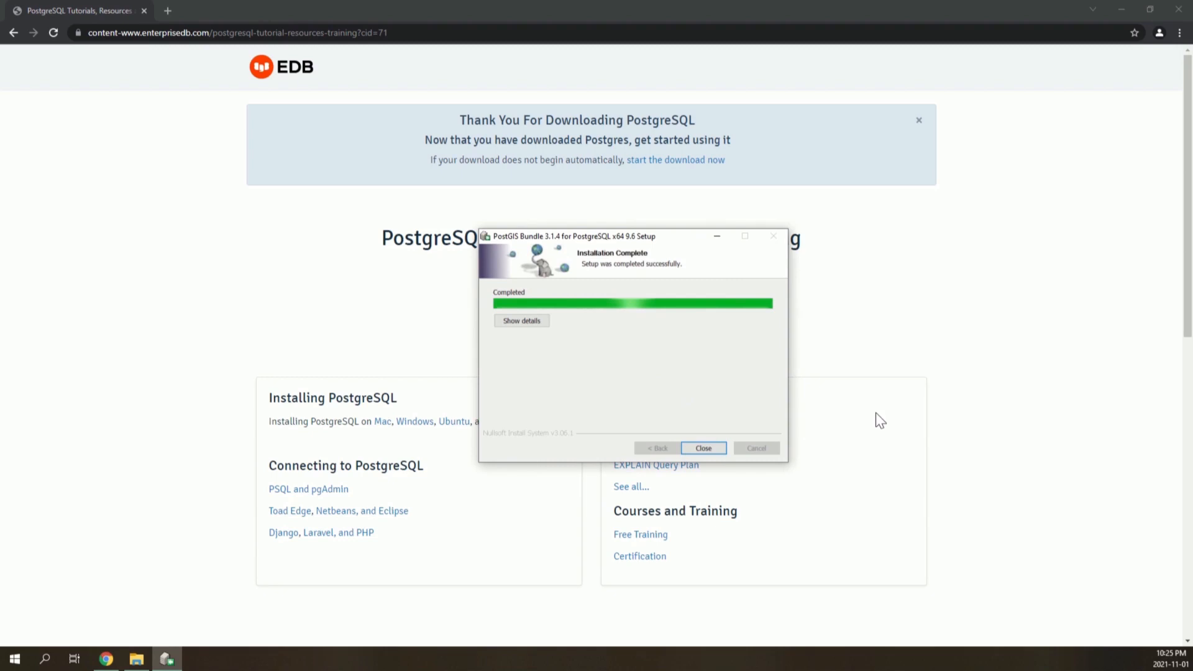
mouse_move(671, 408)
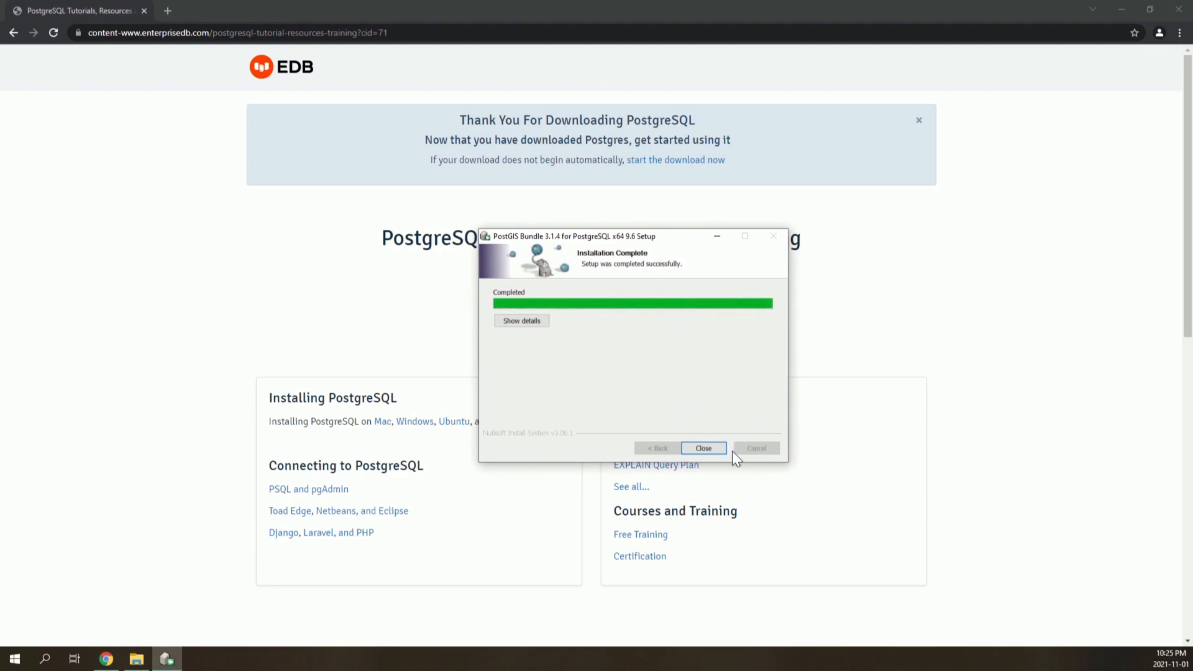
left_click(703, 448)
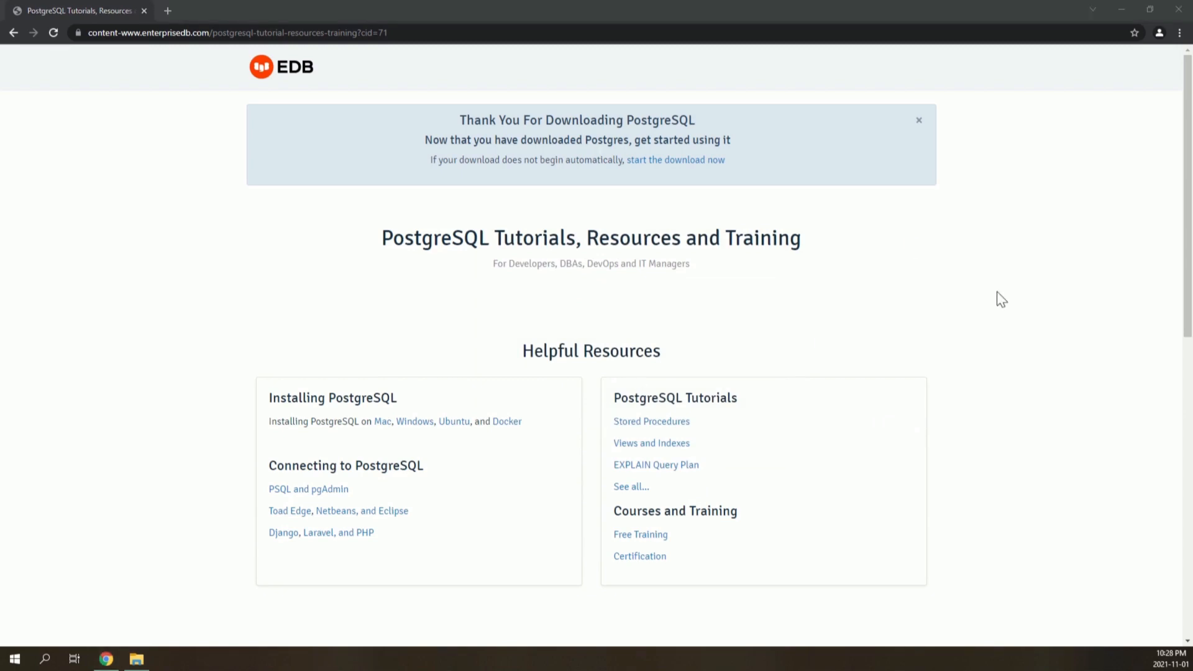
mouse_move(176, 668)
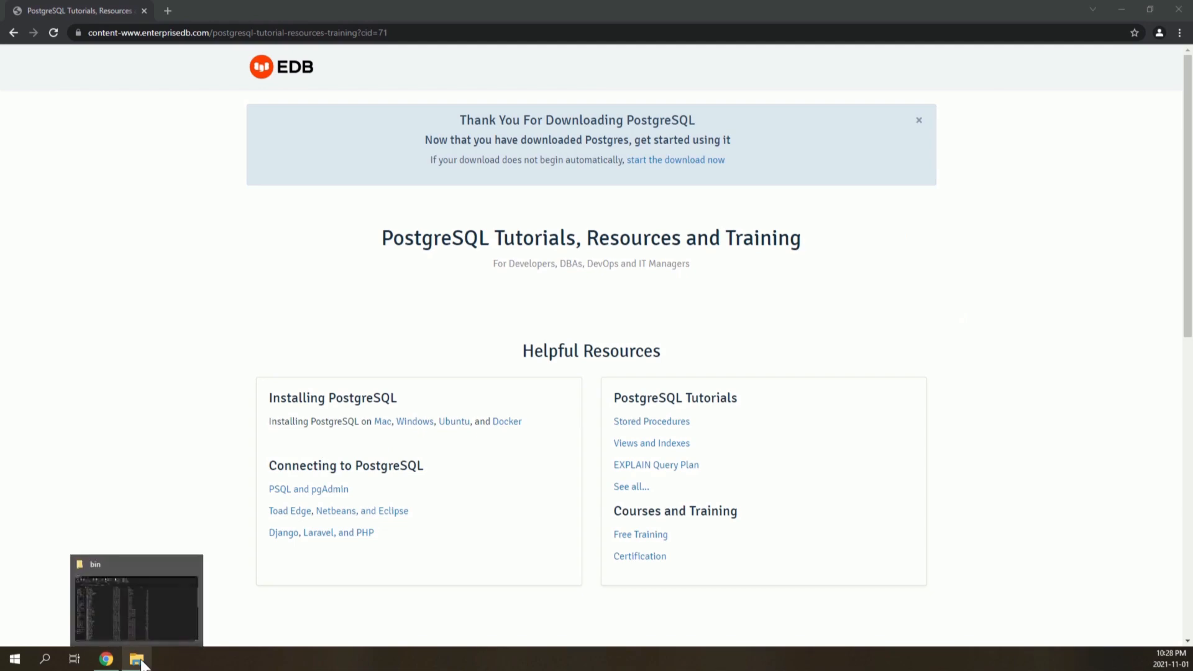
- Open This PC's properties to the System About page and scroll to Related settings
left_click(137, 659)
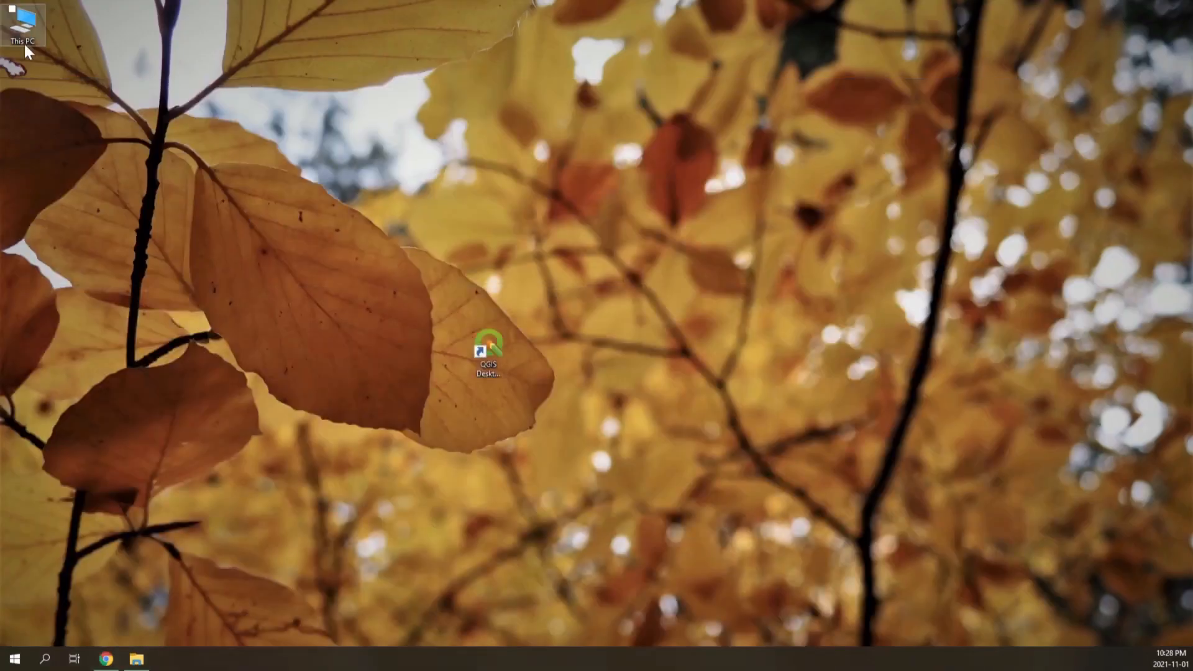
right_click(22, 19)
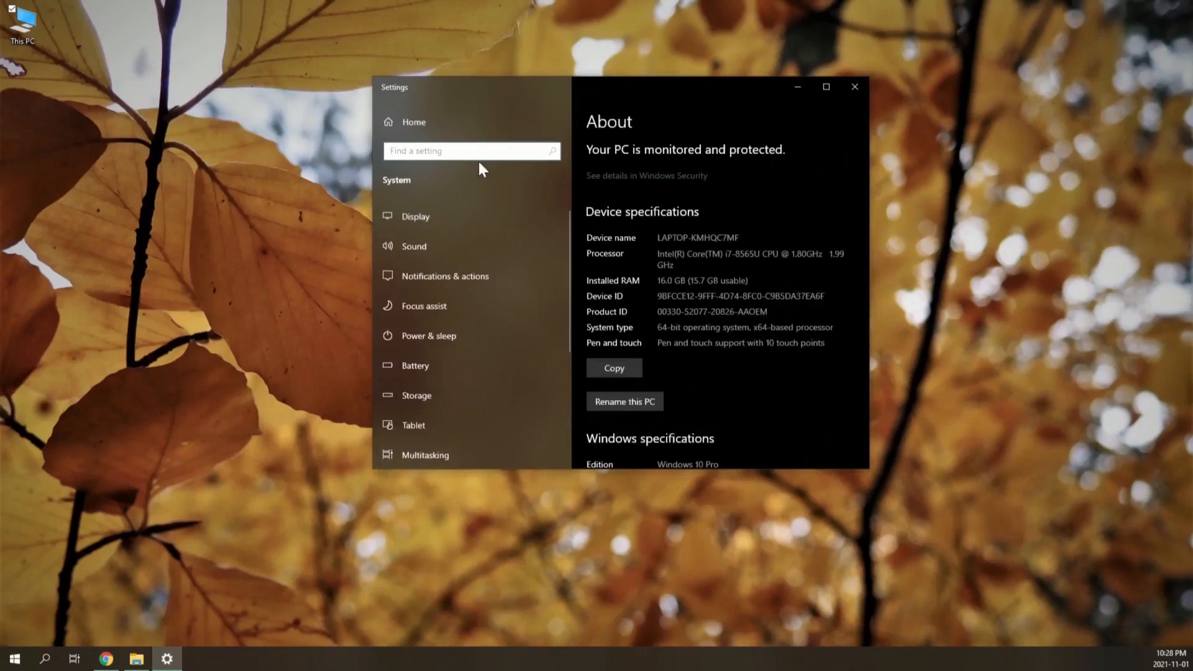
scroll("down", 3)
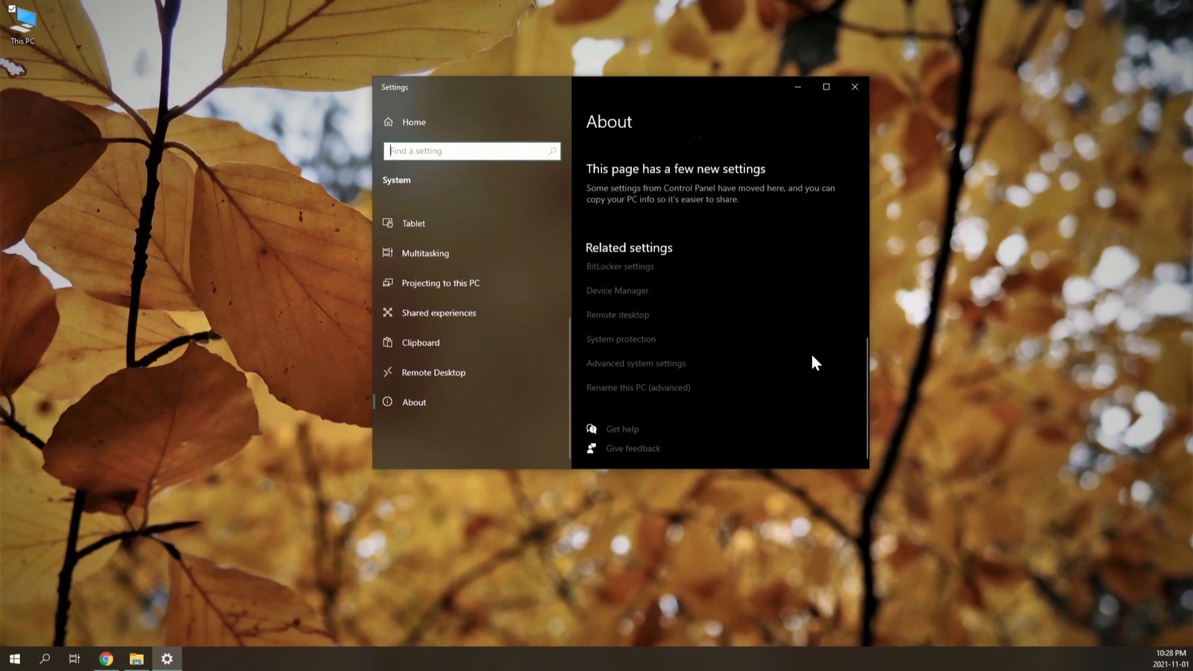
mouse_move(679, 379)
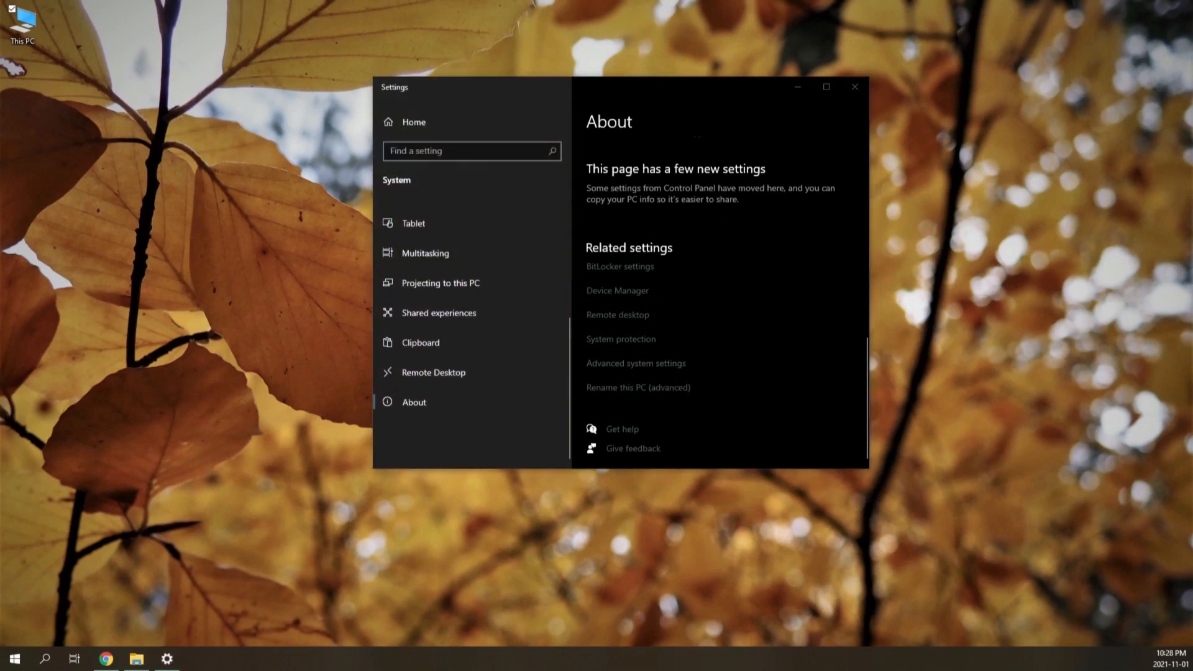
- Add C:\Program Files\PostgreSQL\9.6\bin to the system Path environment variable
left_click(636, 364)
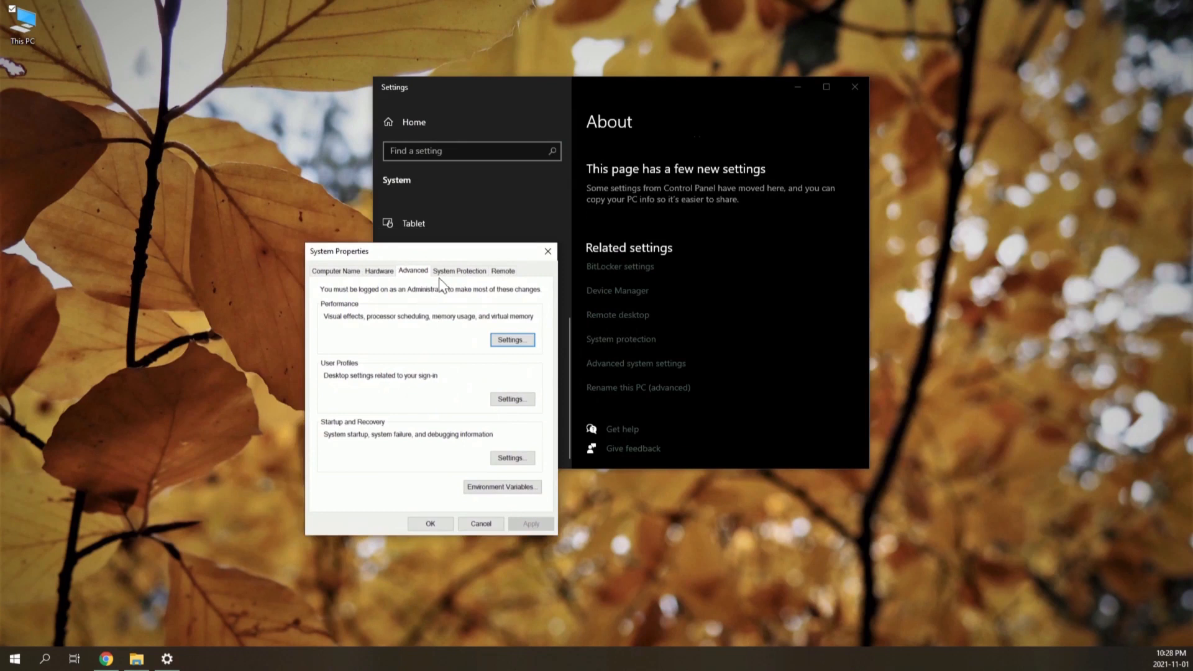
mouse_move(502, 501)
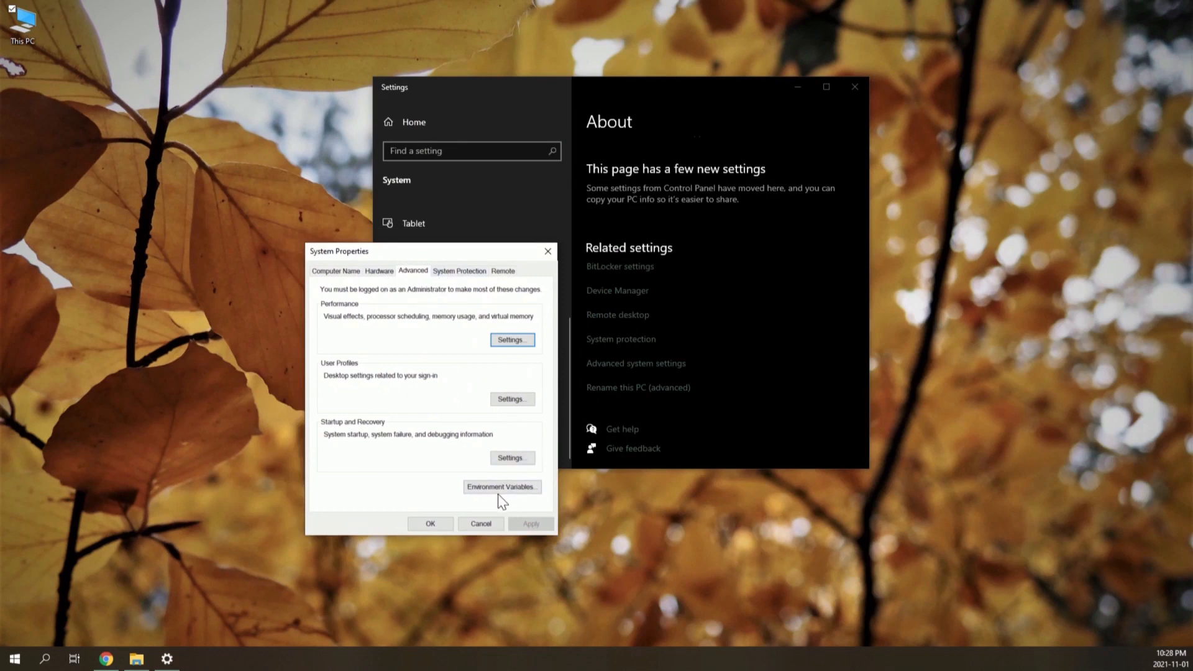
left_click(502, 486)
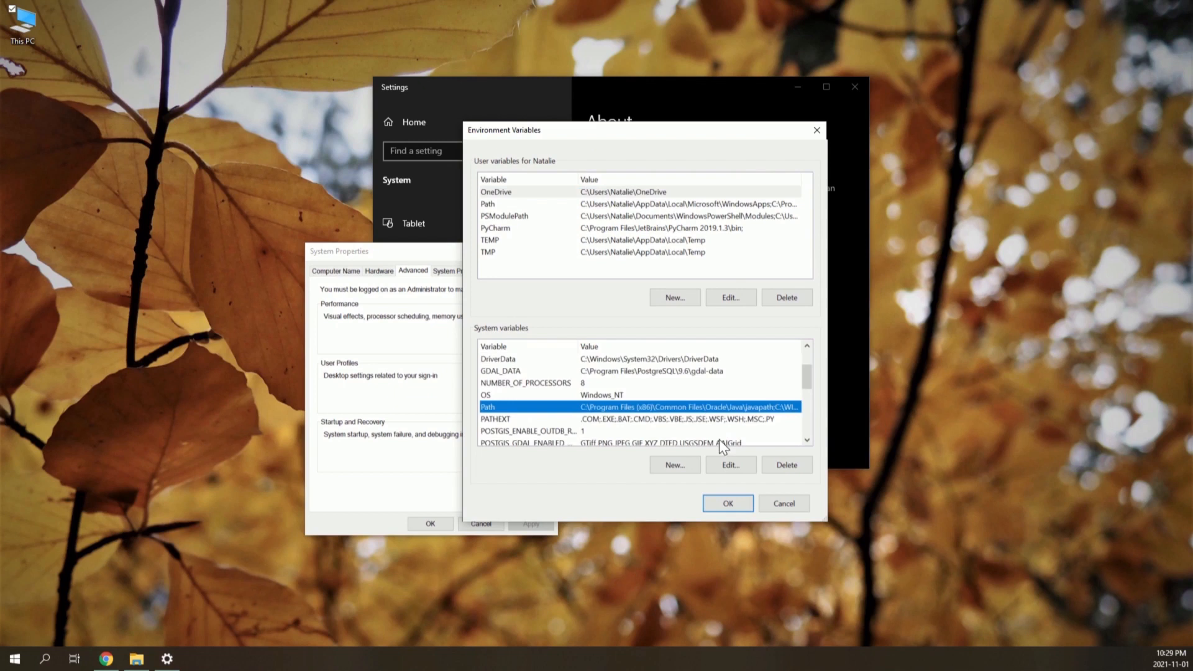
left_click(730, 465)
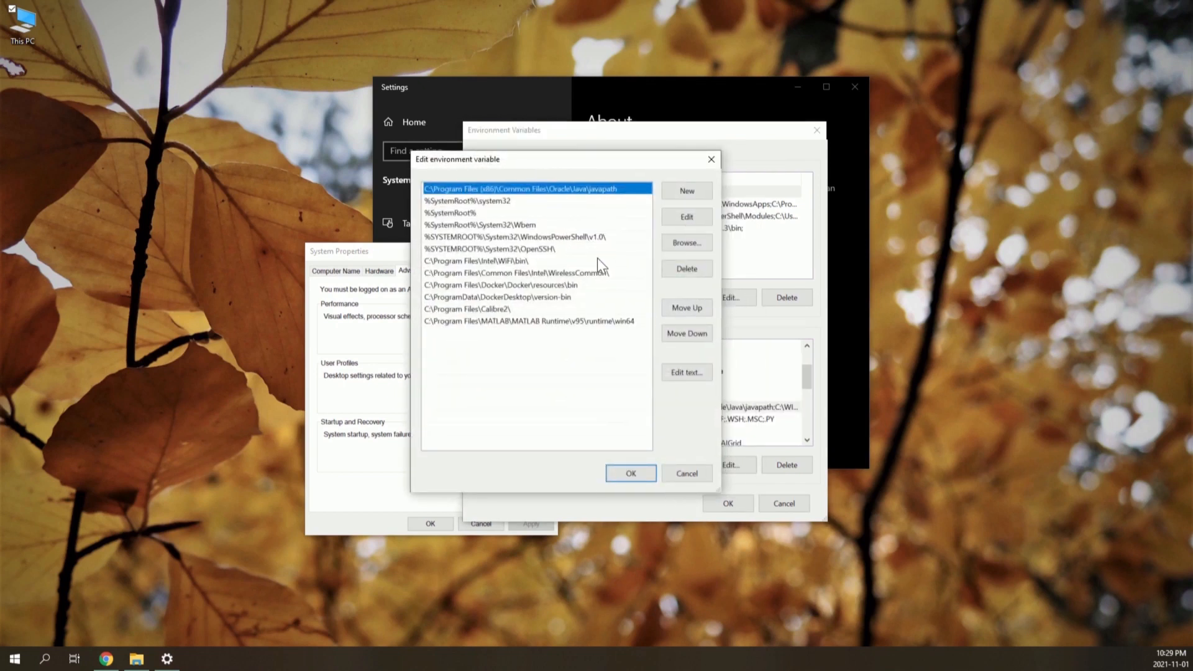
mouse_move(713, 258)
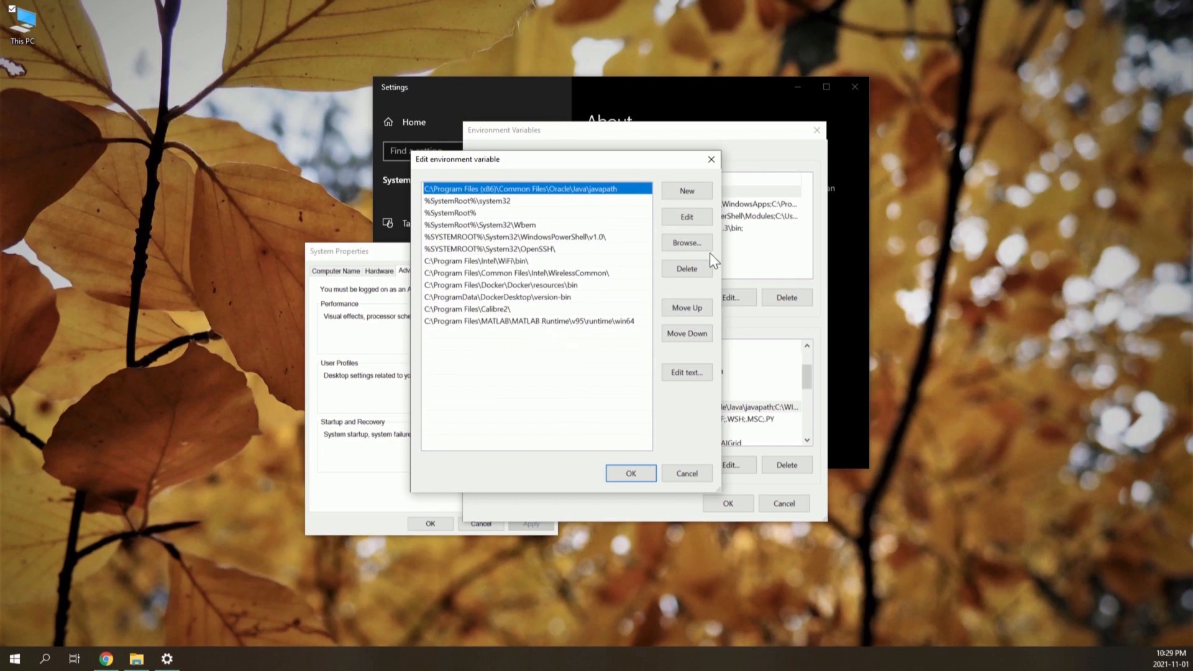
left_click(686, 191)
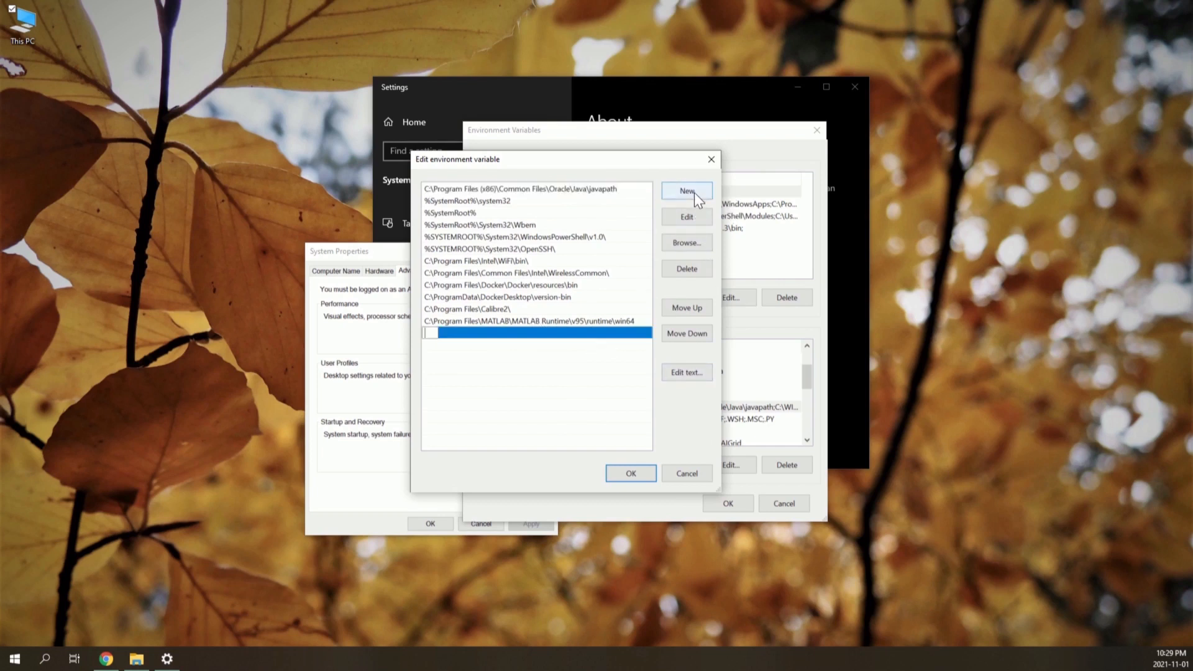
type("C:\\Program Files\\PostgreSQL\\9.6\\bin")
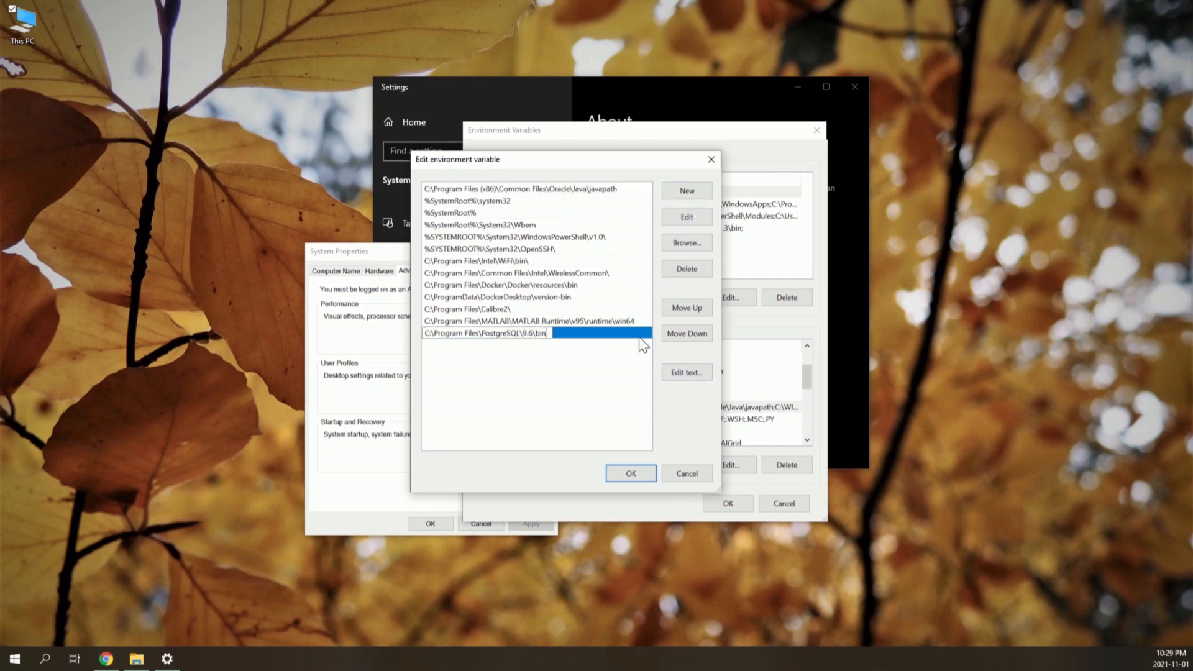
left_click(631, 473)
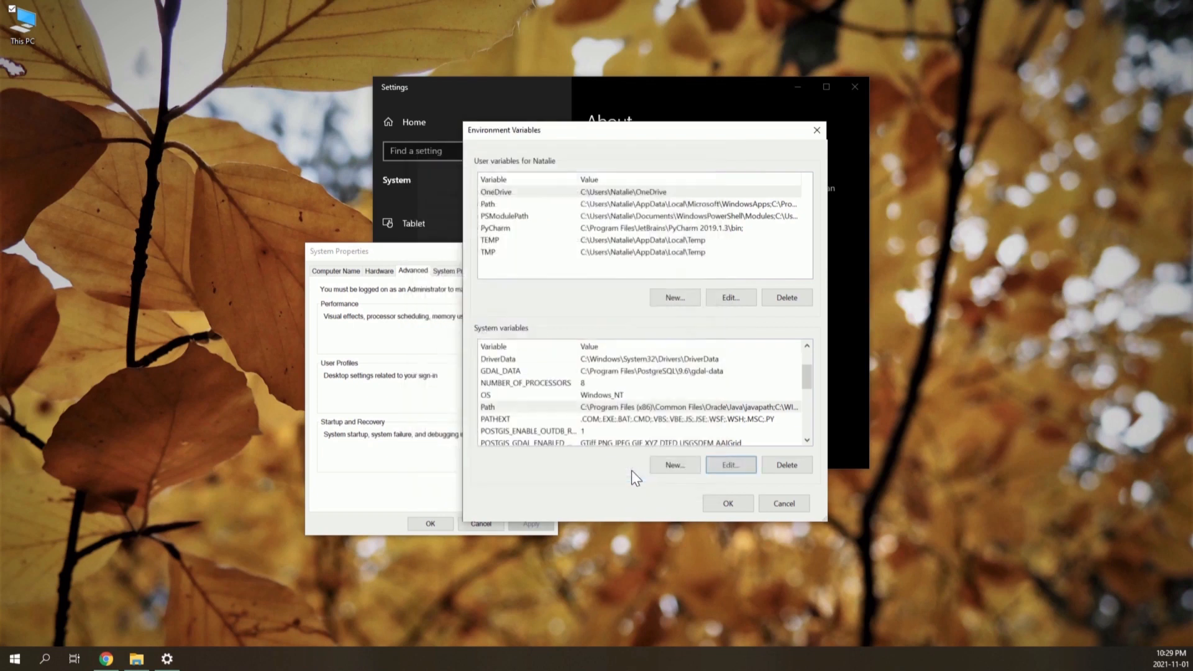
left_click(784, 503)
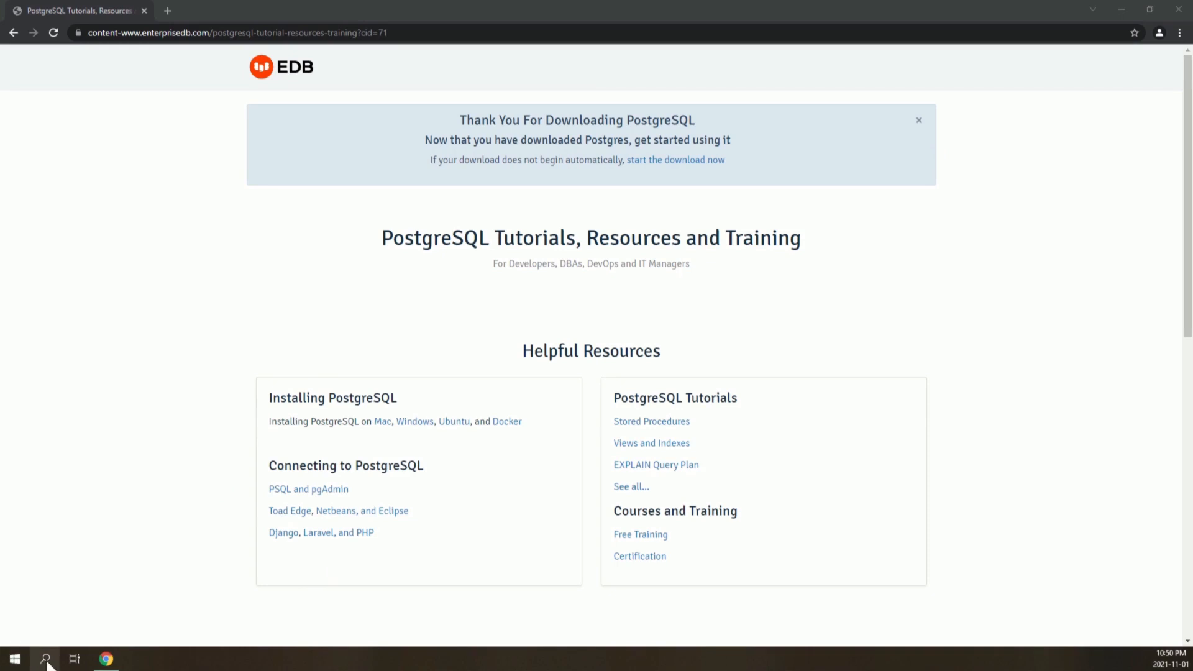
- Launch pgAdmin 4 from Windows search and set its master password
left_click(44, 657)
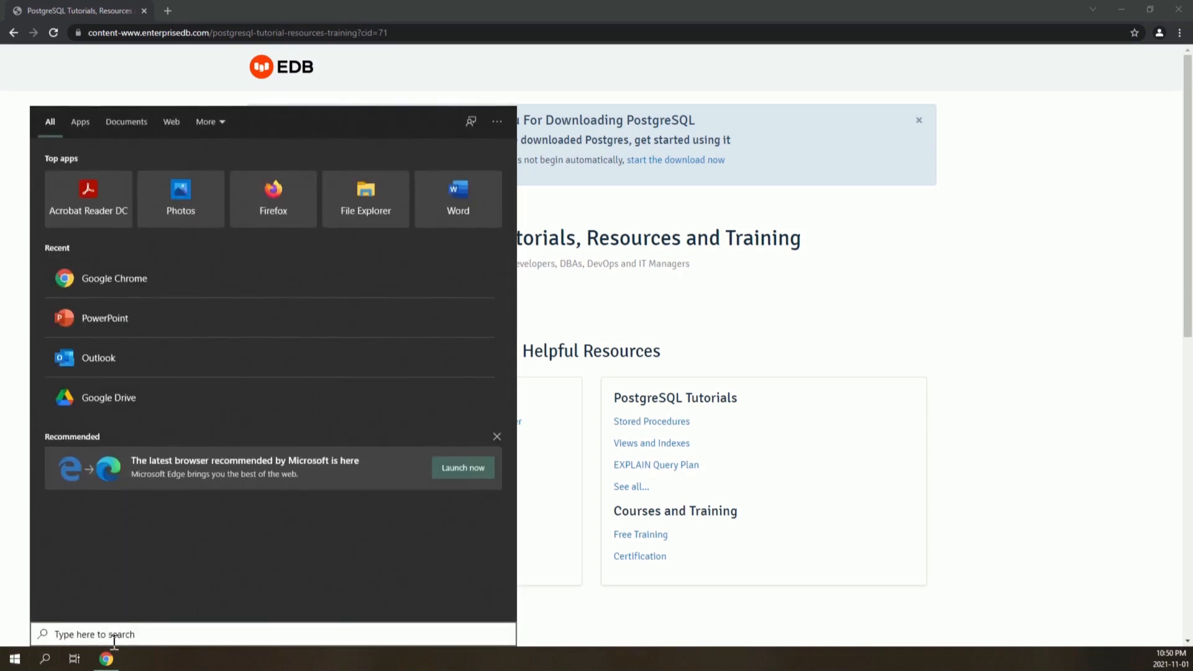
type("pgAdmin 4")
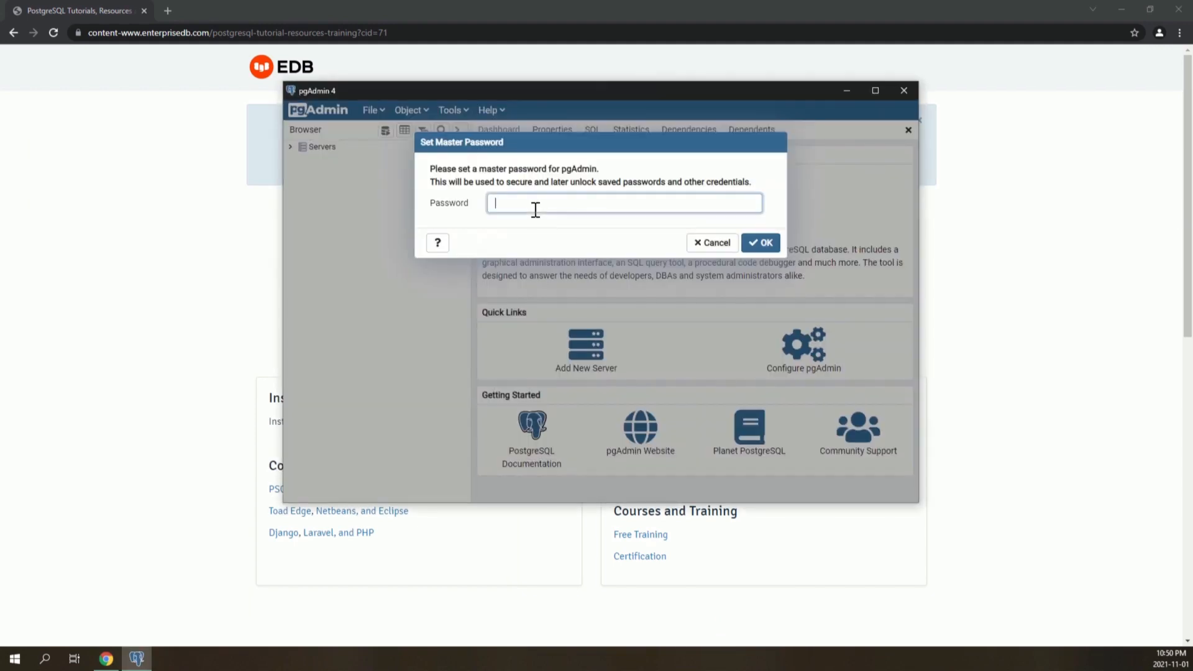
type("***")
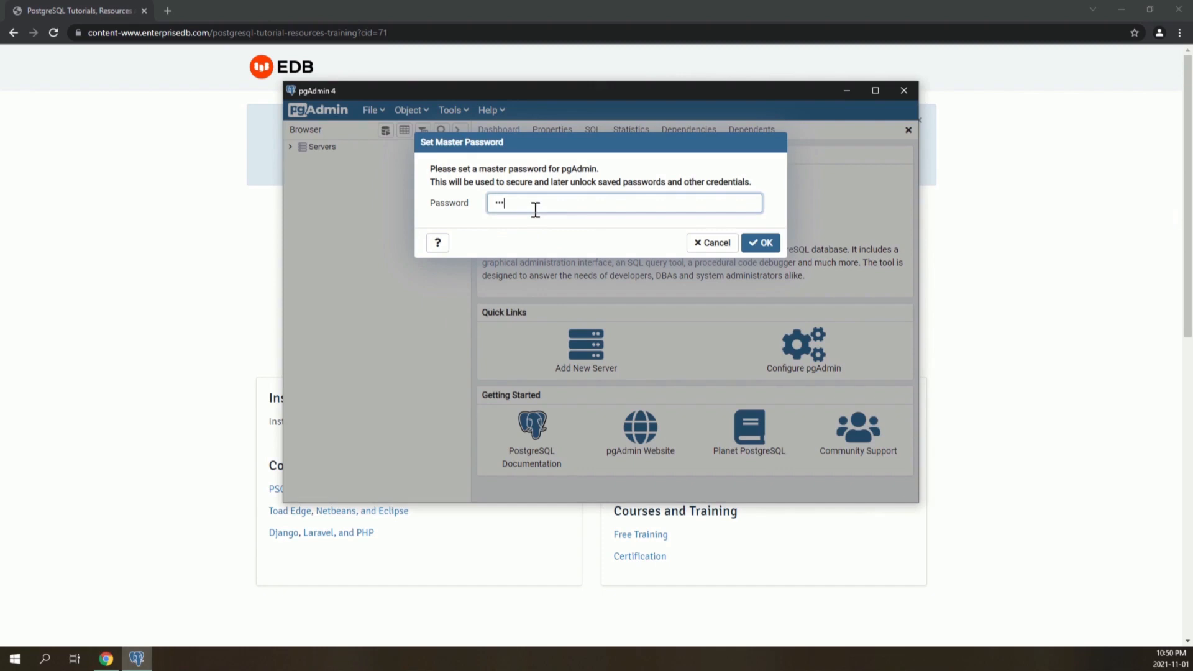
left_click(760, 242)
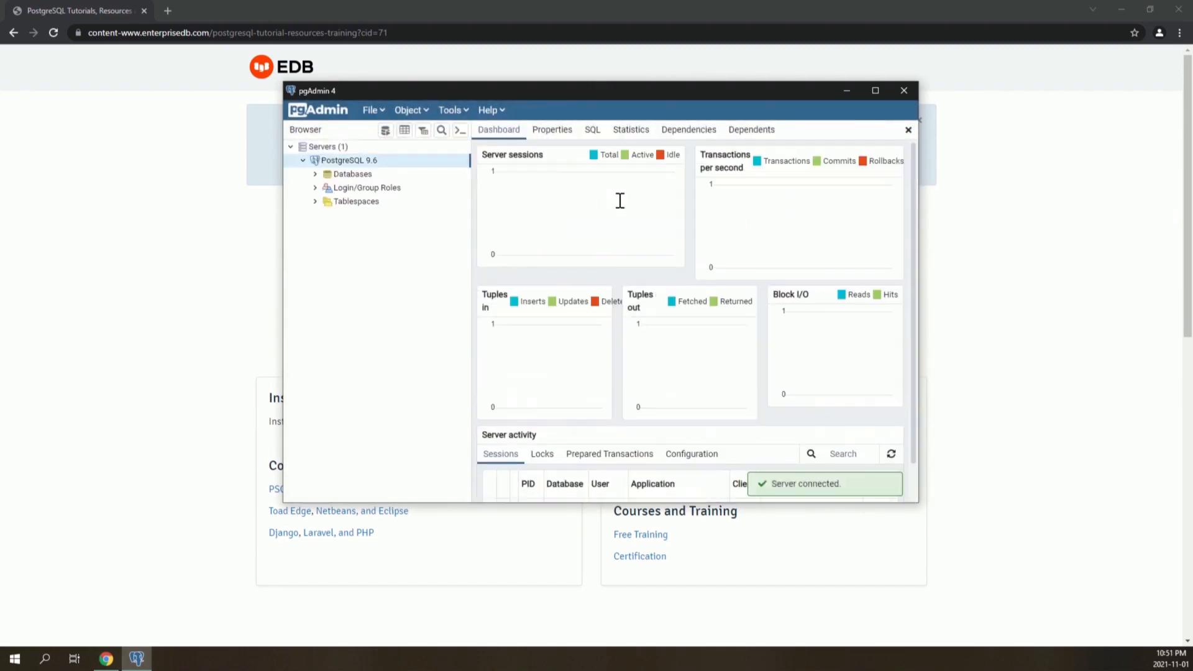
- Create and save a database named MAIL_database under the server's Databases group
right_click(353, 174)
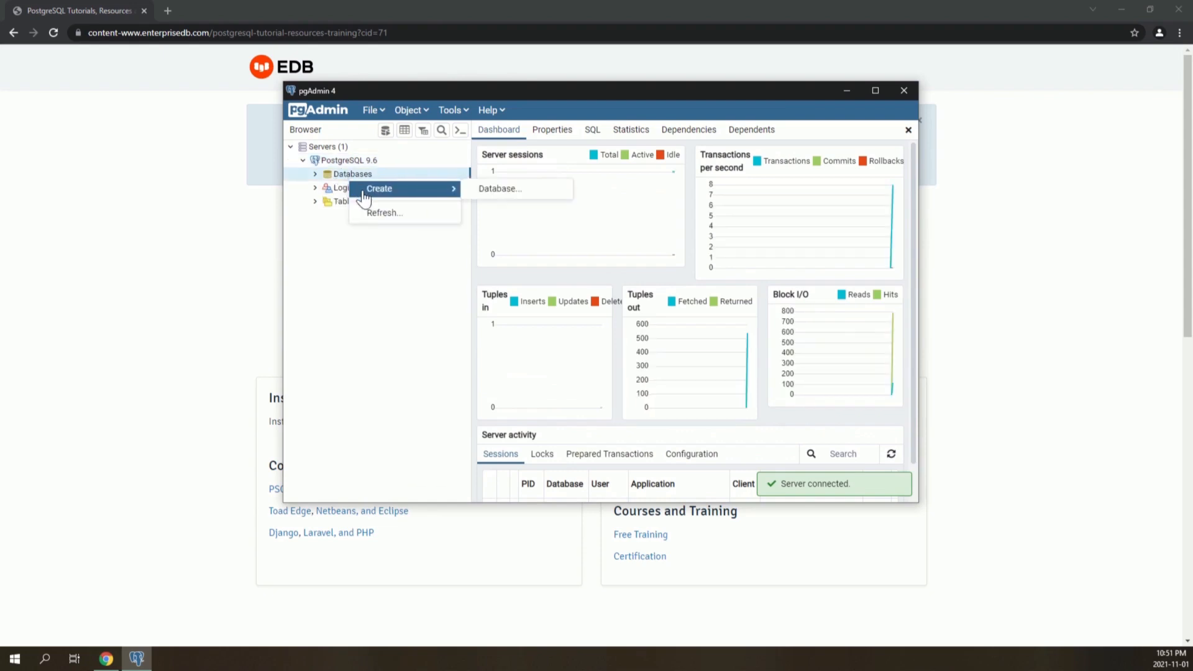
left_click(499, 189)
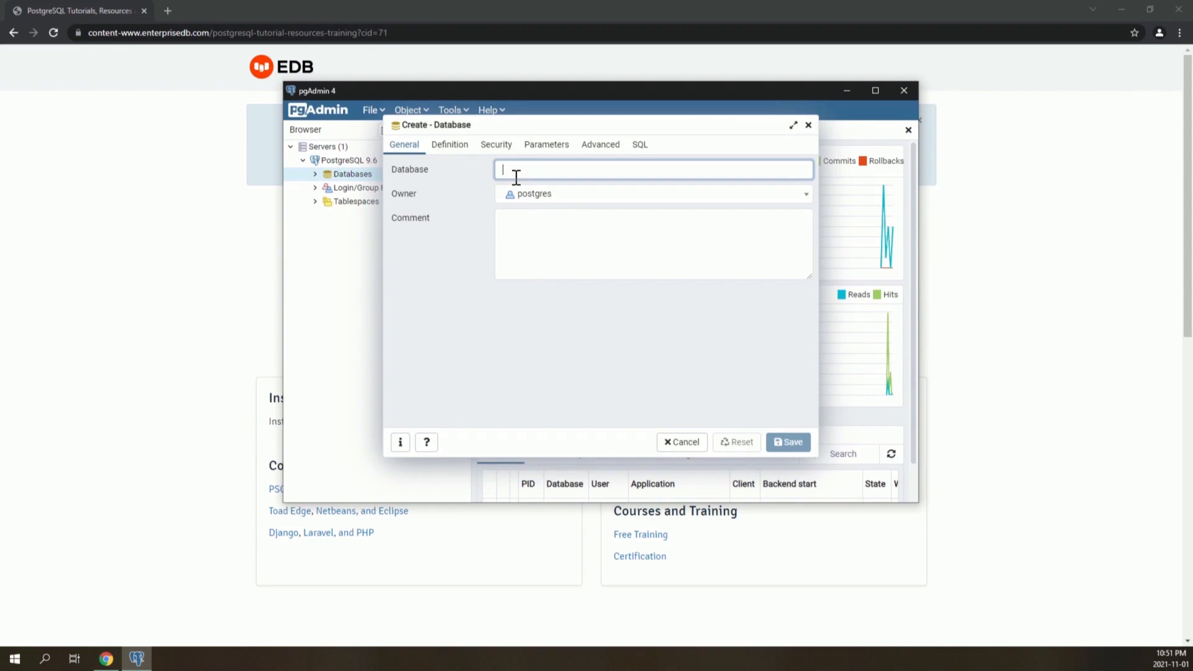
type("MA")
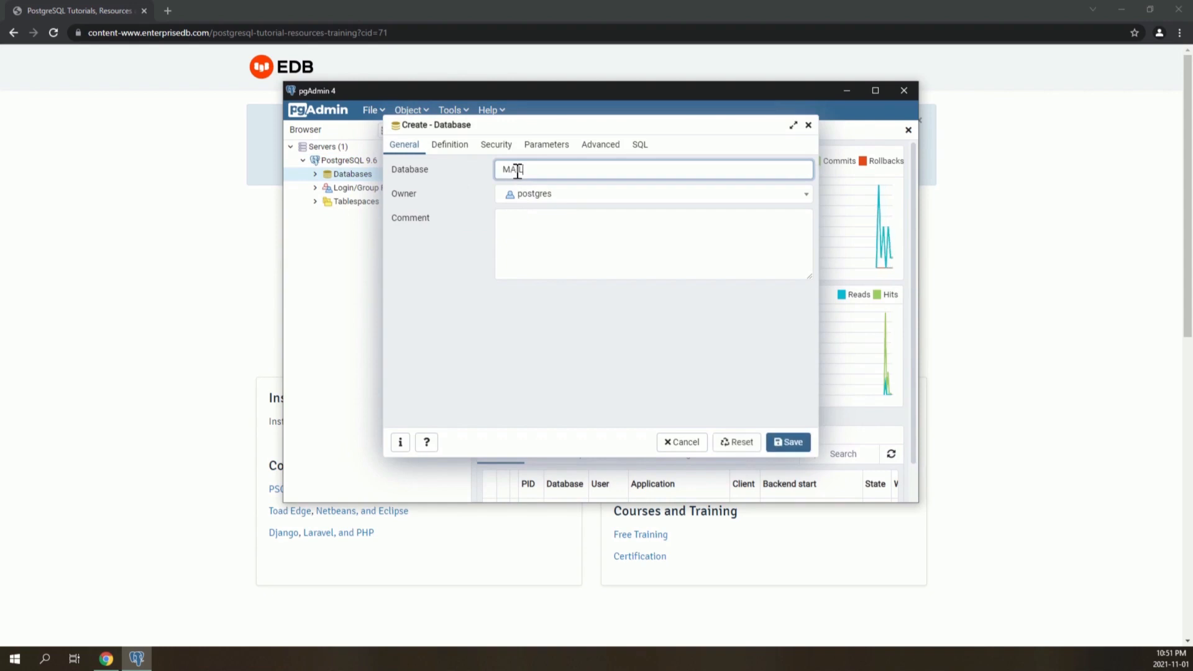
type("_database")
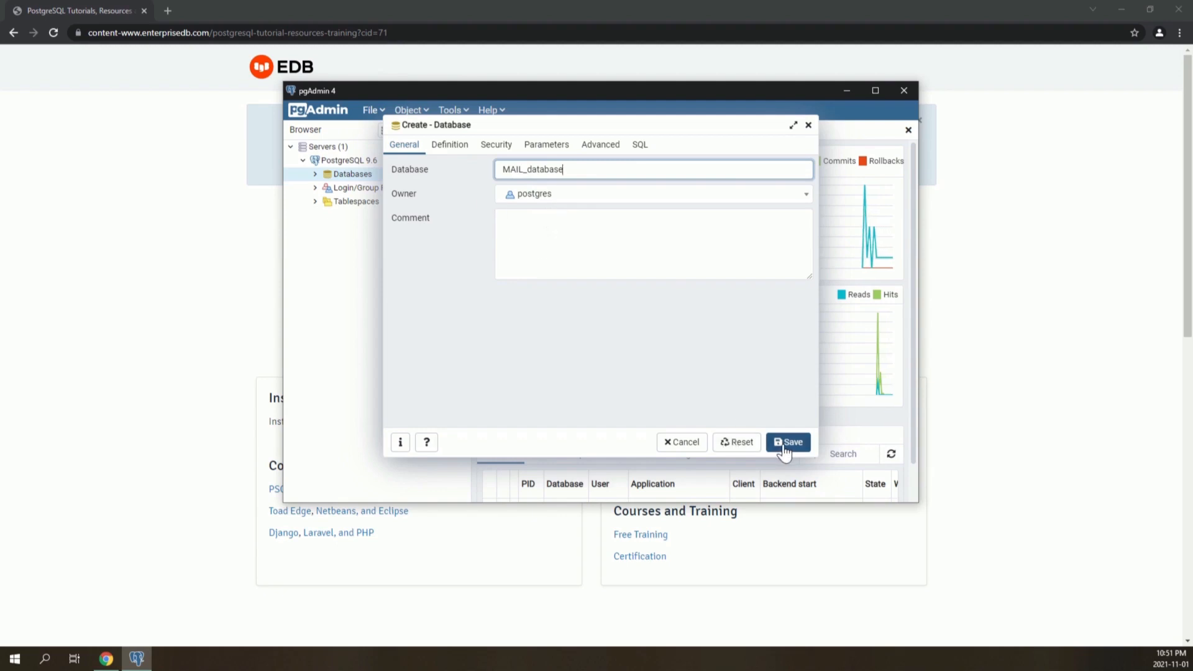
left_click(787, 442)
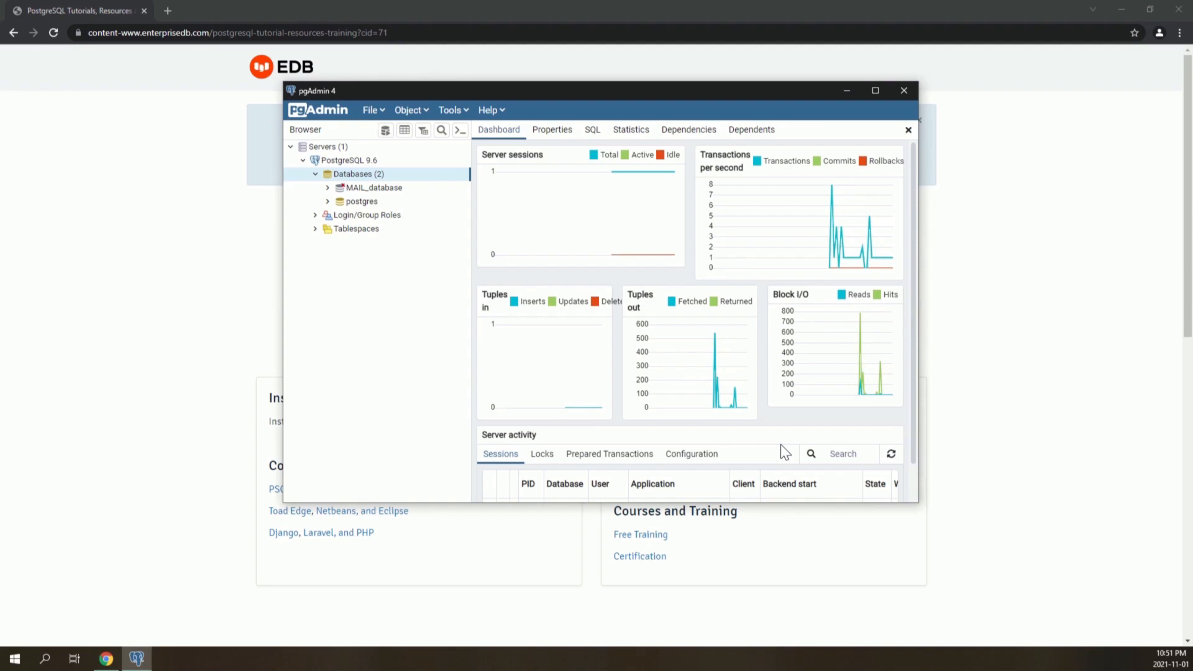
- Connect to MAIL_database and open a Query Tool on it
left_click(450, 110)
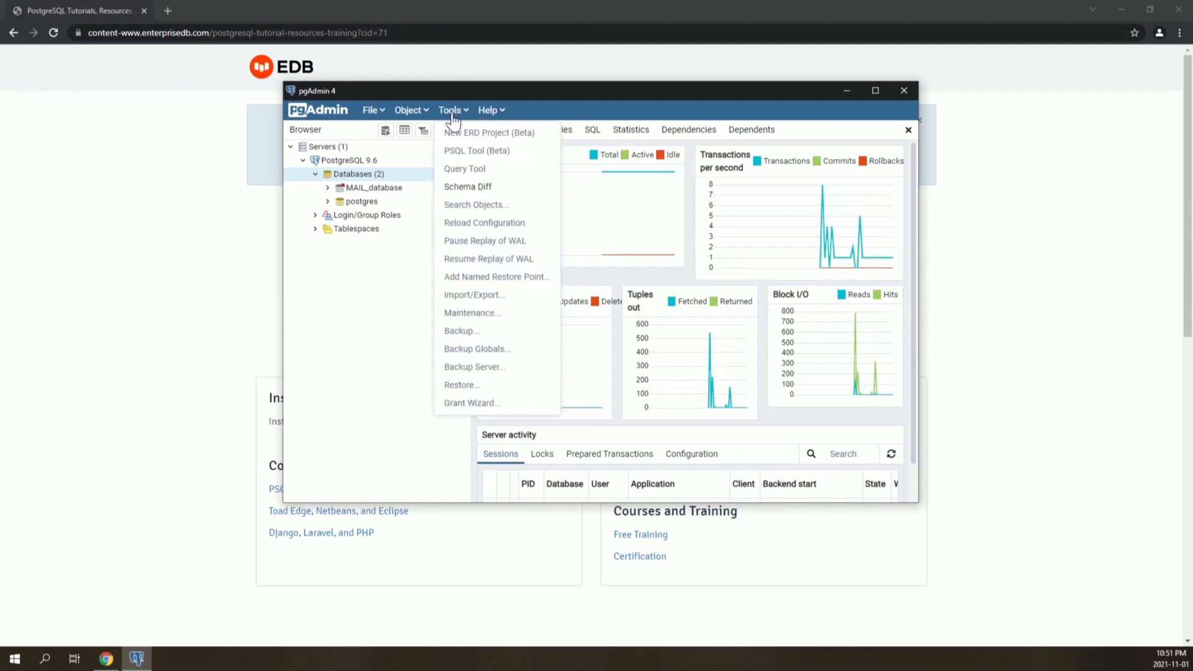
mouse_move(494, 175)
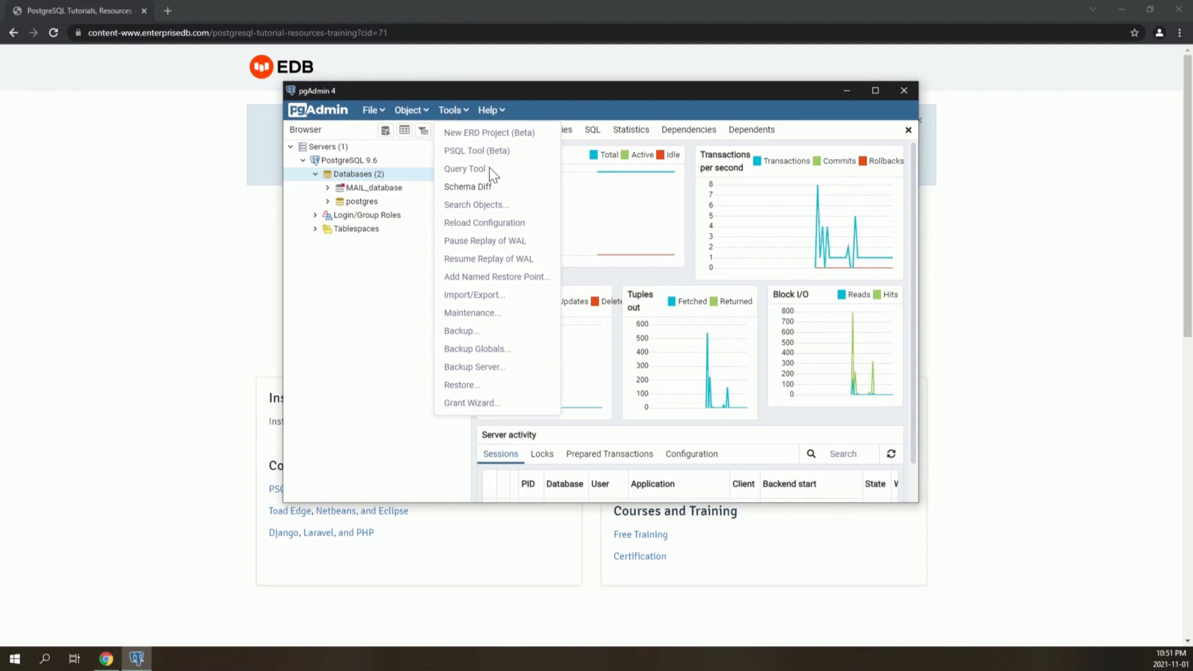
left_click(451, 110)
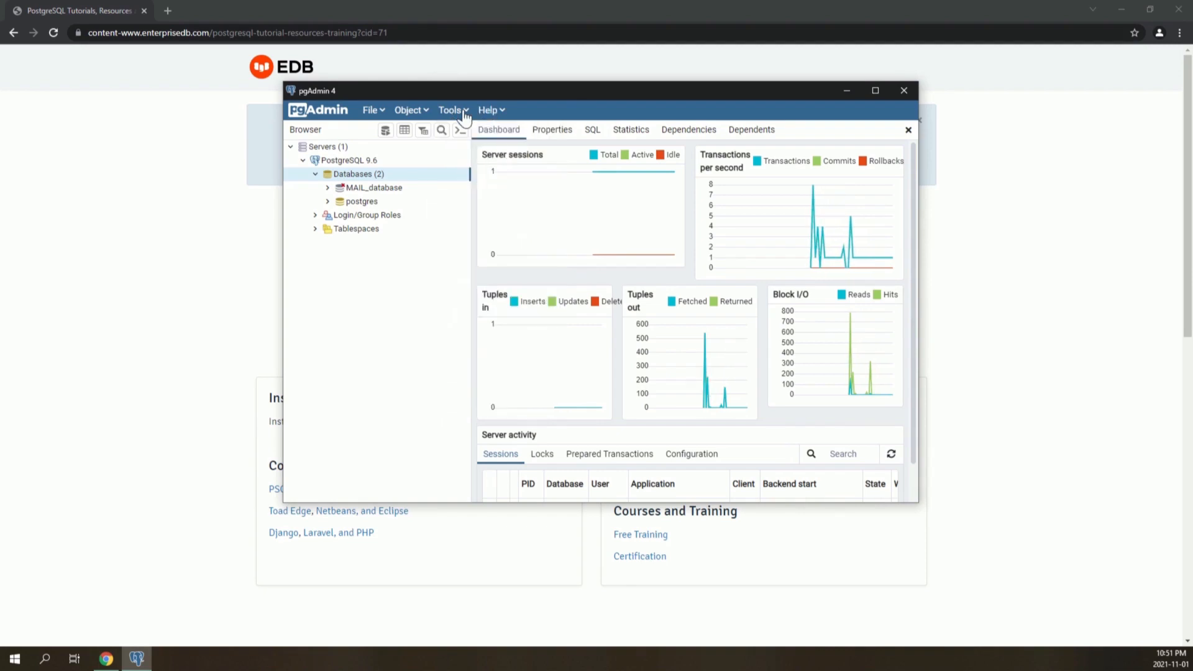
left_click(450, 110)
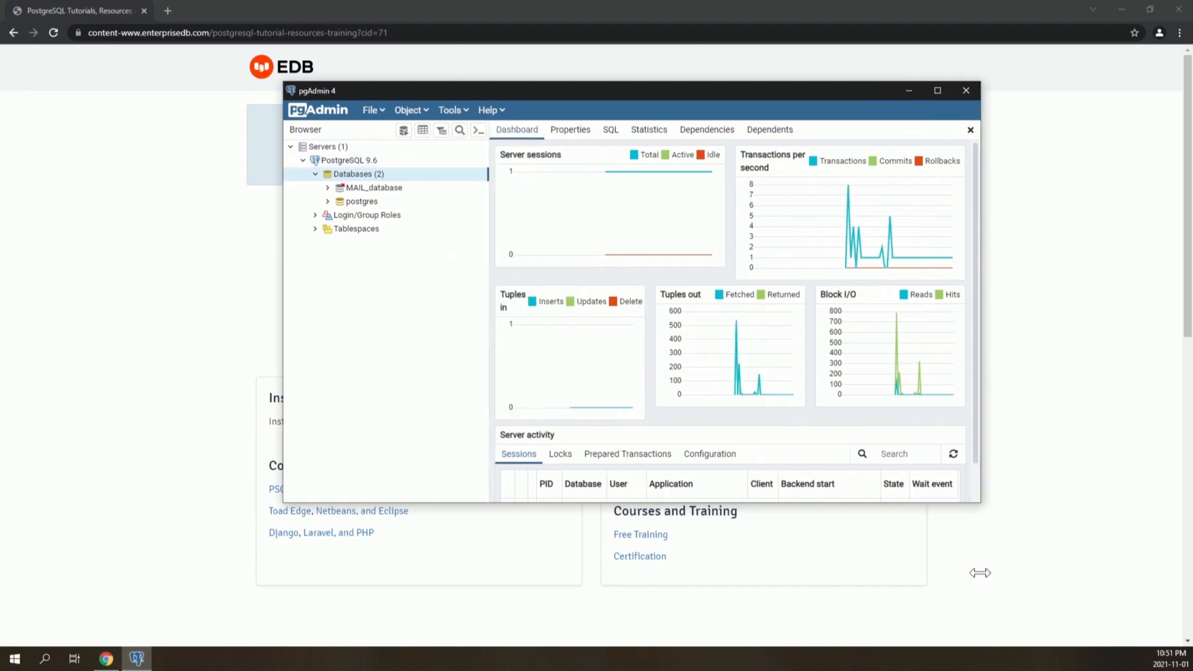
left_click(374, 187)
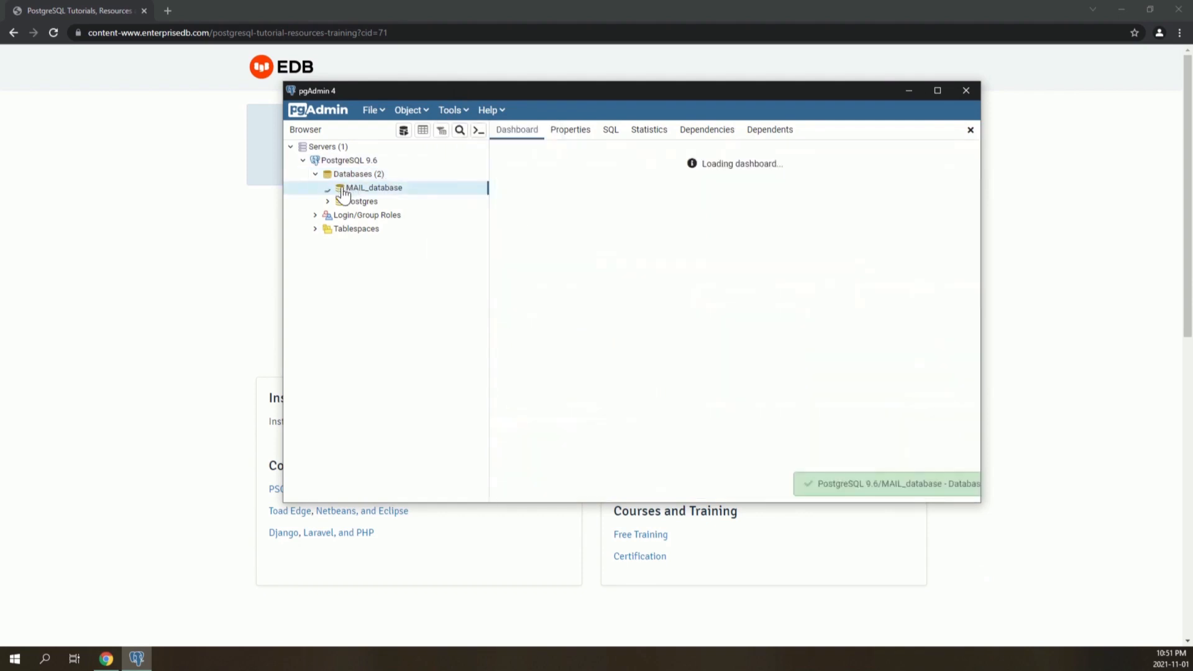
left_click(449, 110)
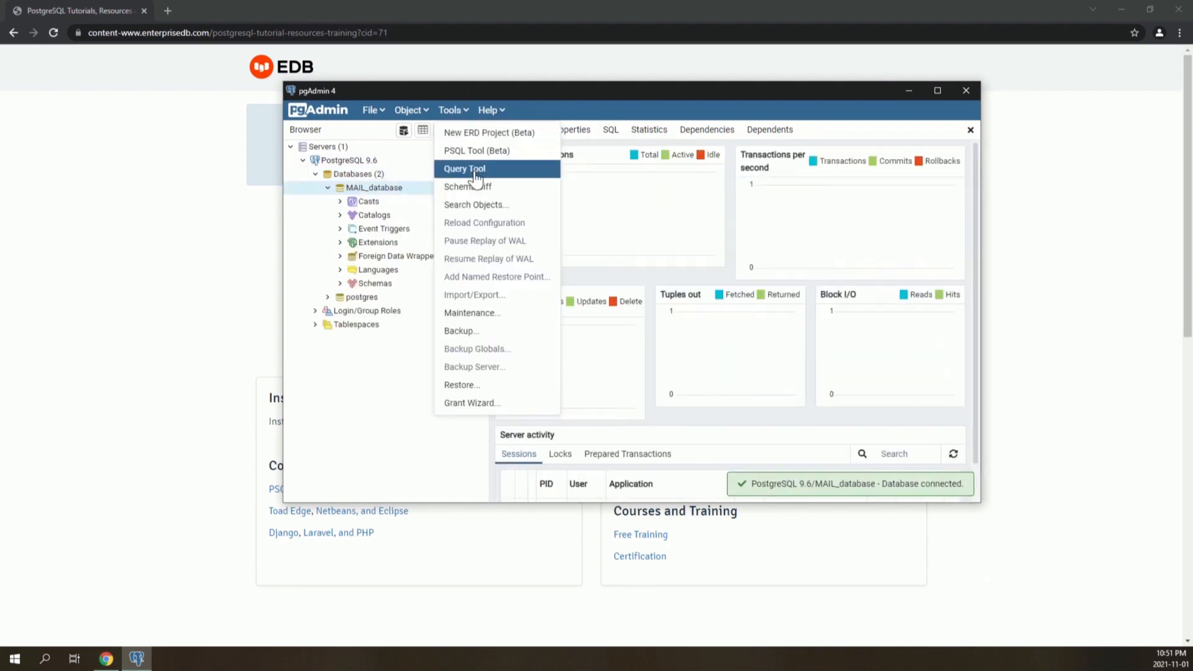
left_click(464, 168)
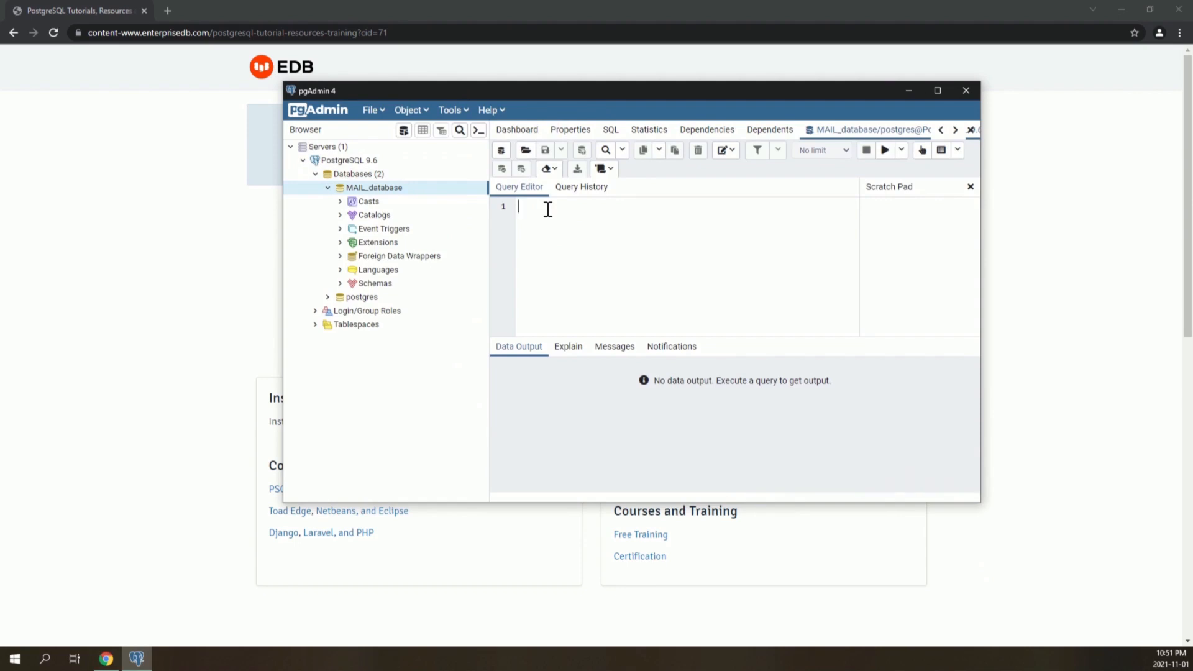
- Run CREATE EXTENSION for postgis, then for postgis_raster
type("CREATE EXTENS")
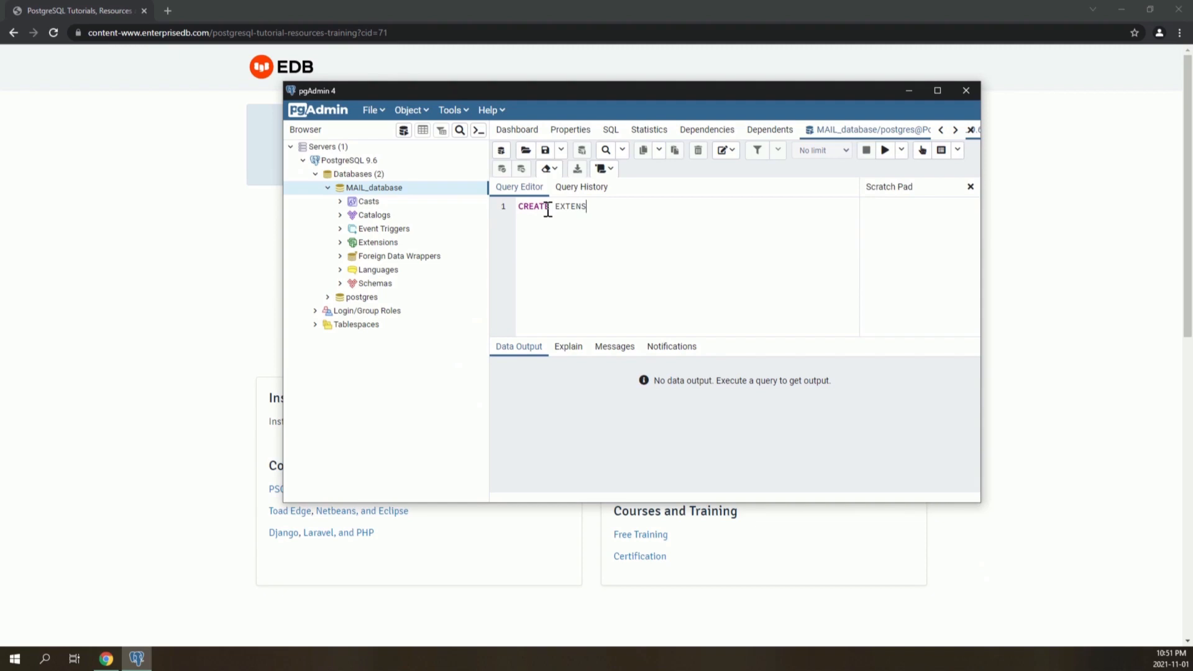
type("ION postgis;")
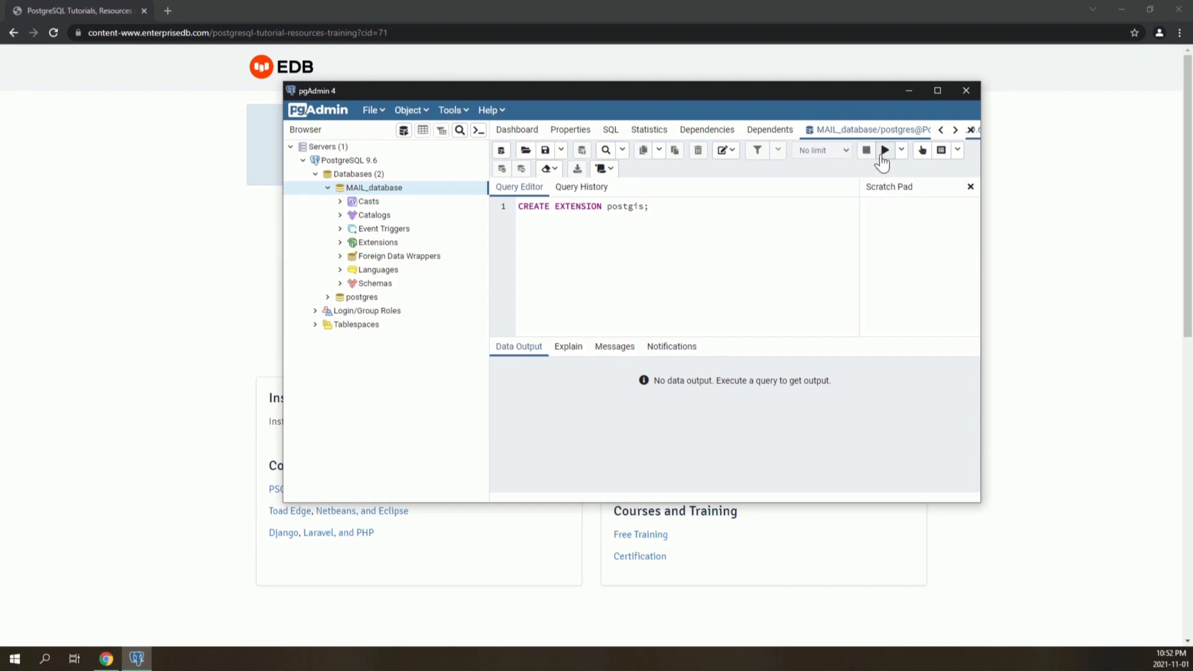
left_click(884, 150)
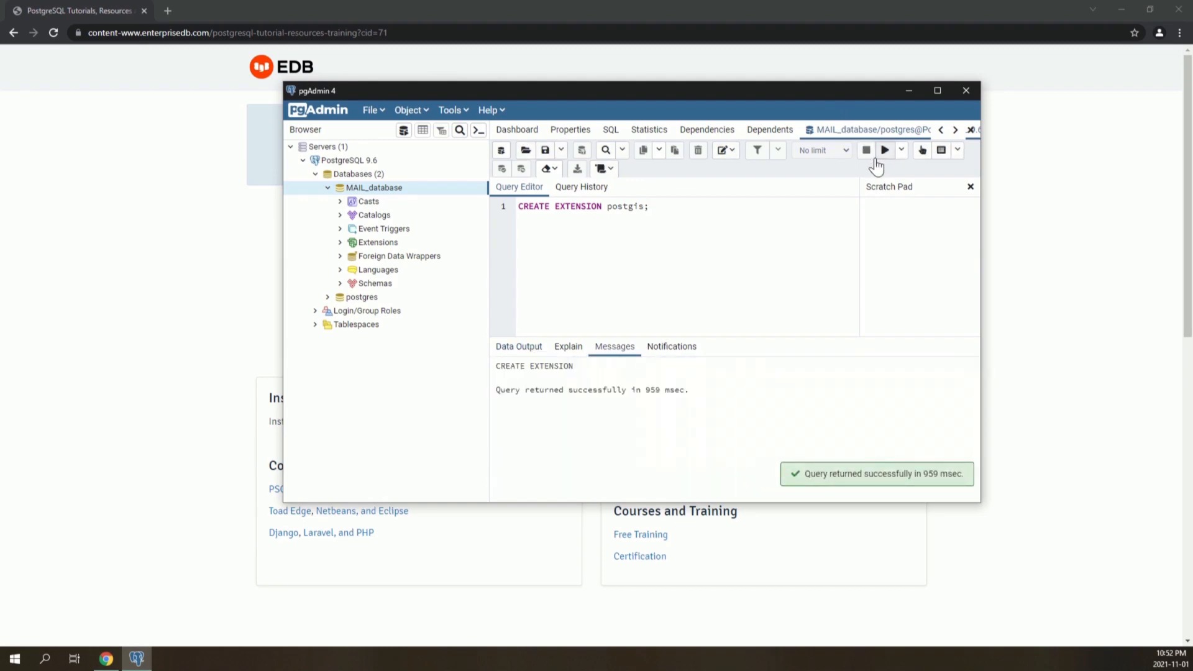
mouse_move(666, 298)
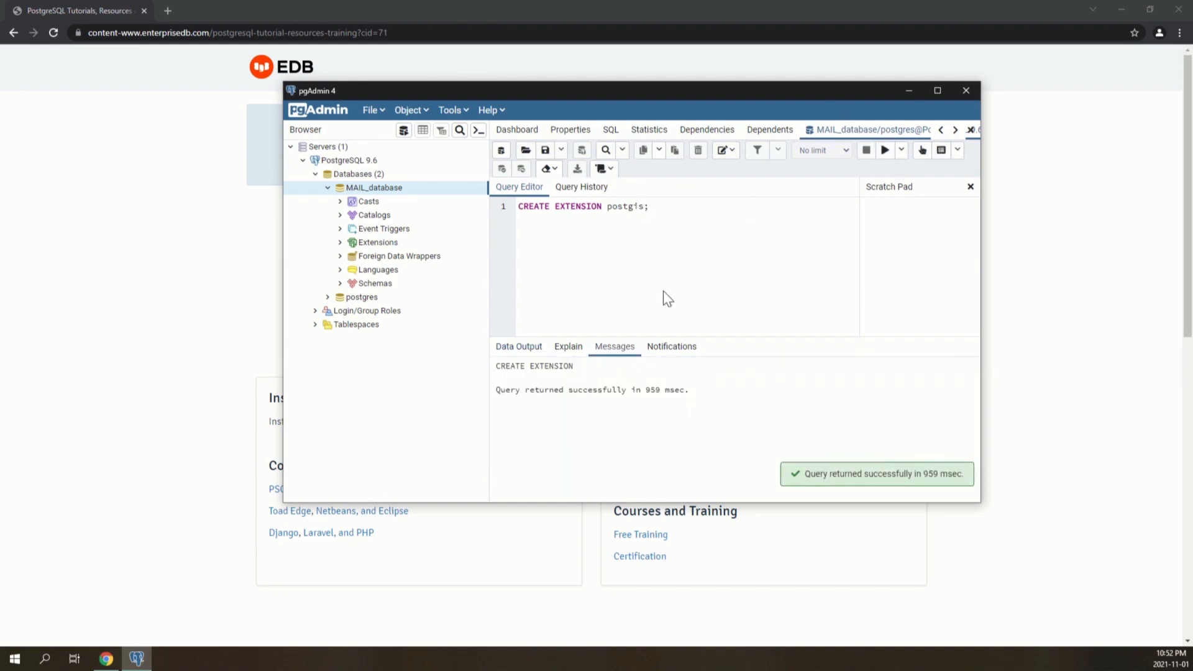
type("_raster")
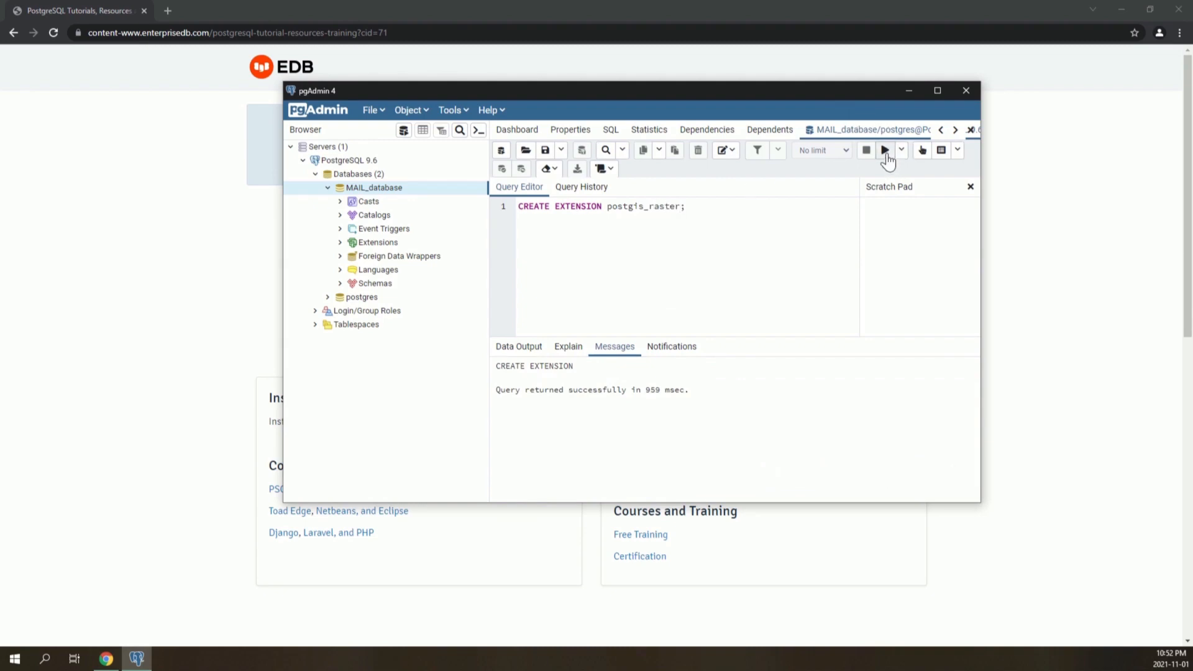
left_click(885, 151)
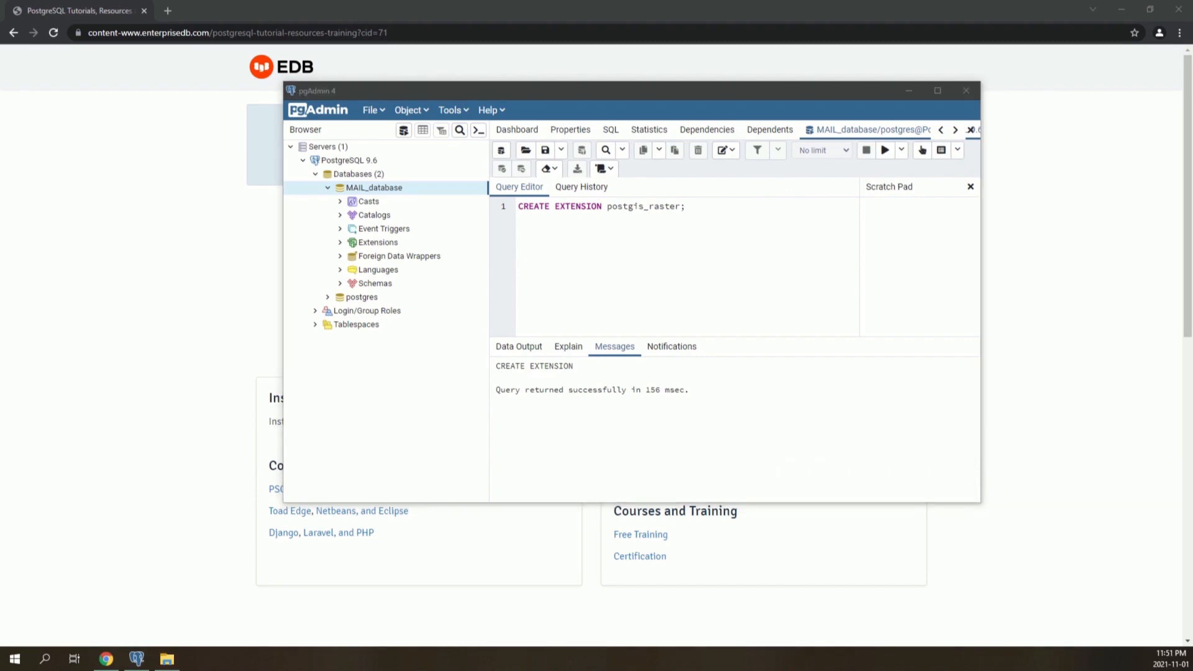
mouse_move(252, 419)
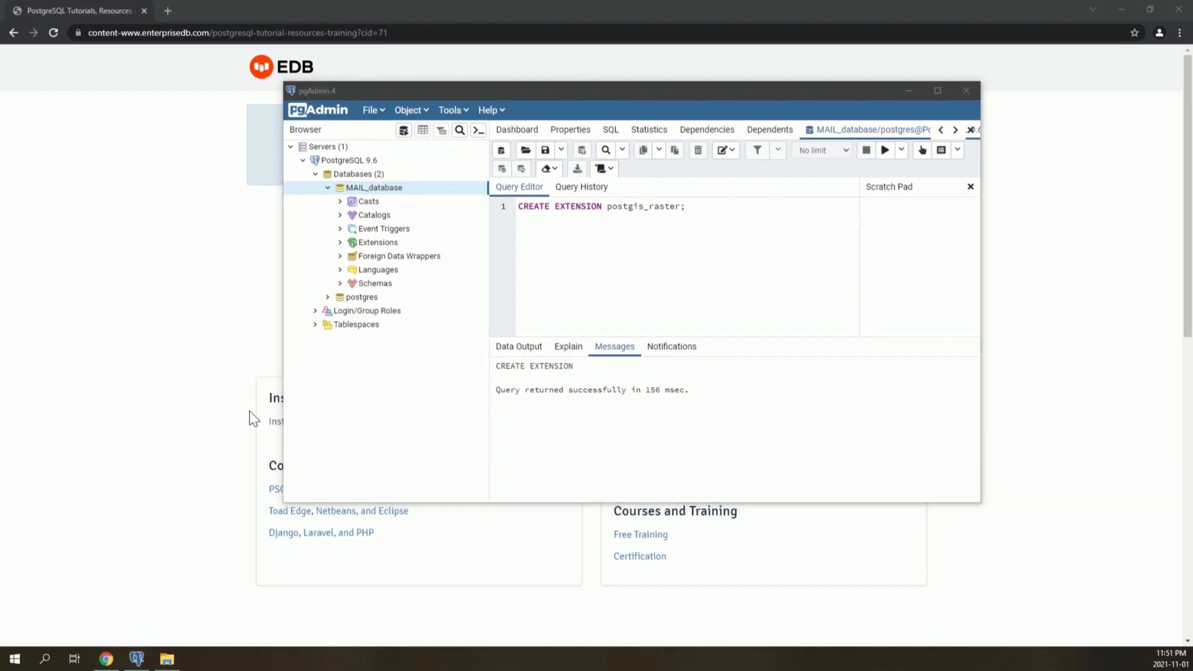
left_click(45, 657)
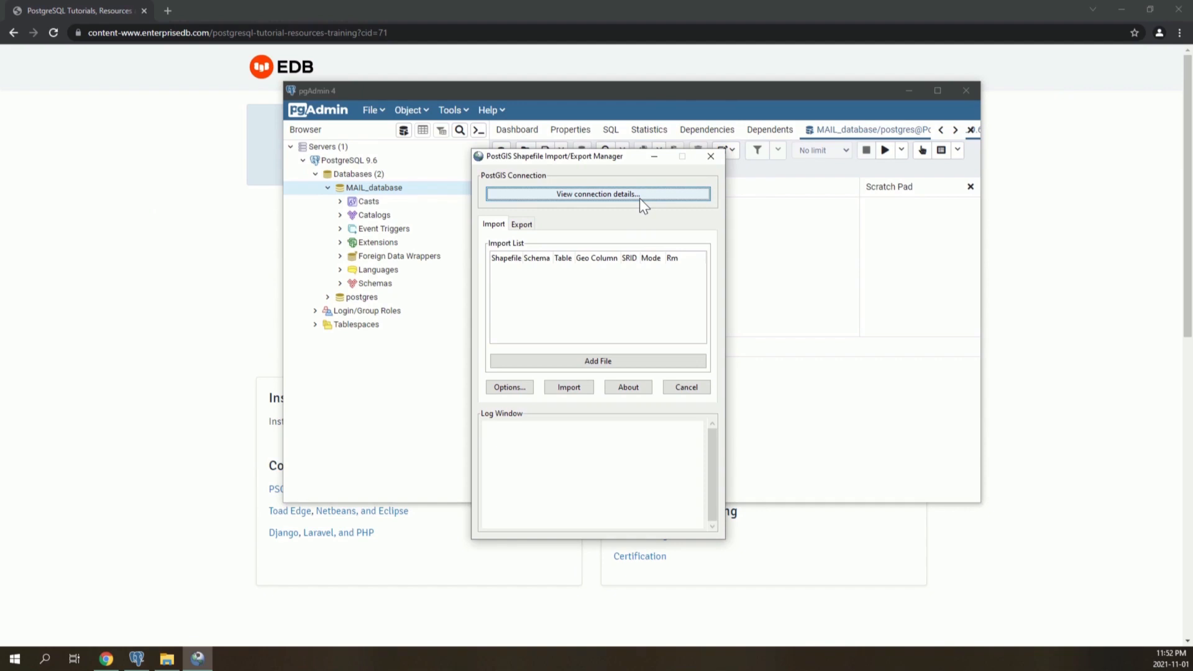
- Connect the shapefile importer to MAIL_database on localhost as user postgres
left_click(597, 193)
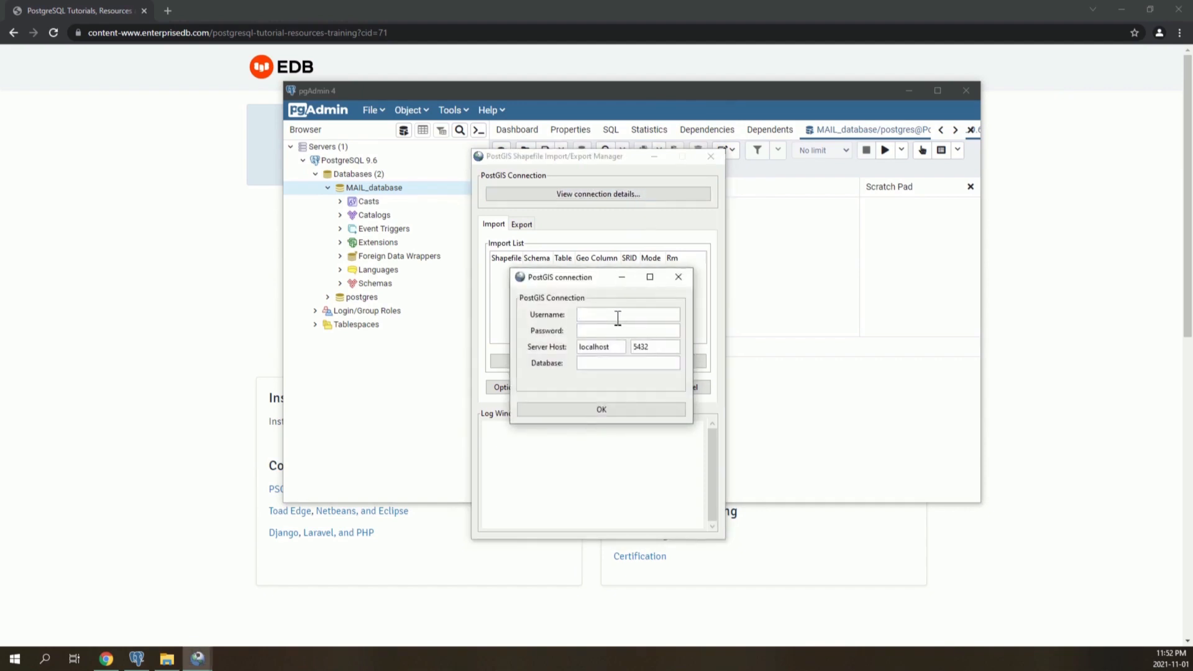
type("postgres")
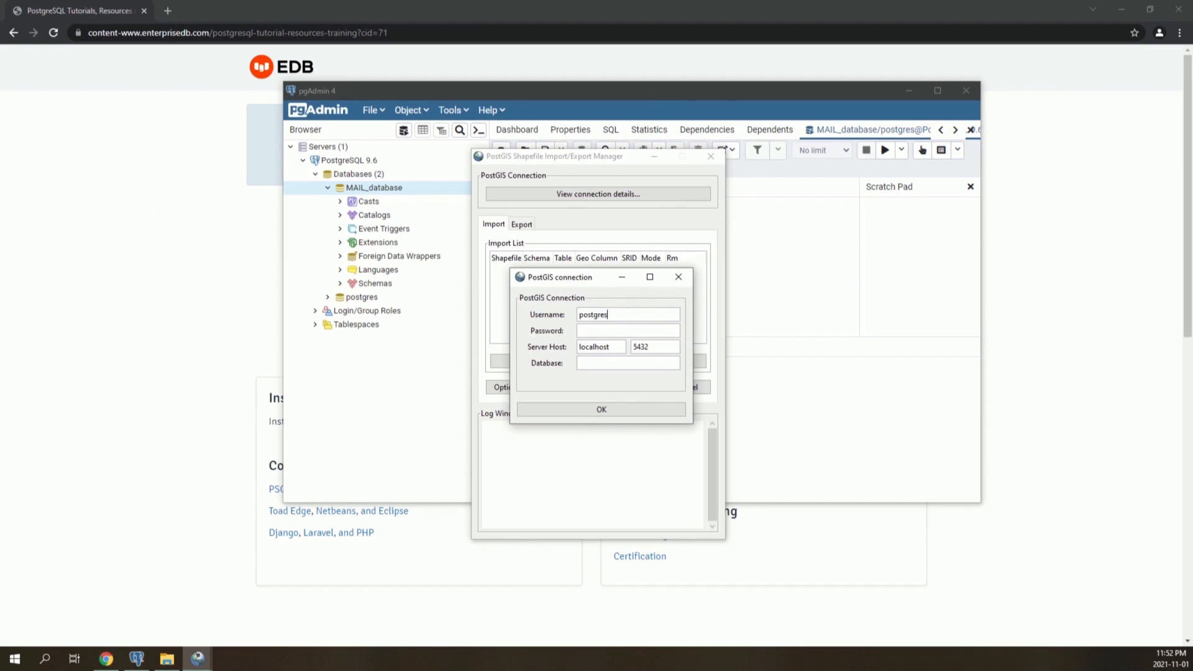
left_click(628, 330)
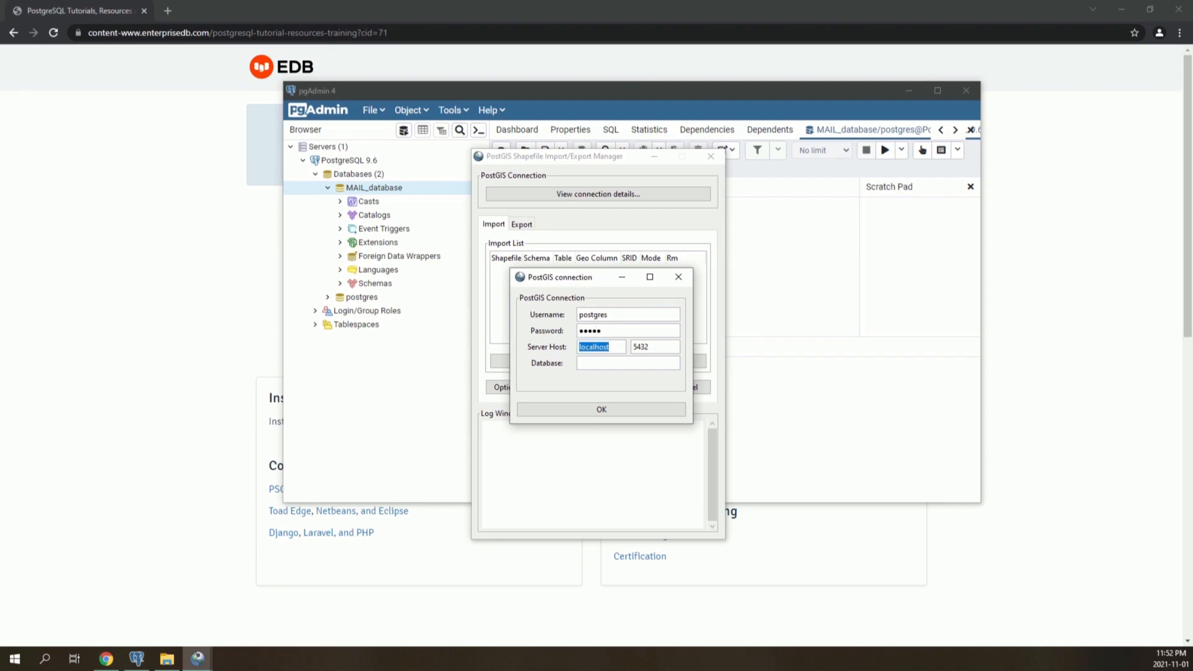
type("MA")
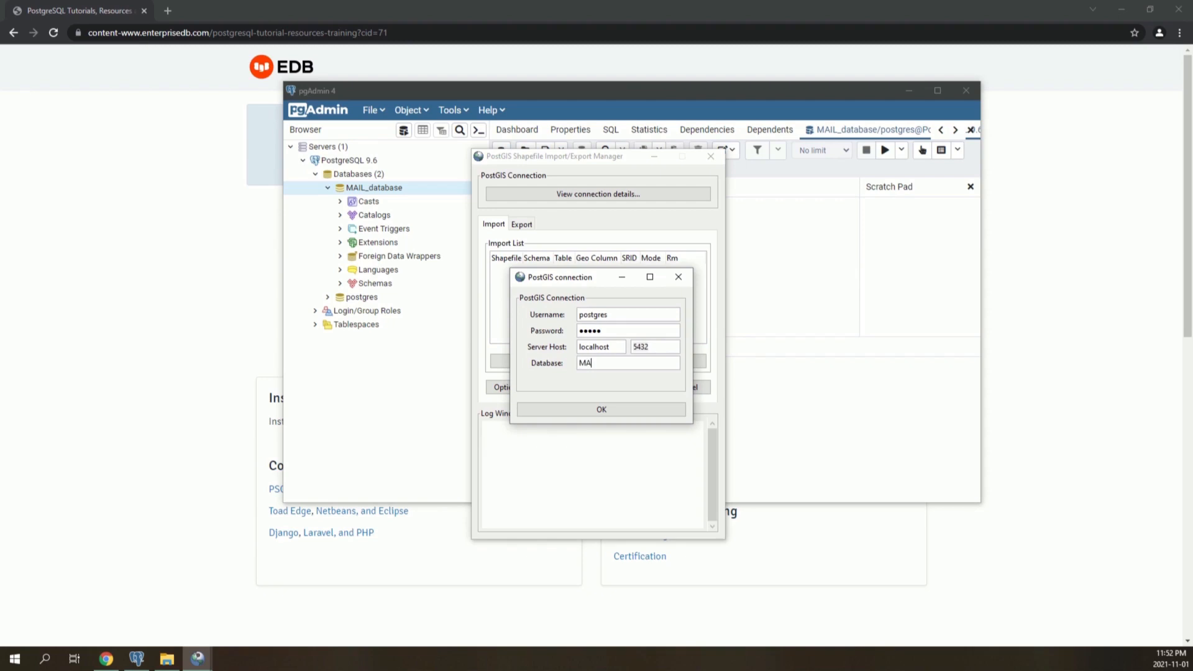
type("IL_")
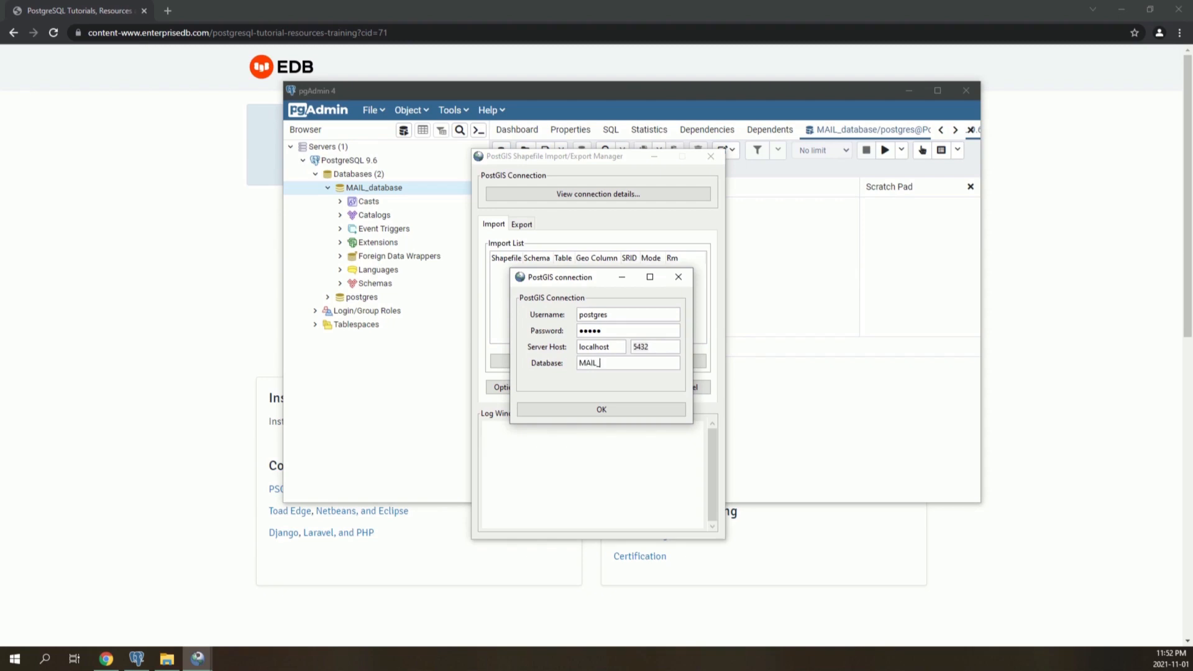
type("database")
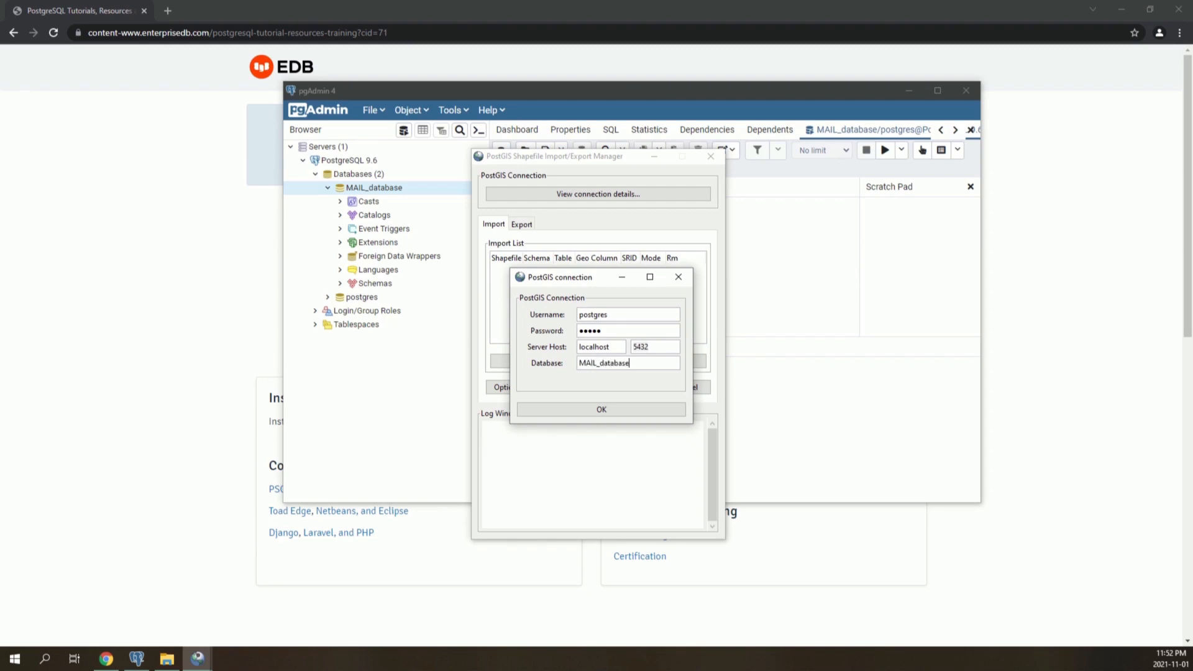
left_click(600, 409)
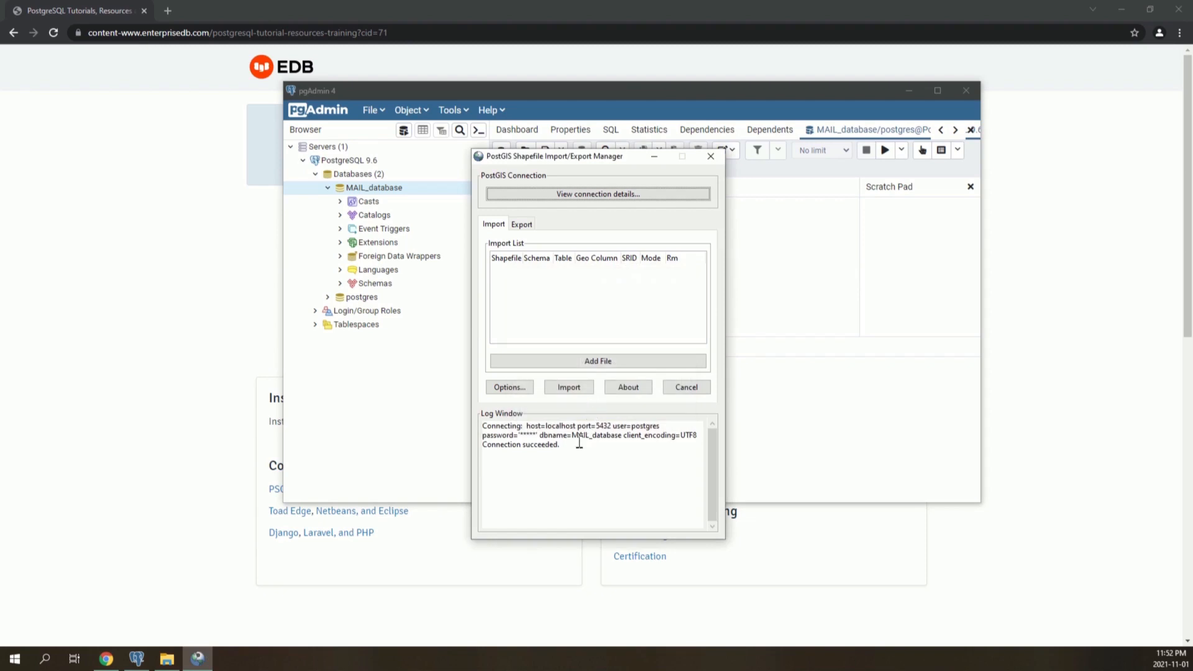
double_click(519, 445)
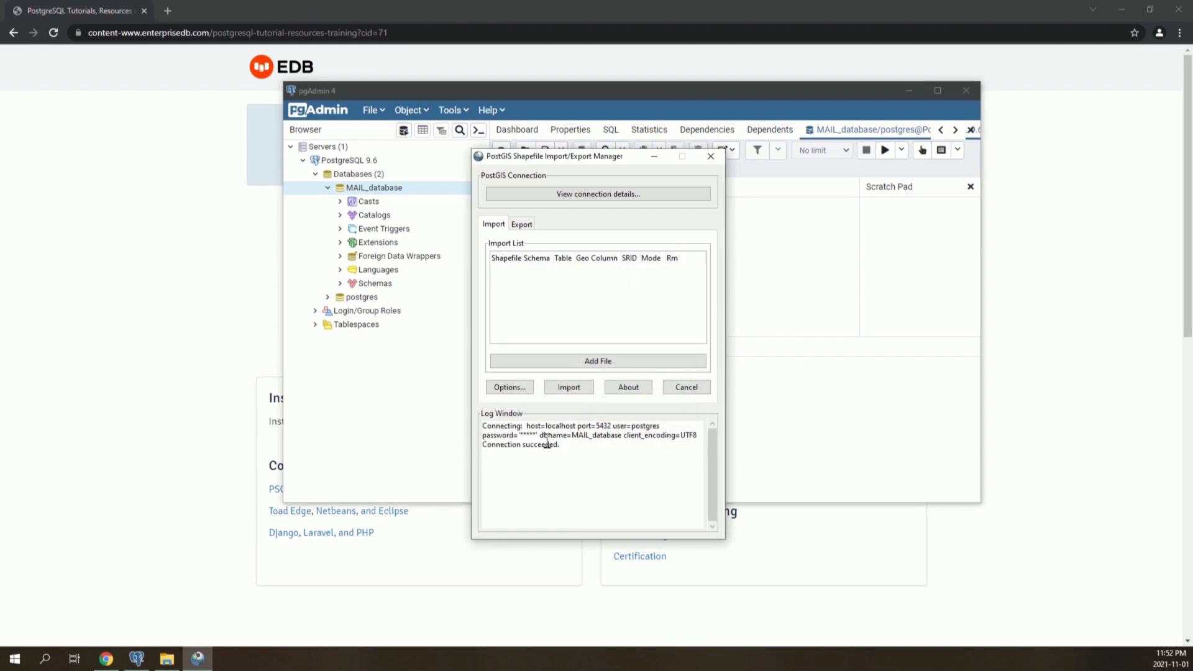
- Import Europe_coastline_poly.shp from C:\DATA\Europe_coastline_shapefile into MAIL_database
left_click(598, 361)
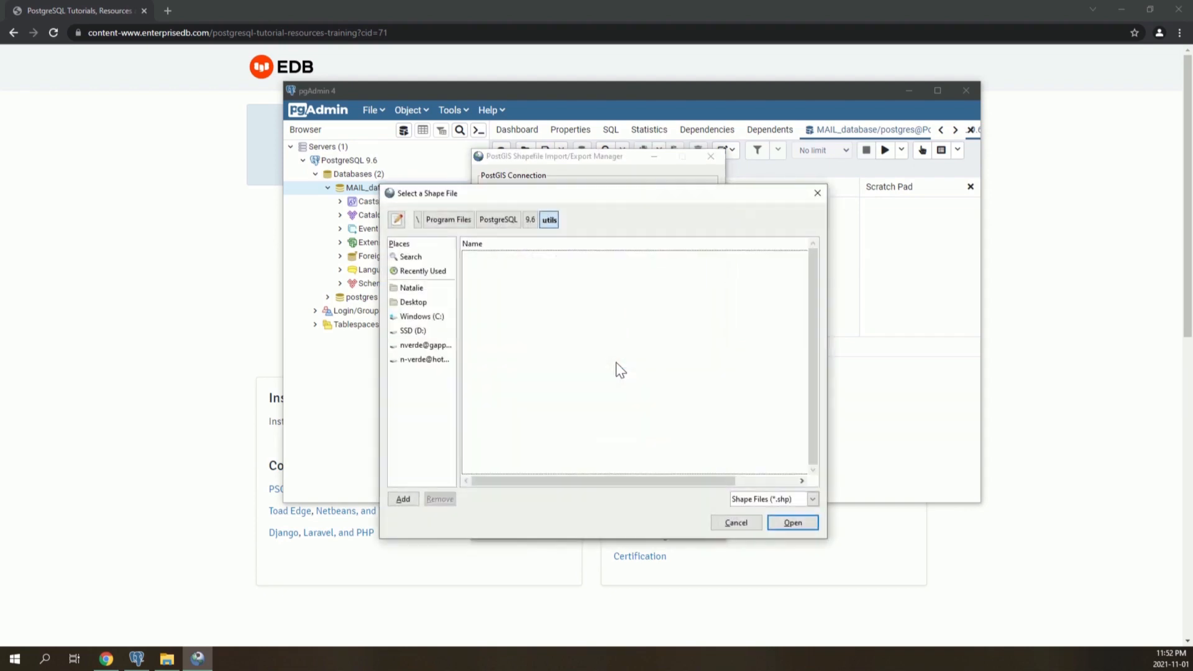
mouse_move(434, 323)
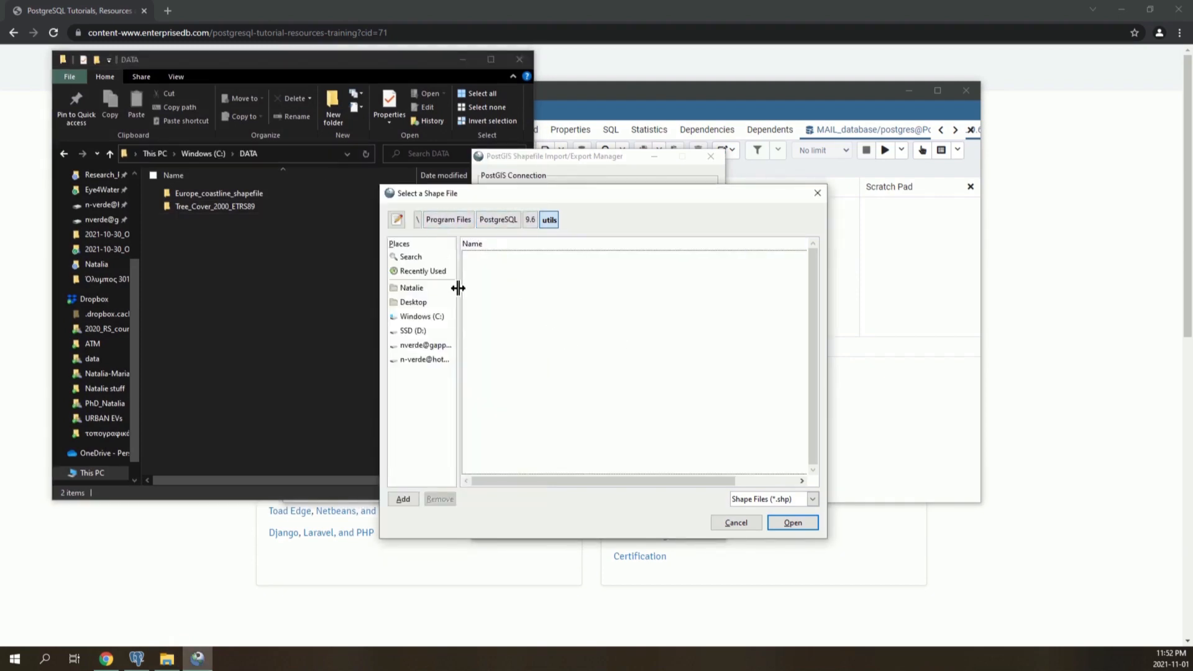
left_click(422, 316)
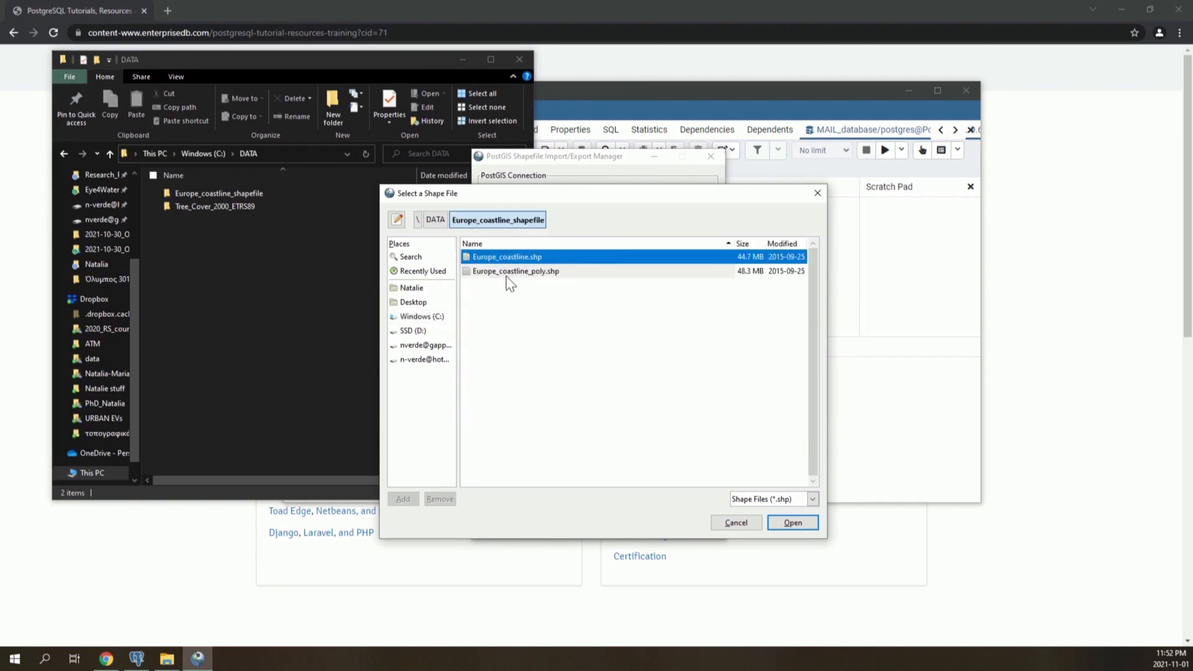
left_click(516, 271)
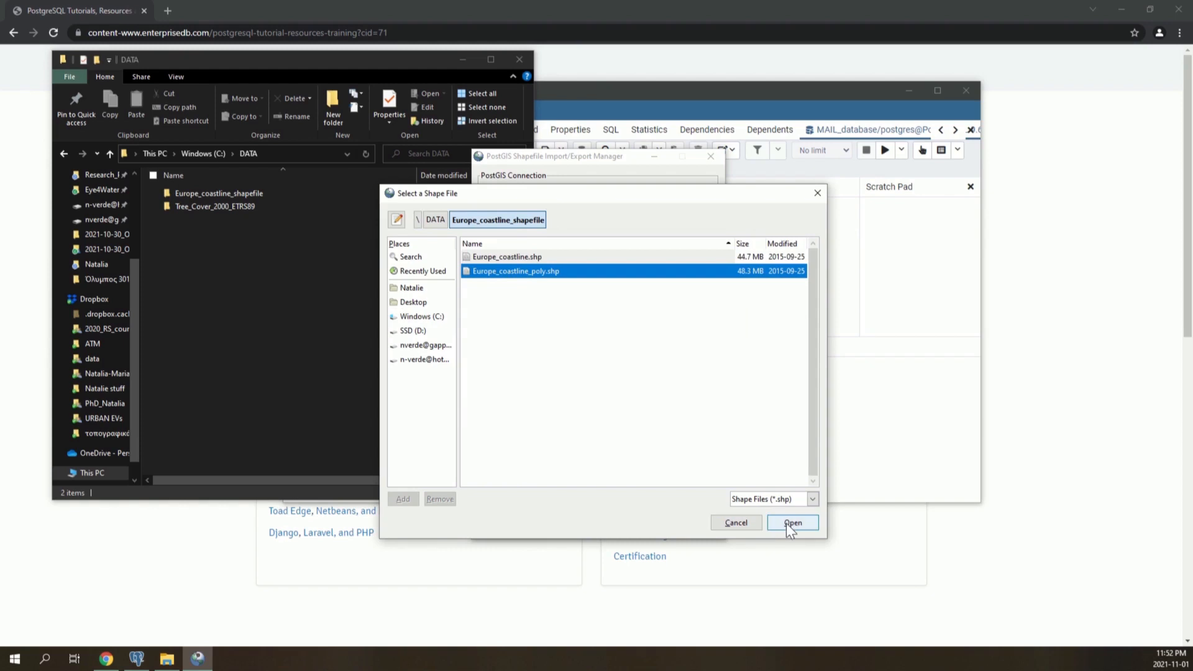
left_click(793, 522)
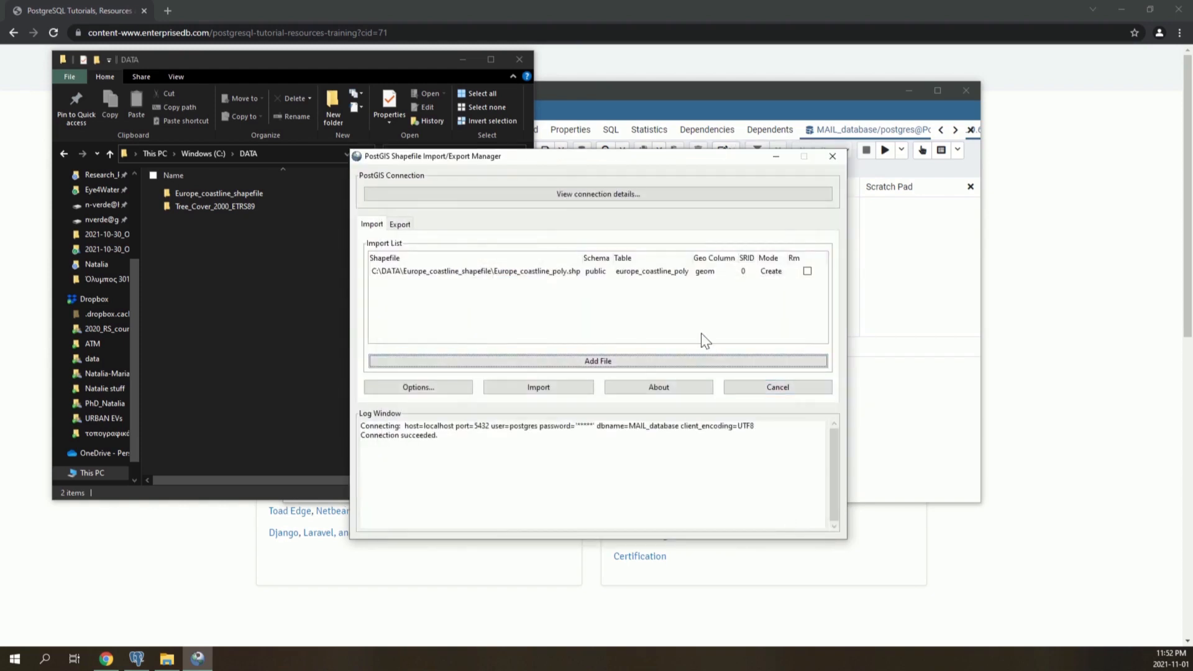
left_click(538, 387)
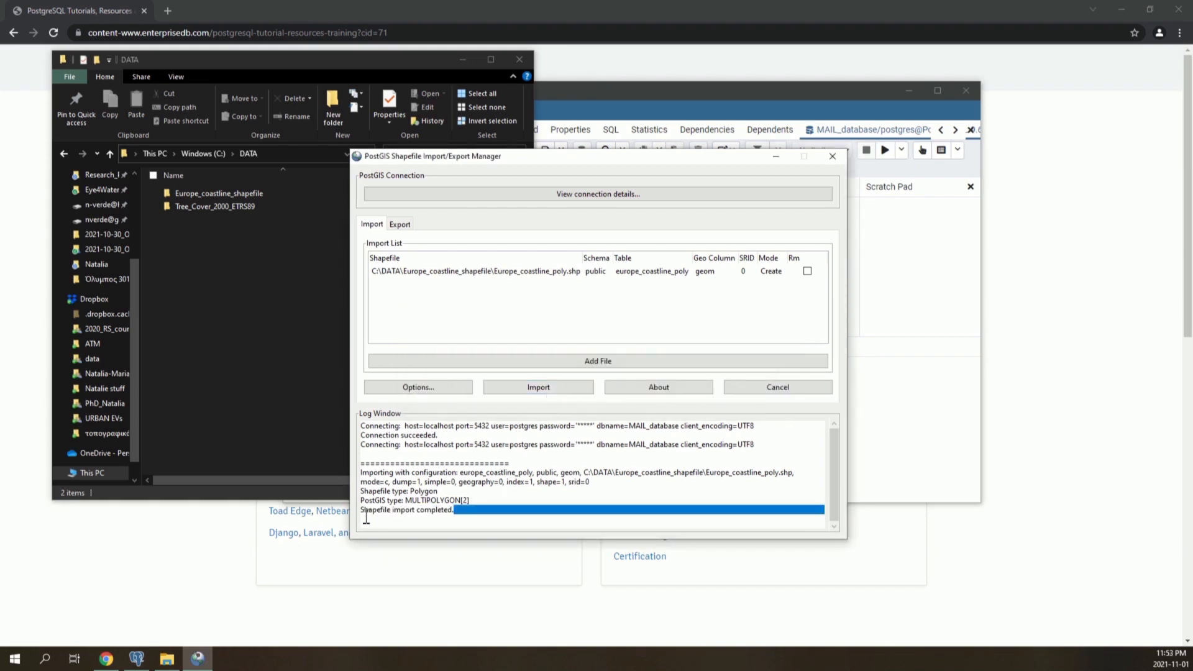
double_click(407, 510)
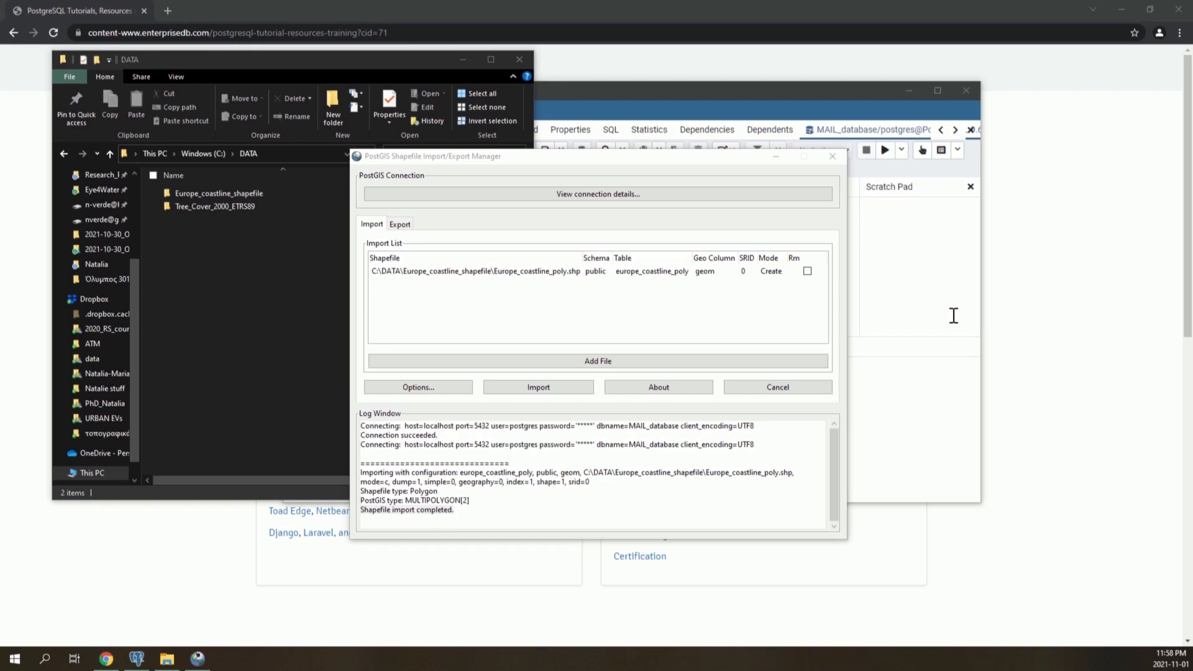
mouse_move(477, 236)
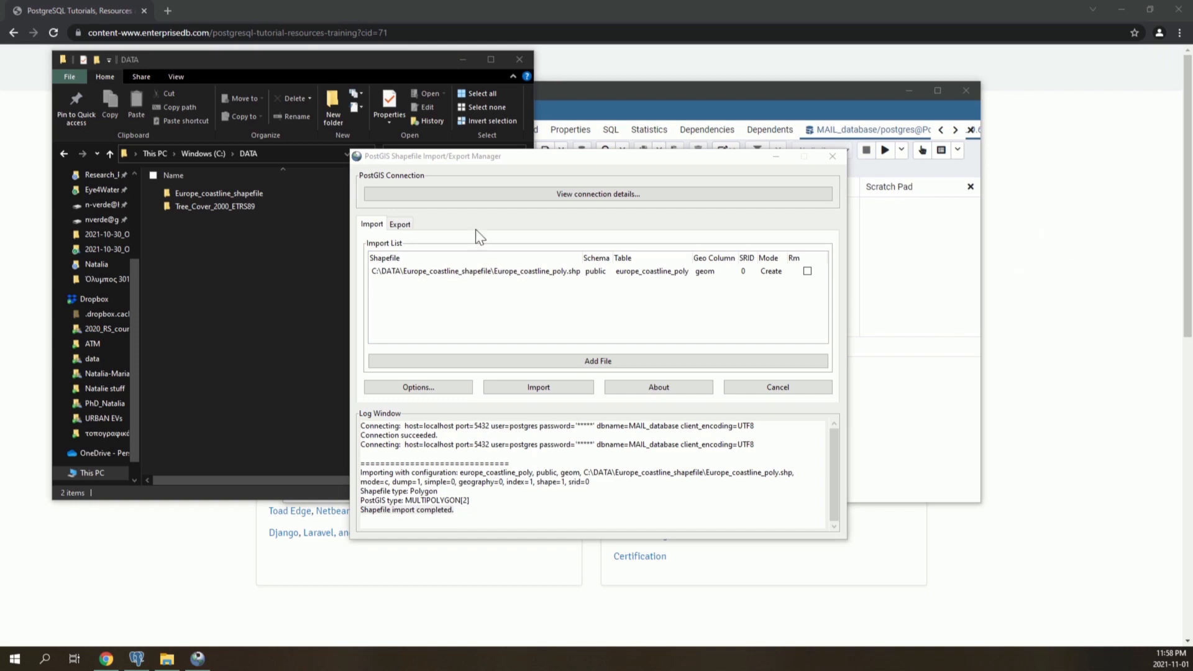
mouse_move(333, 400)
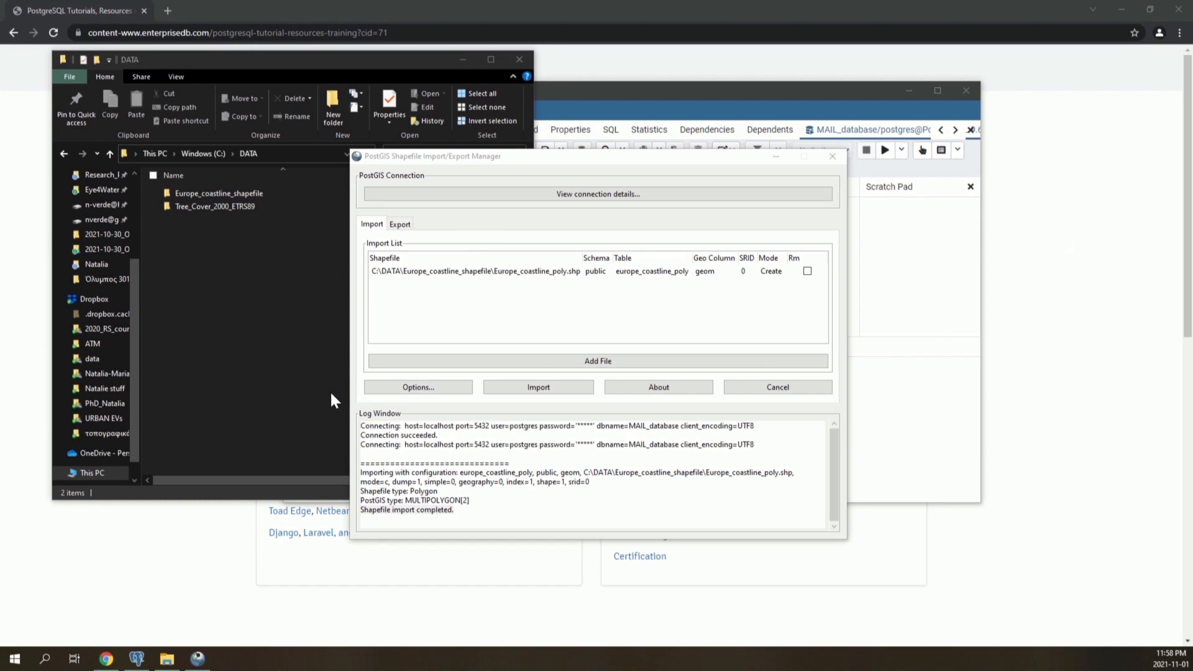
mouse_move(275, 513)
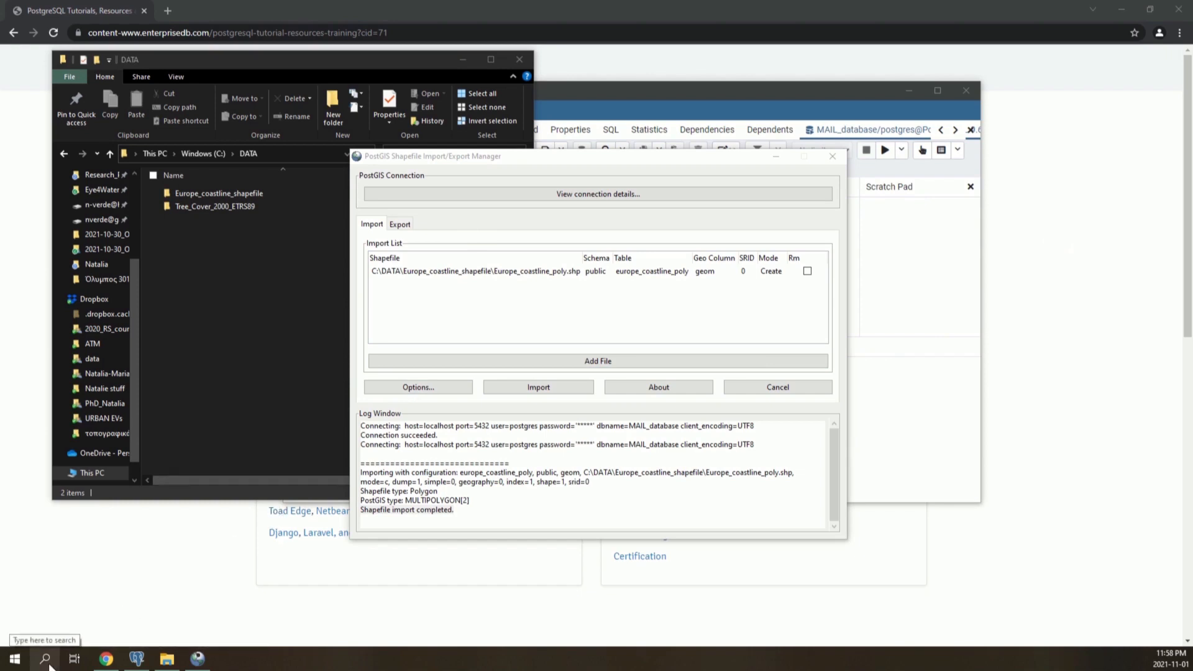
- Open Command Prompt and begin typing a raster2pgsql command
left_click(43, 658)
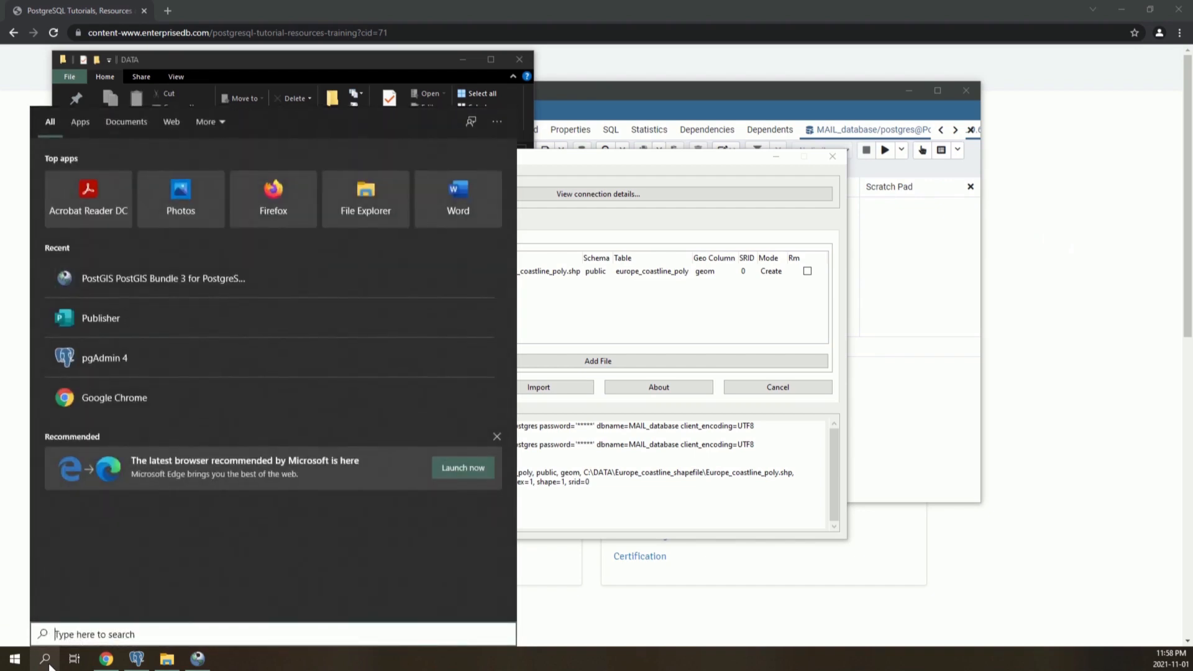
type("com")
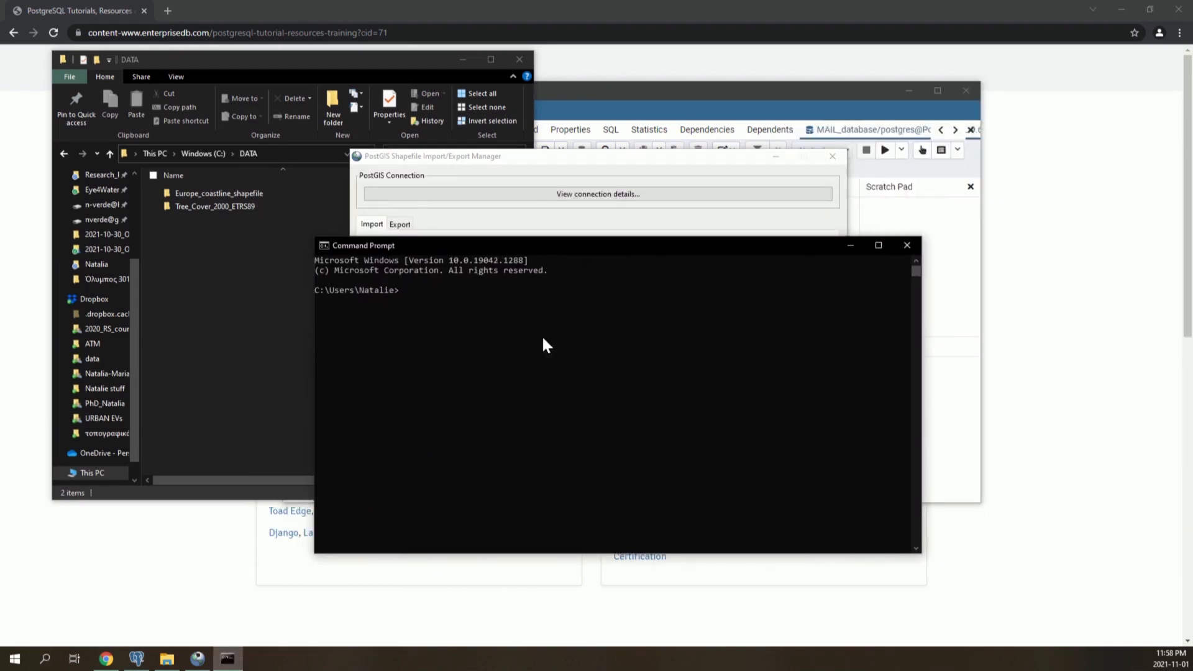
mouse_move(587, 371)
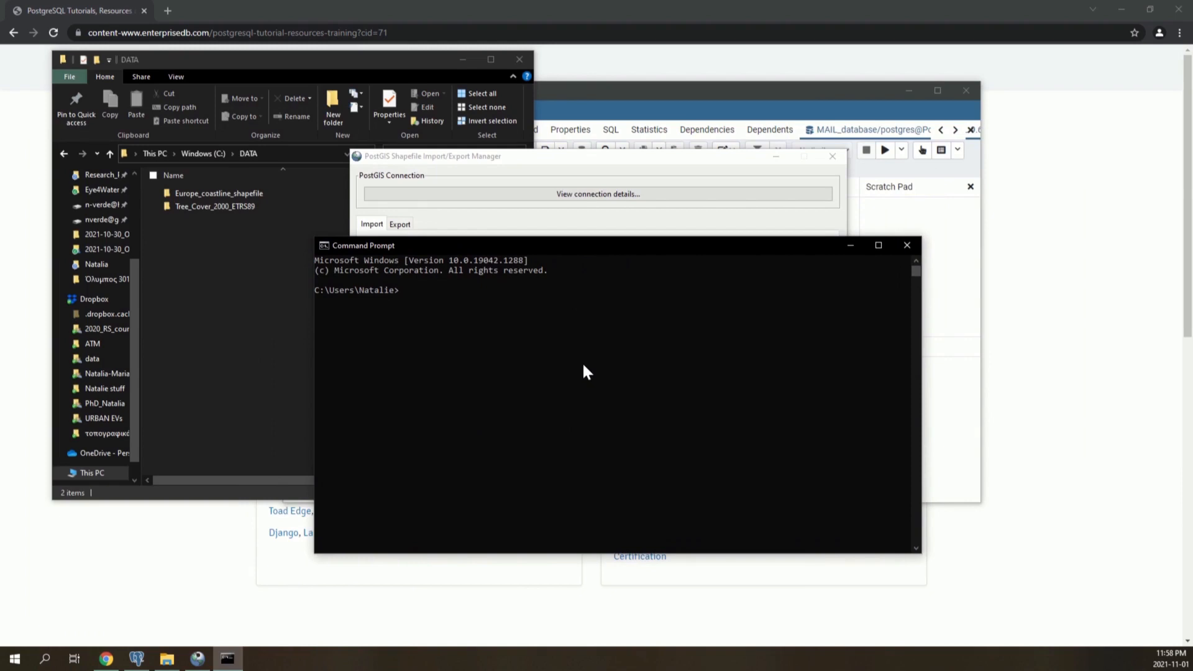
type("r")
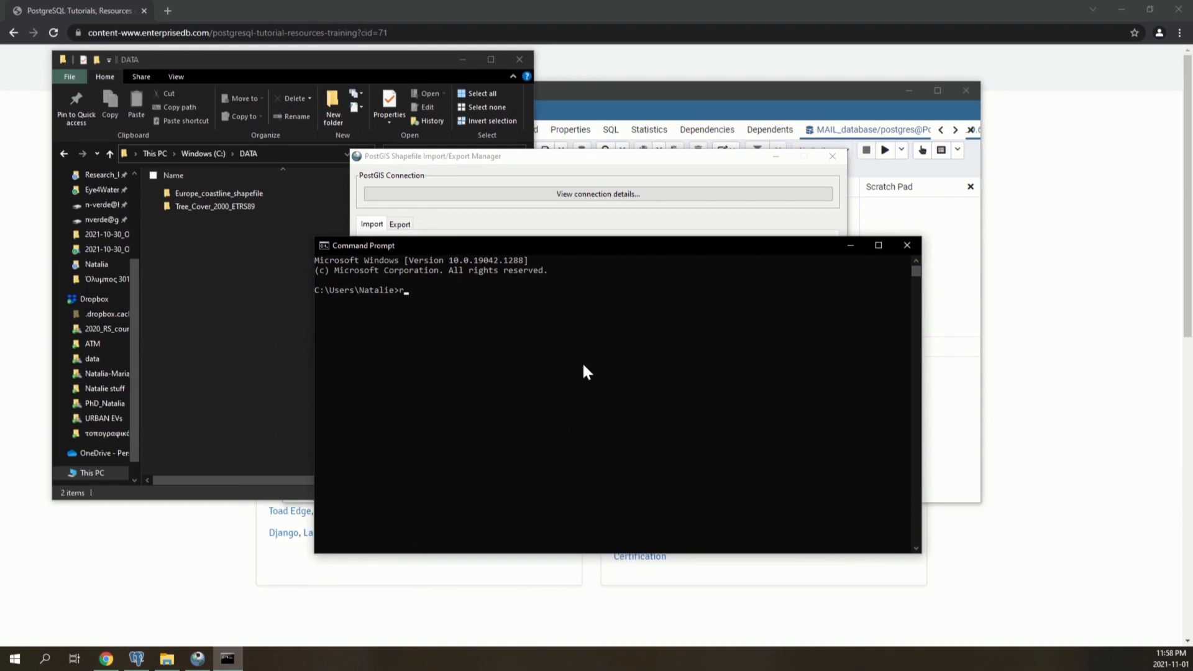
type("aster2p")
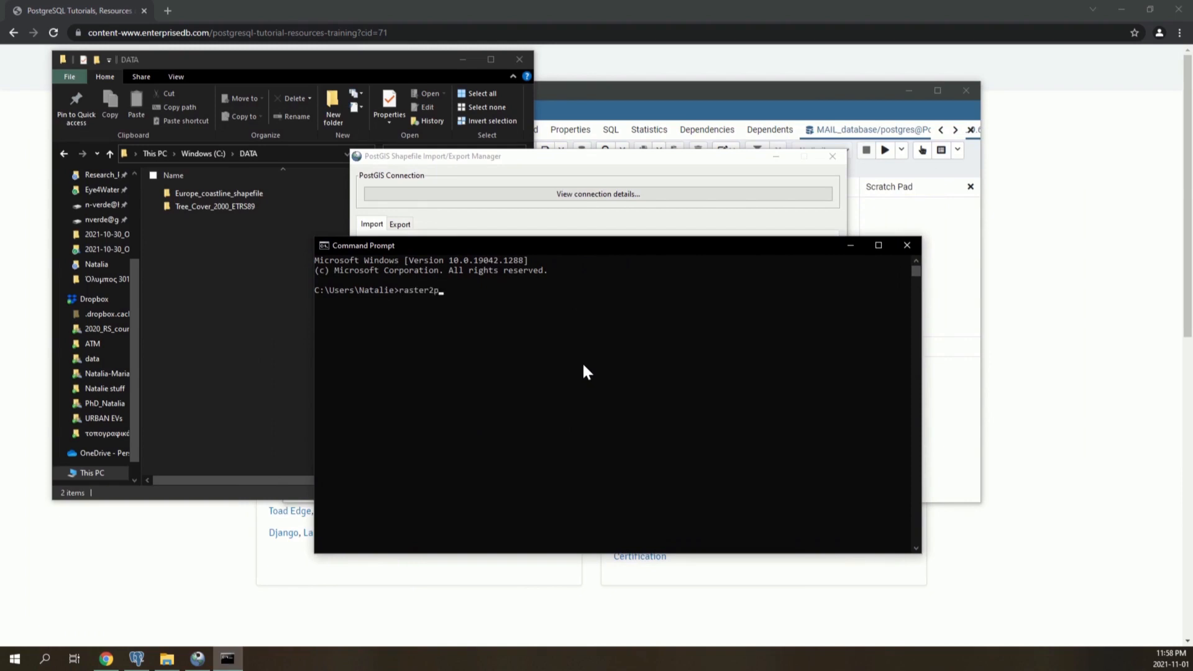
type("gsql")
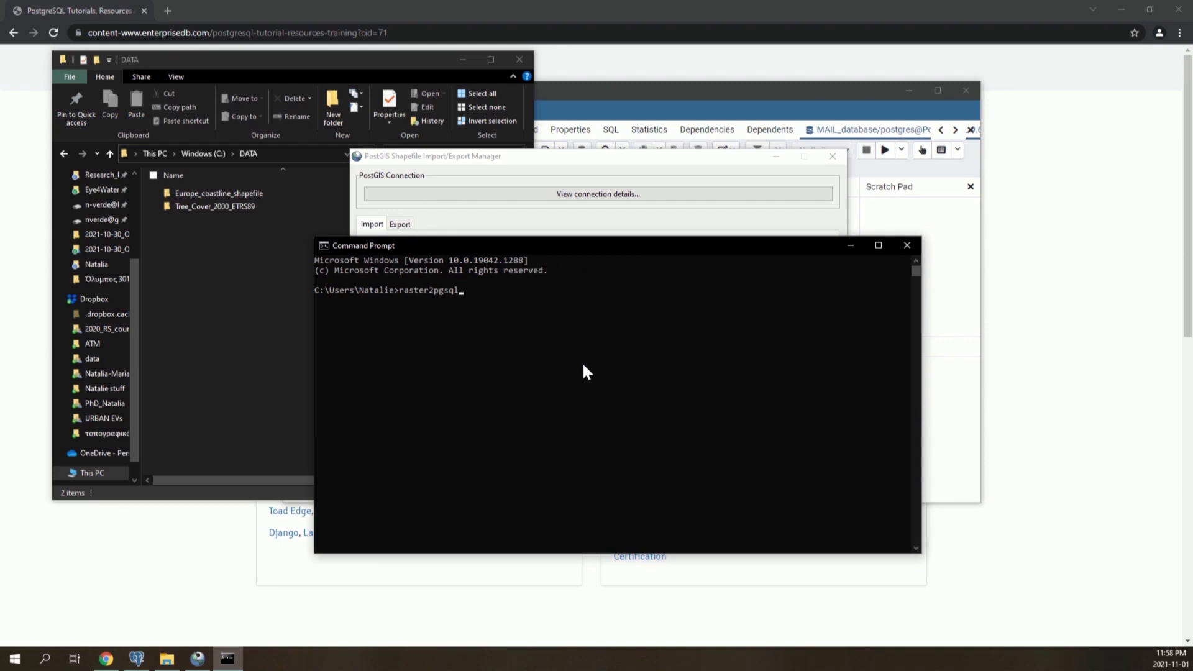
- Add the options -s 3035 -t auto -I -M -C -F to the command
type("-")
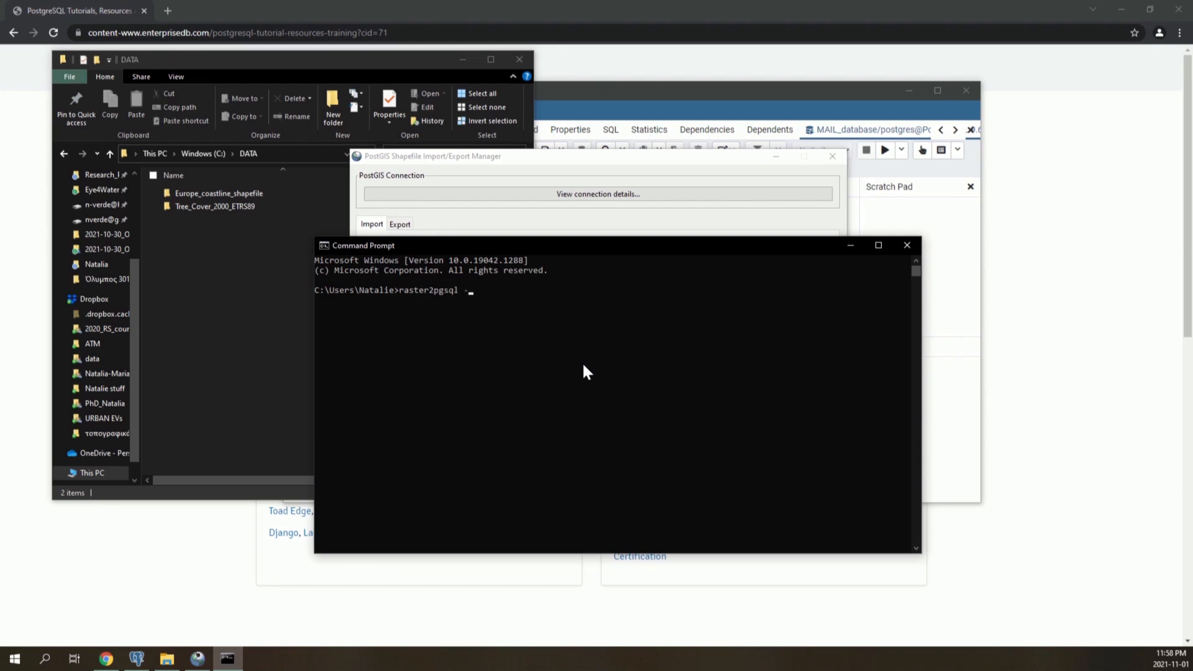
type("s")
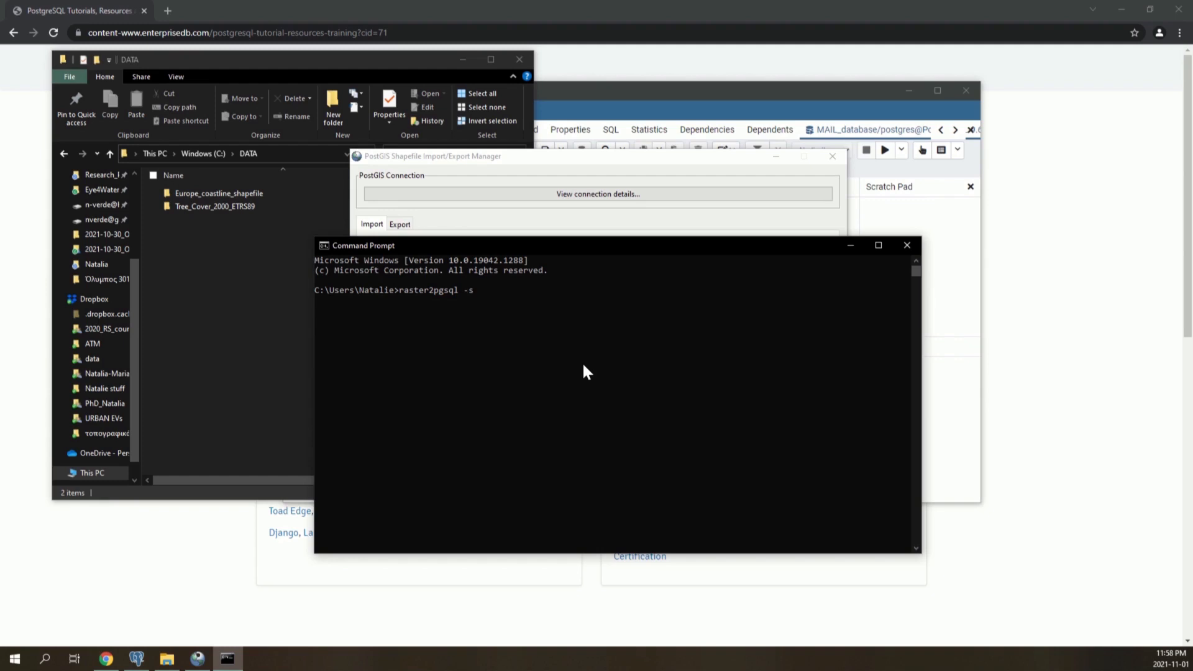
type("303")
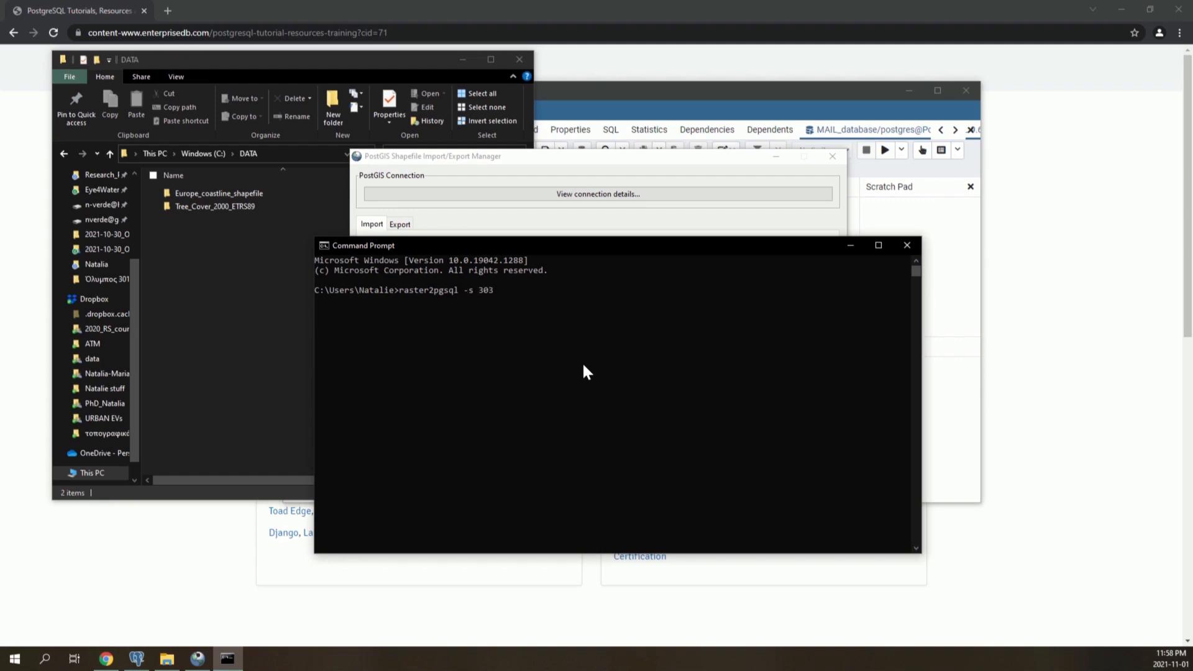
type("5")
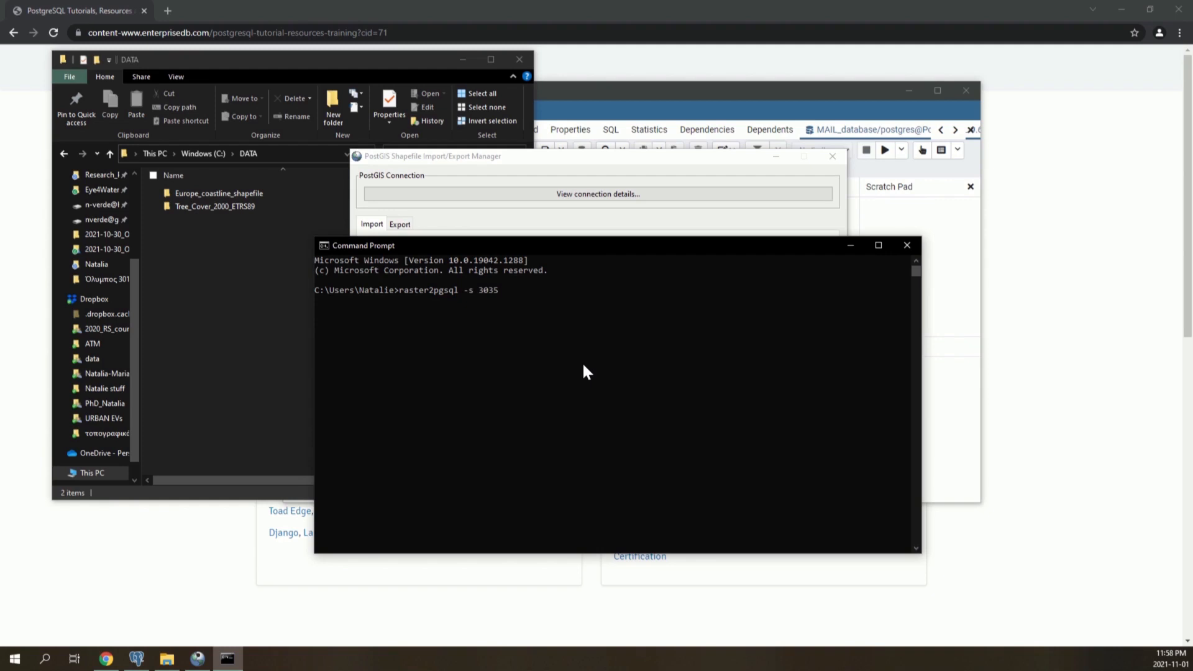
type("-t")
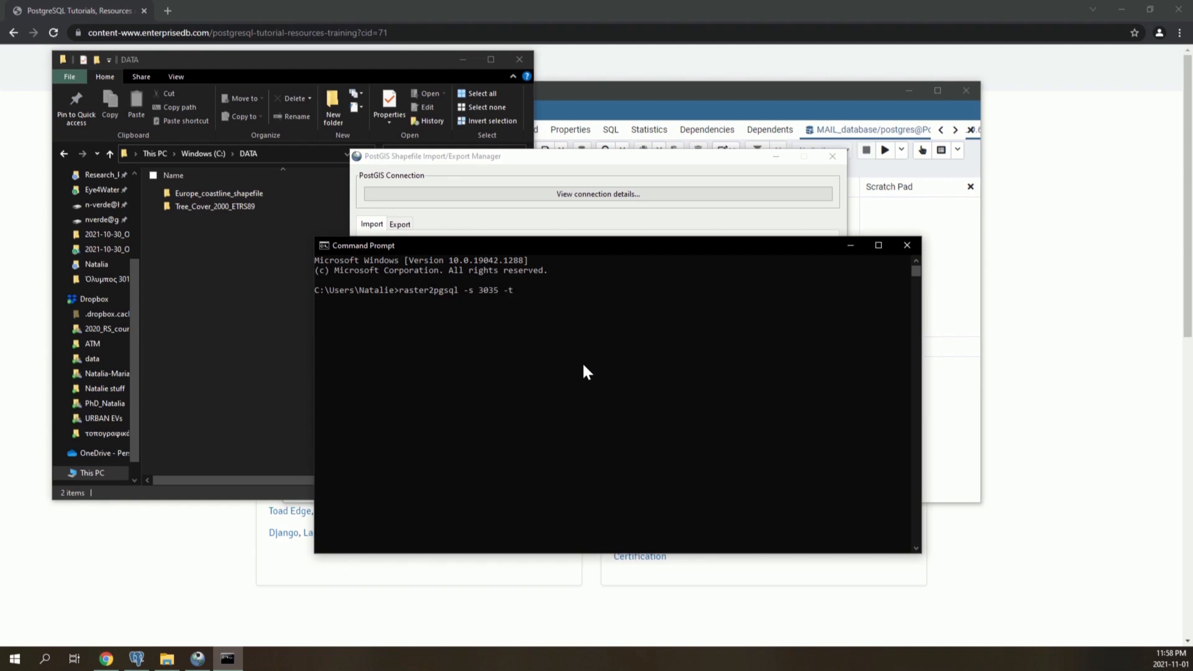
type("auto")
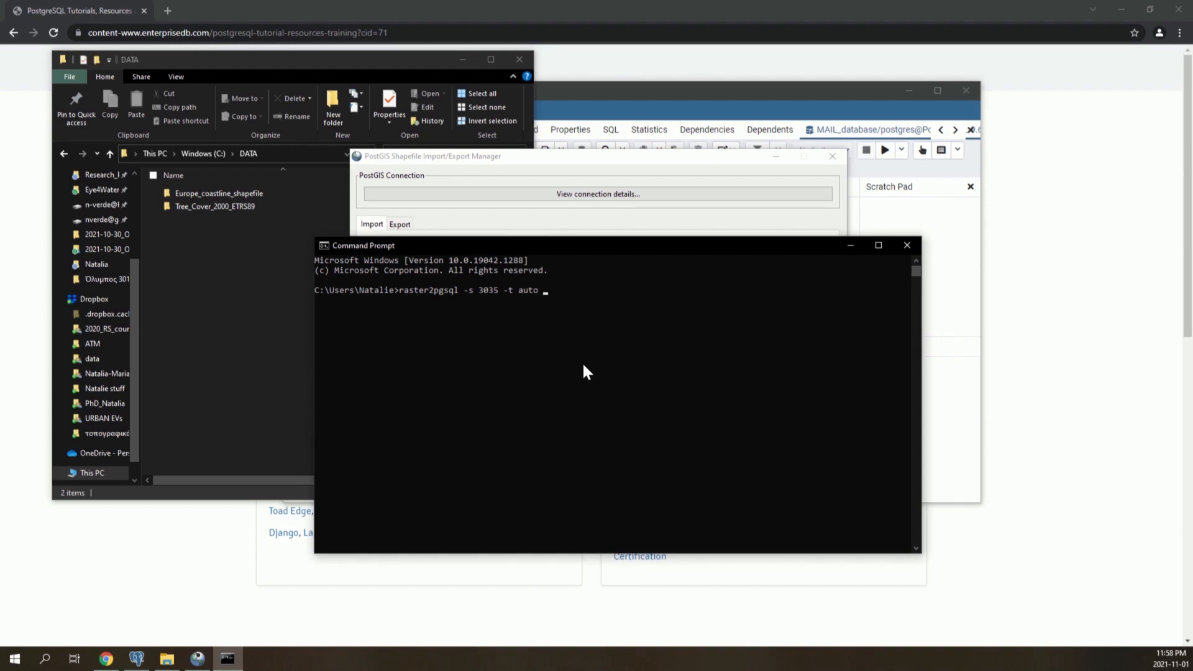
type("-I")
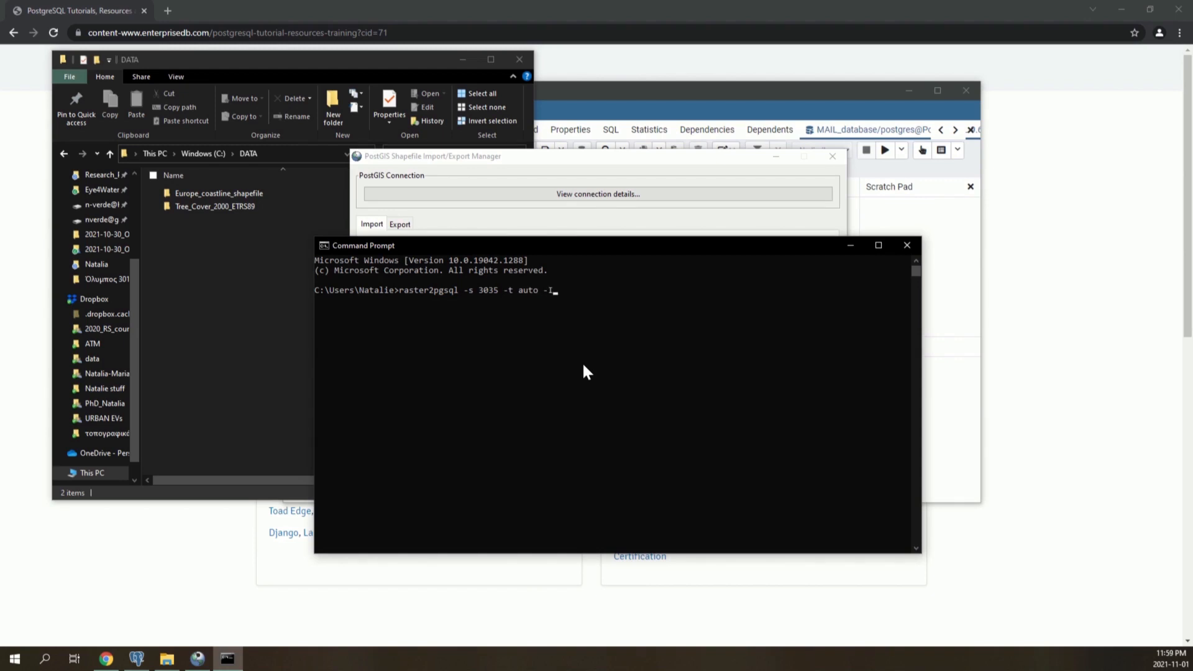
type("m")
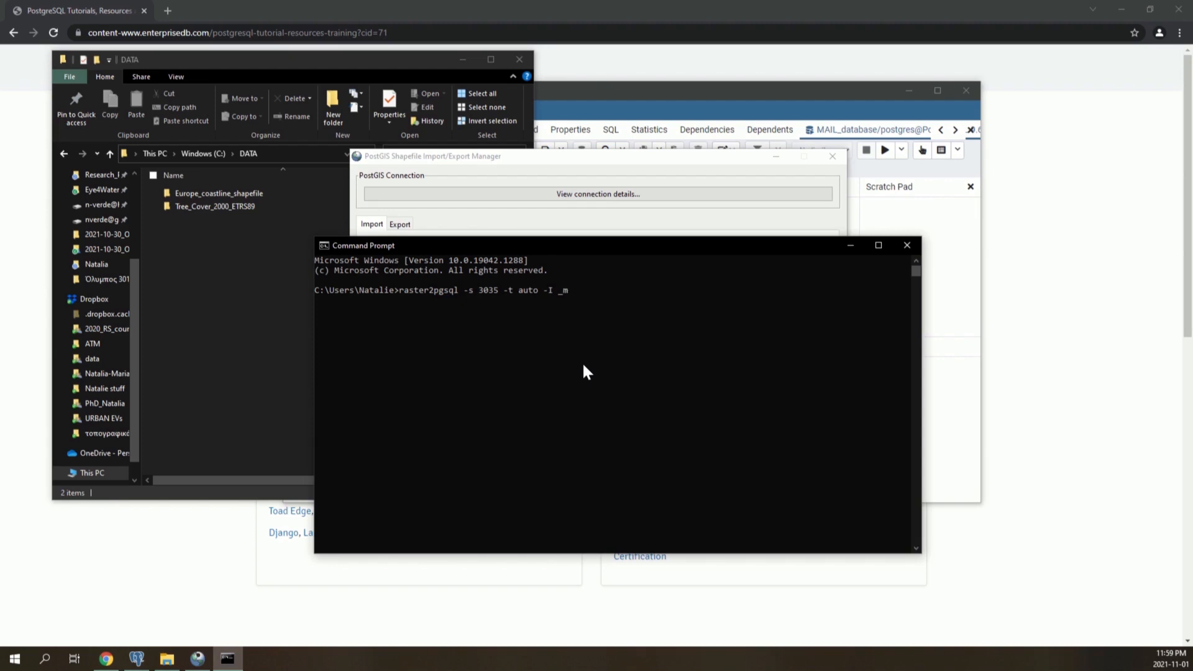
type("-M")
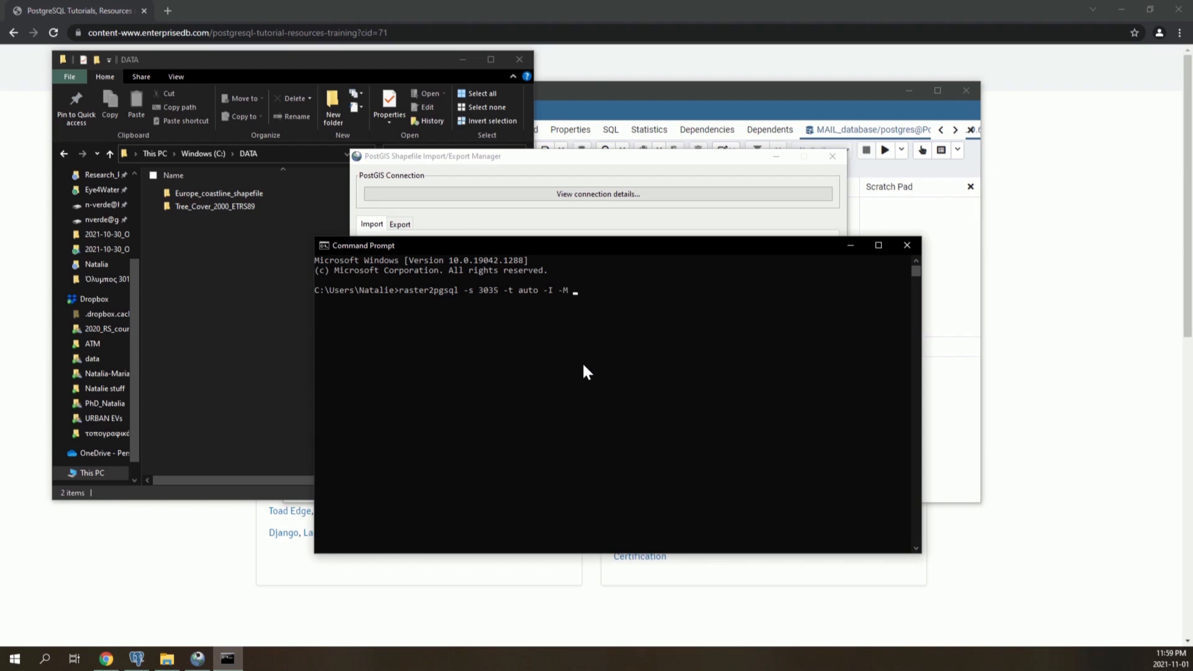
type("-C")
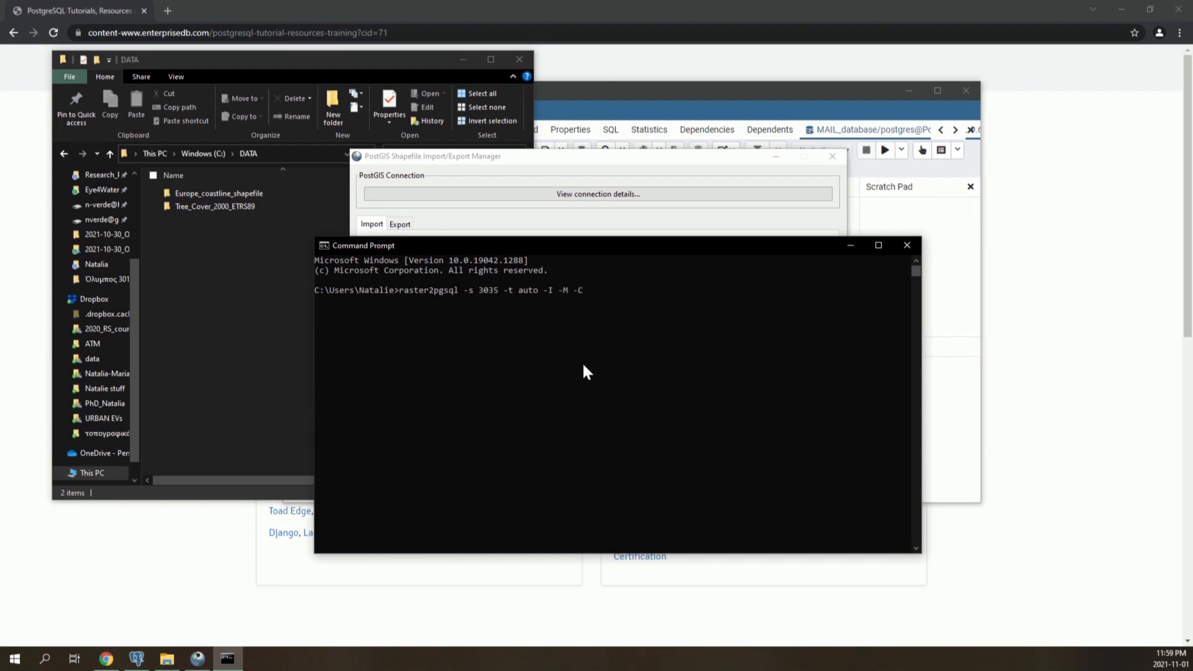
type("-F")
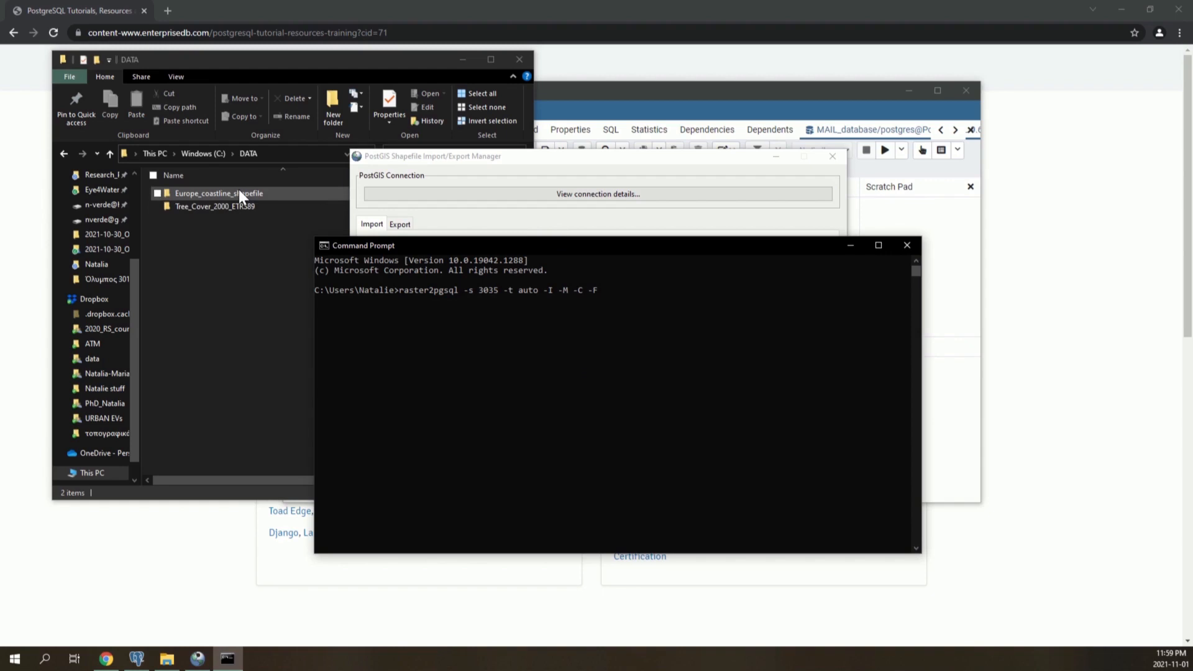
- Locate the 80N_030E Hansen tif and add its path with target table public.hansen
double_click(218, 193)
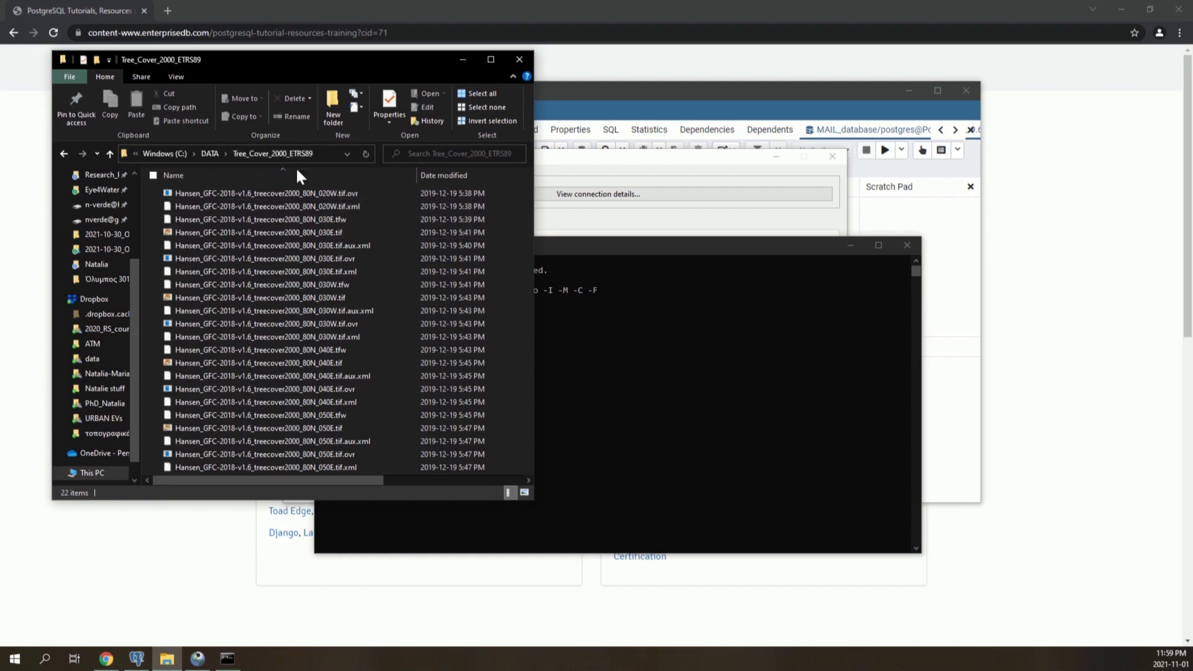
left_click(258, 232)
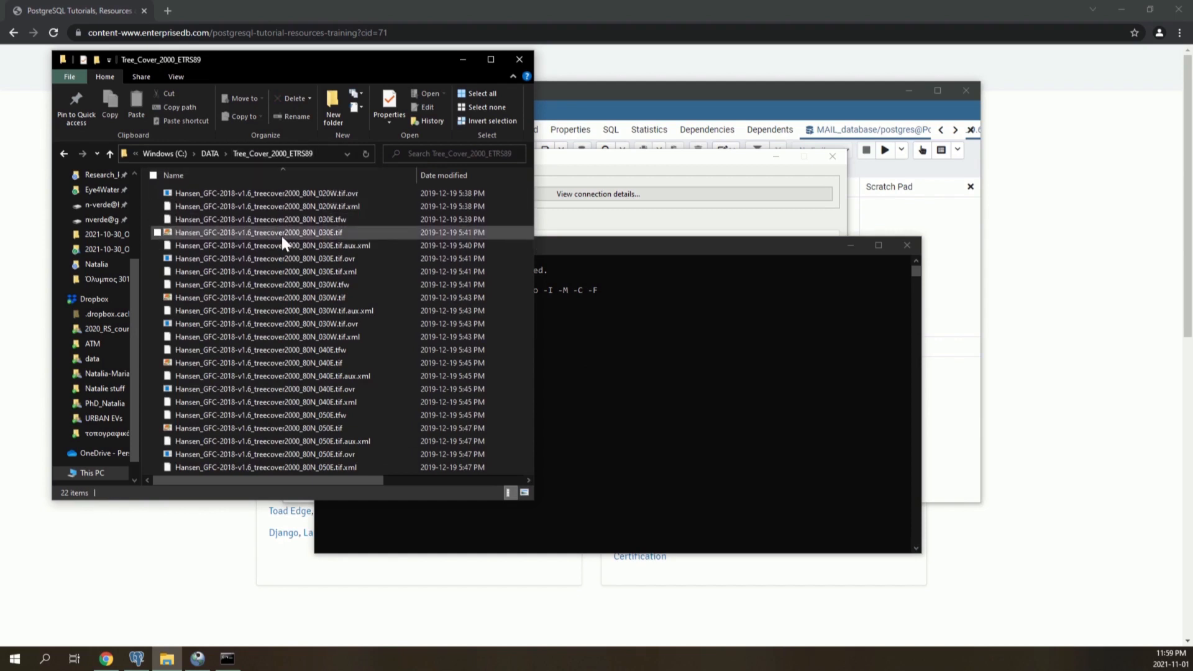
left_click(258, 233)
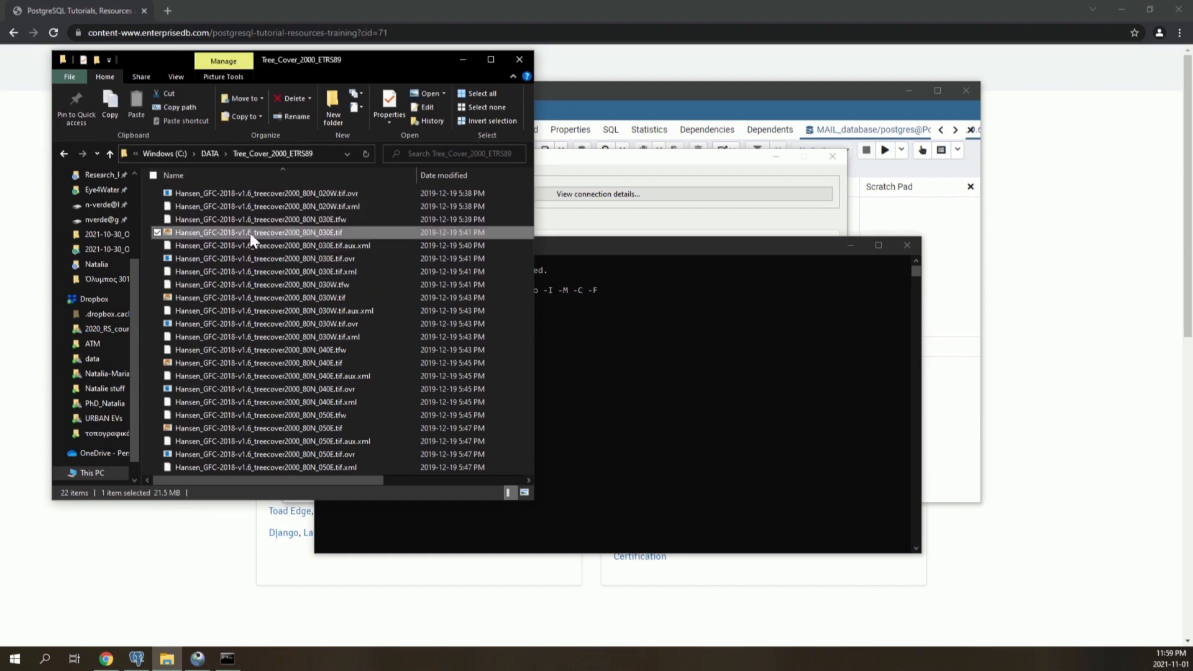
mouse_move(319, 235)
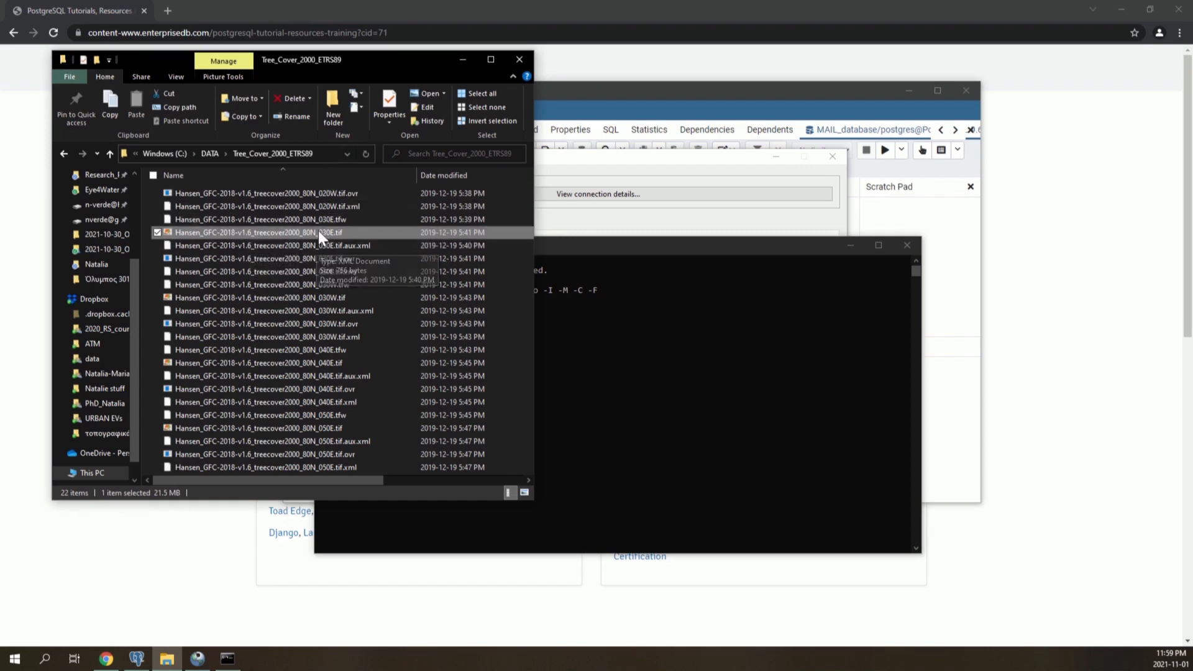
left_click(389, 106)
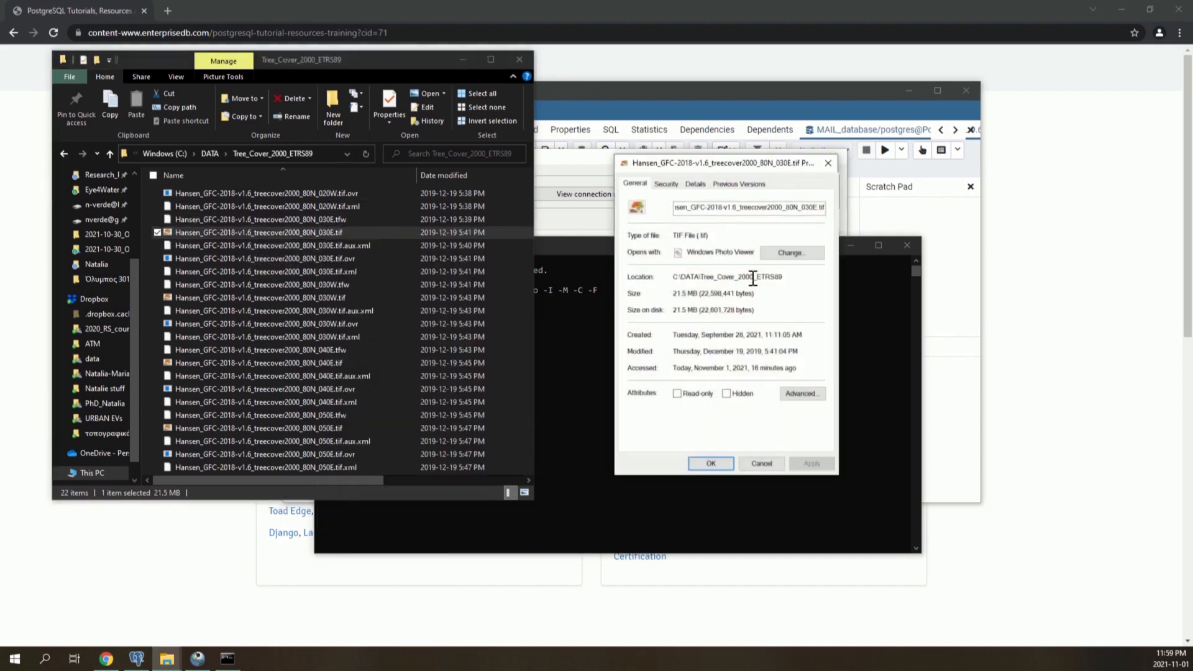
mouse_move(781, 272)
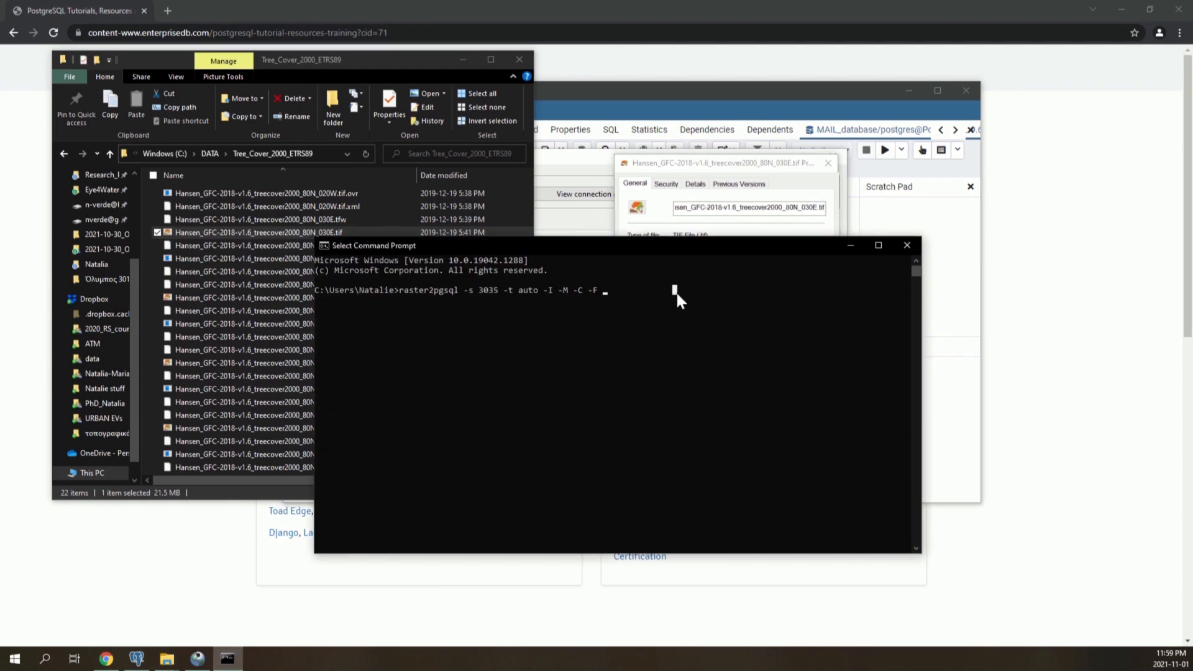
type("C:\\DATA\\Tree_Cover_2000_ETRS89\\Hansen_GFC-2018-v1.6_treecover2000_80N_030E.tif")
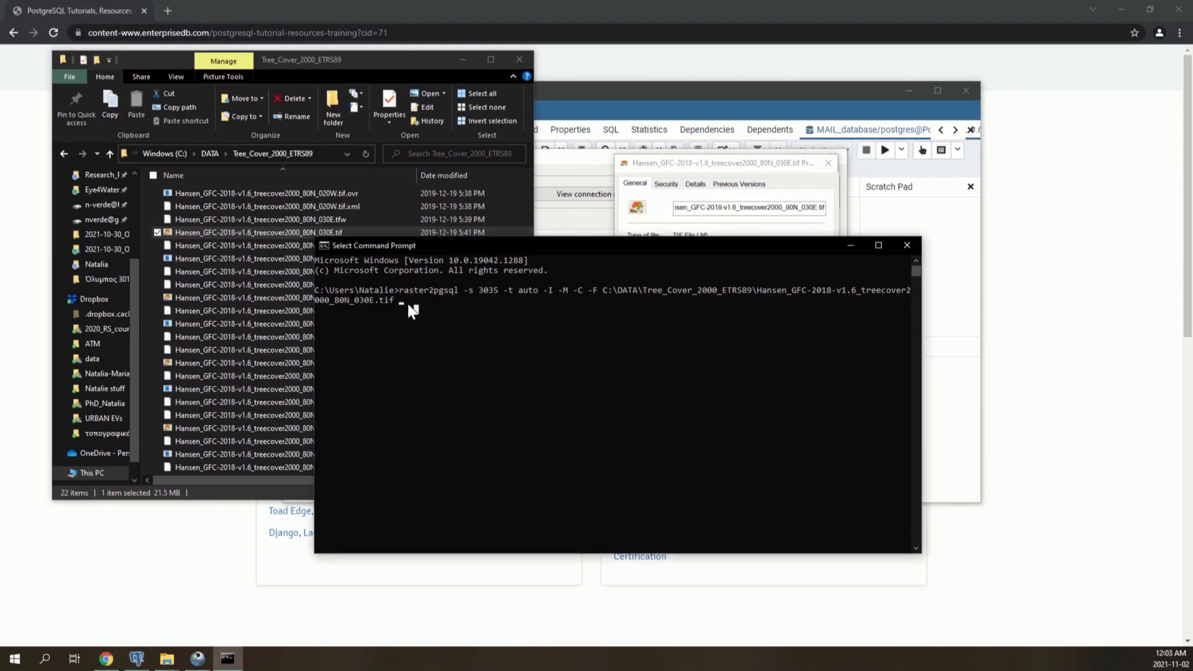
type("public.")
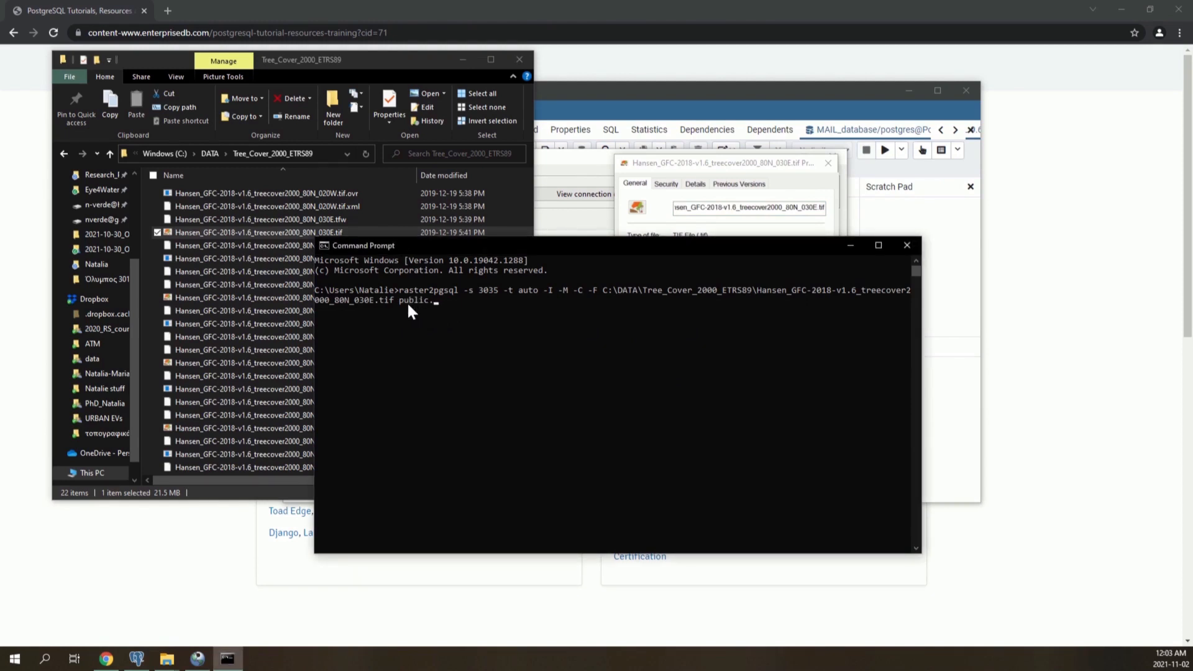
type("hansen")
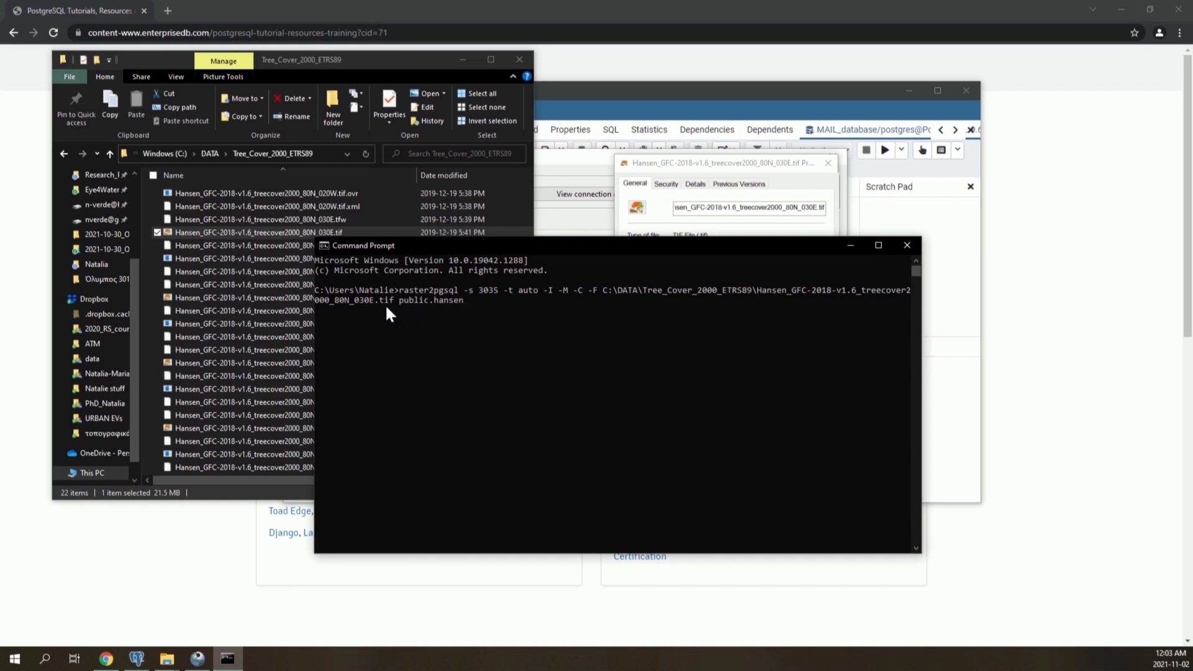
mouse_move(422, 308)
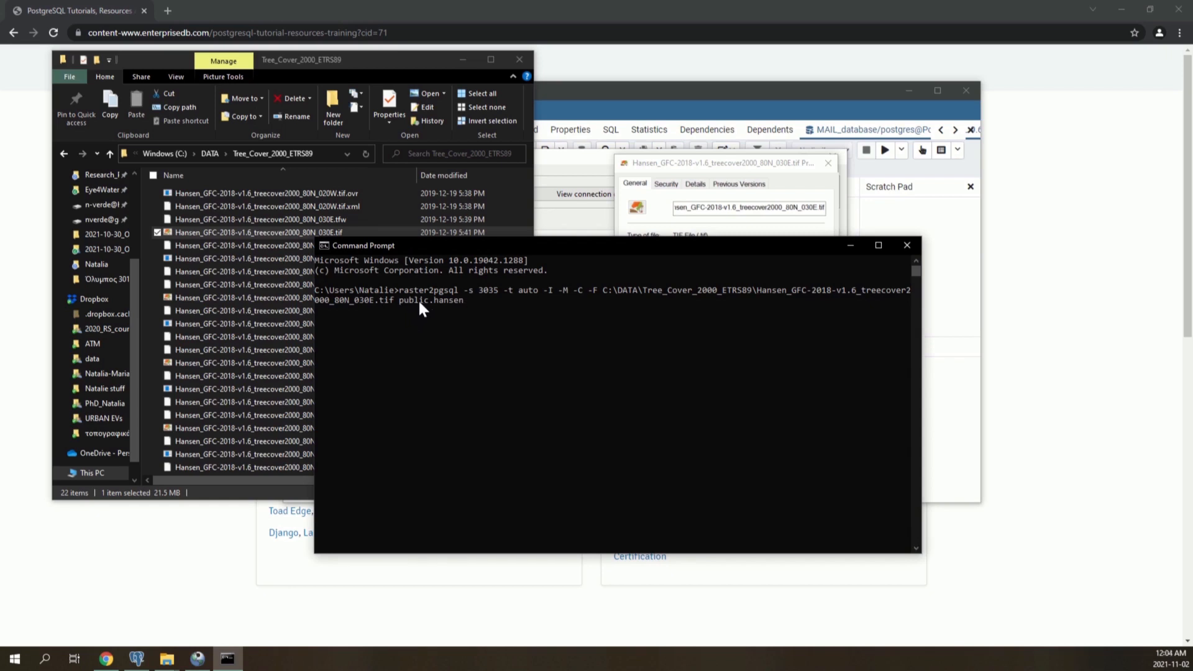
mouse_move(445, 310)
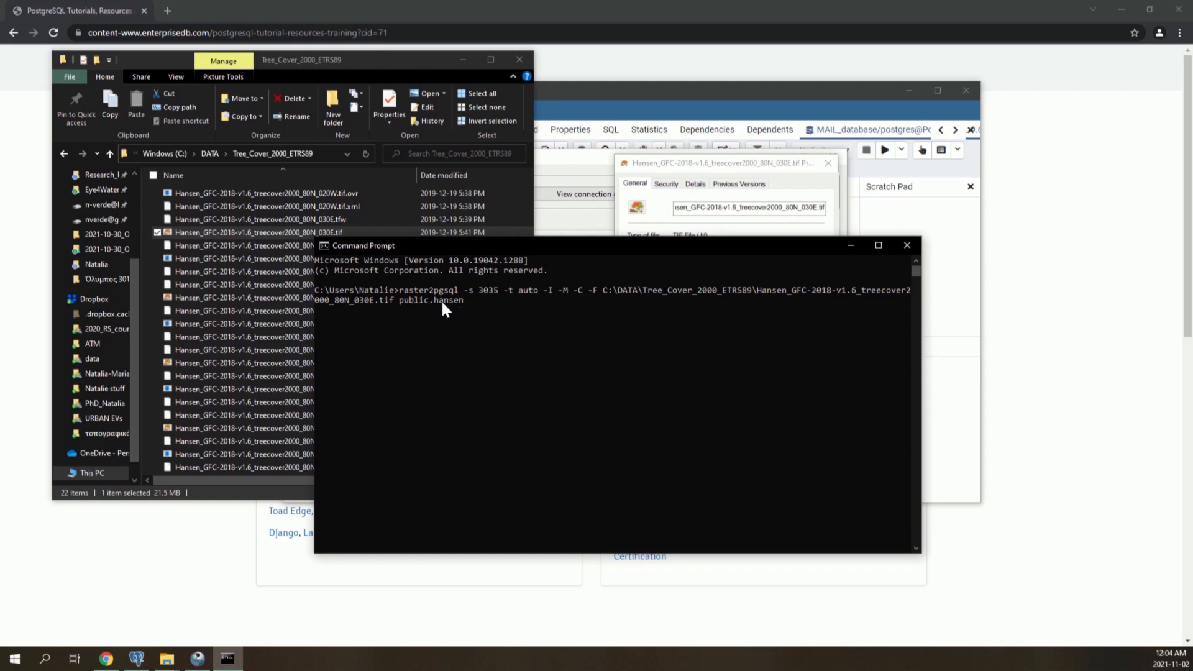
mouse_move(495, 315)
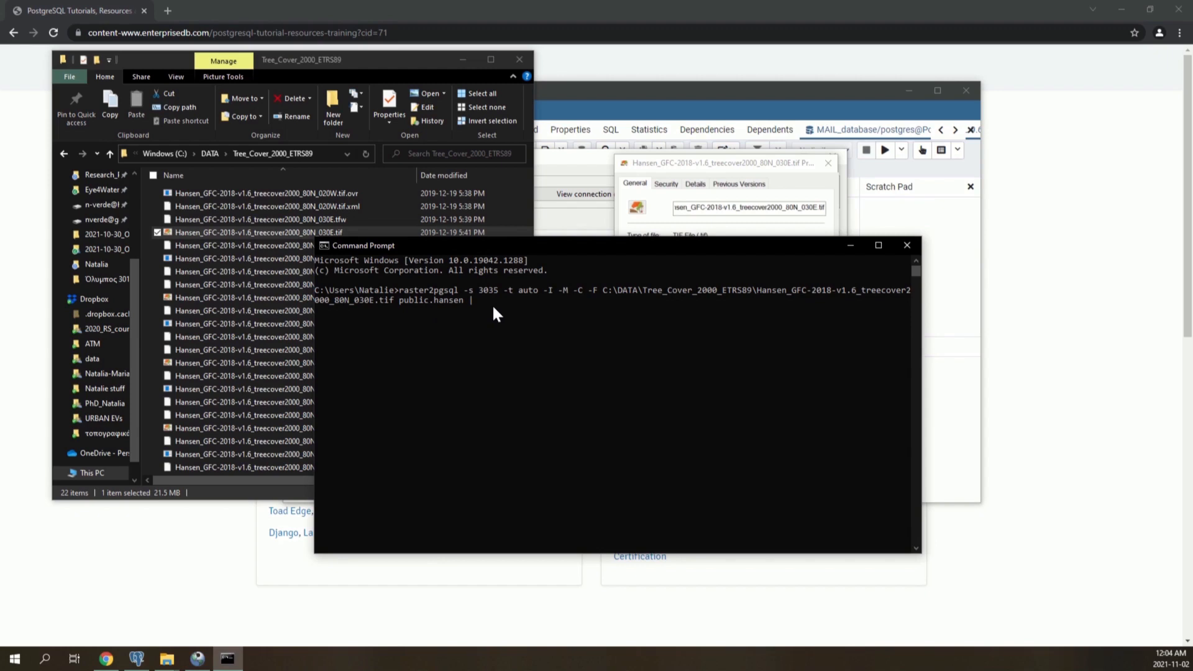
- Pipe the output to psql -d MAIL_database -U postgres -p 5432
type("psql")
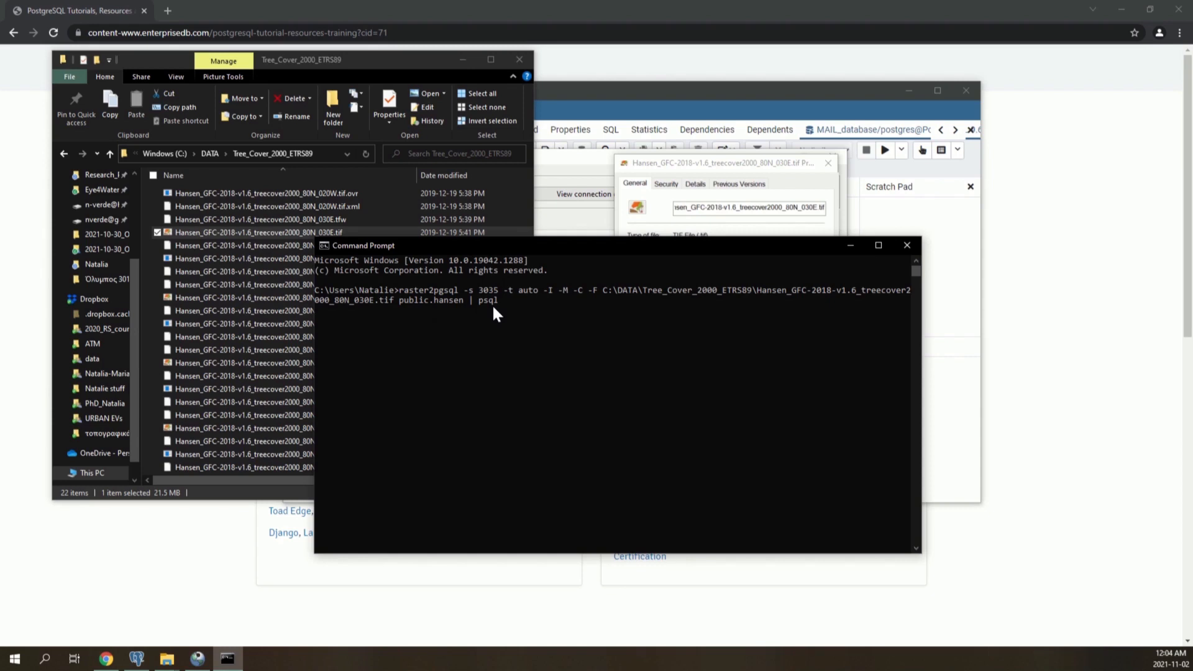
type("-d")
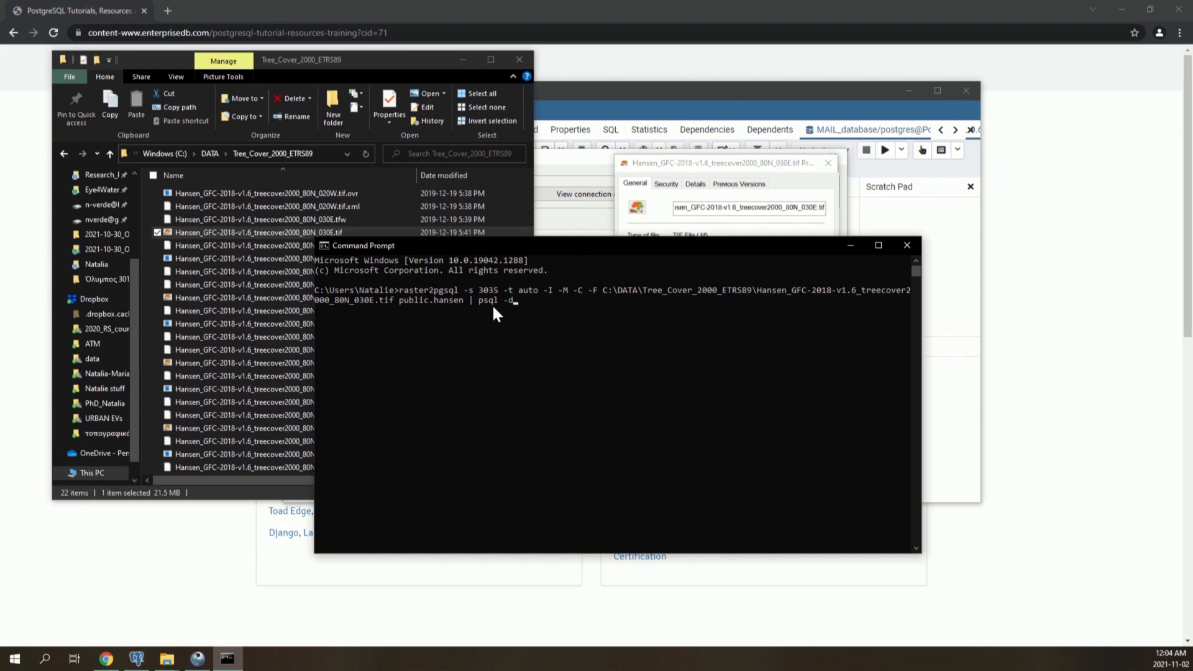
type("MAIL")
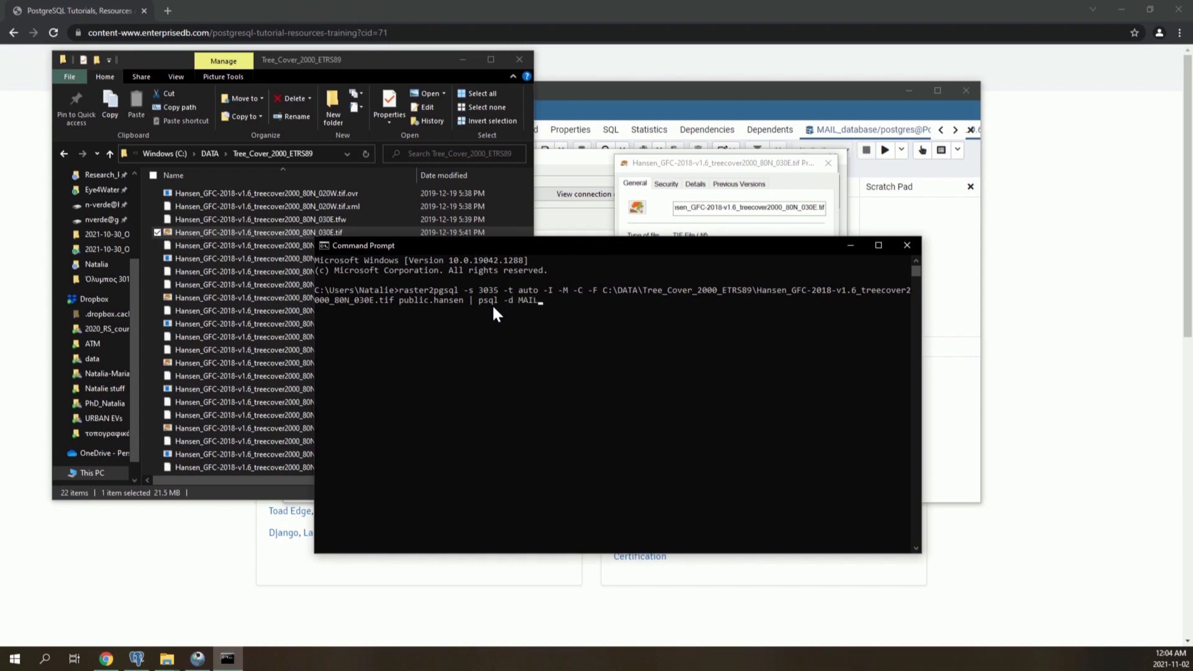
type("_database")
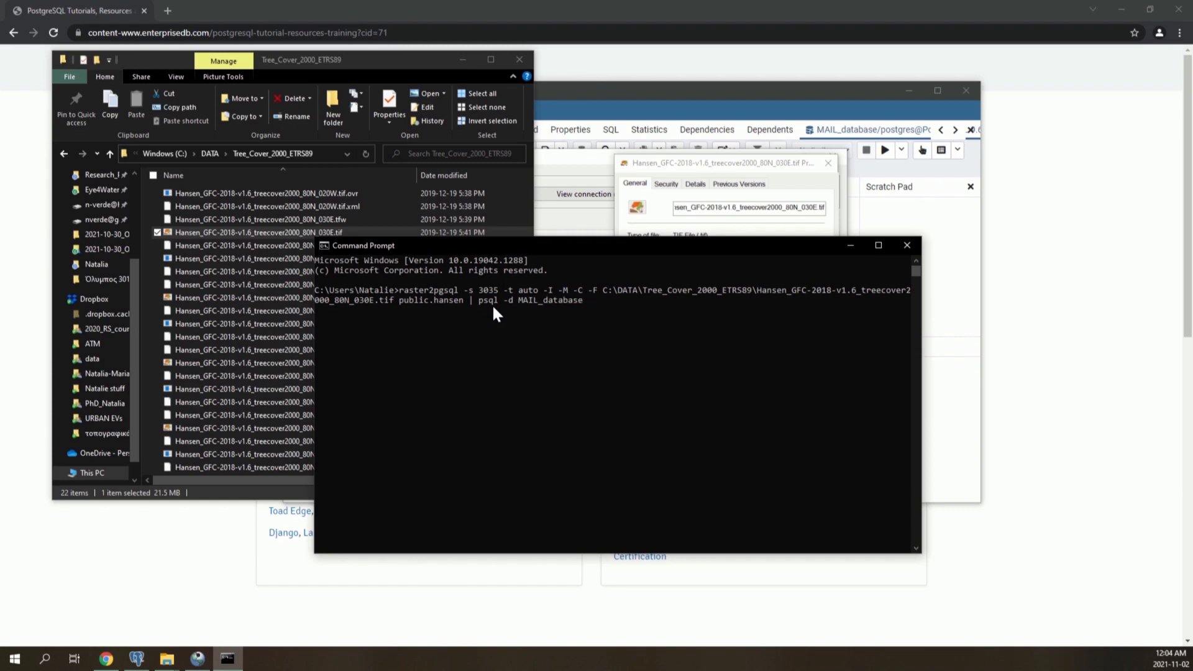
type("-U")
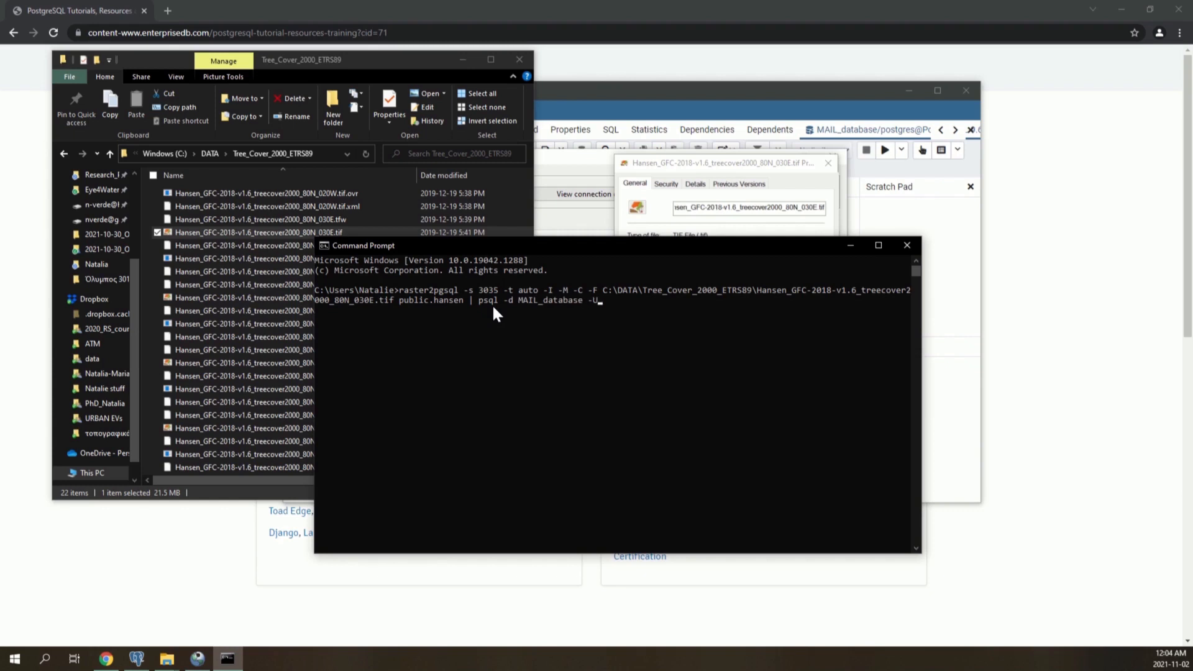
type("pos")
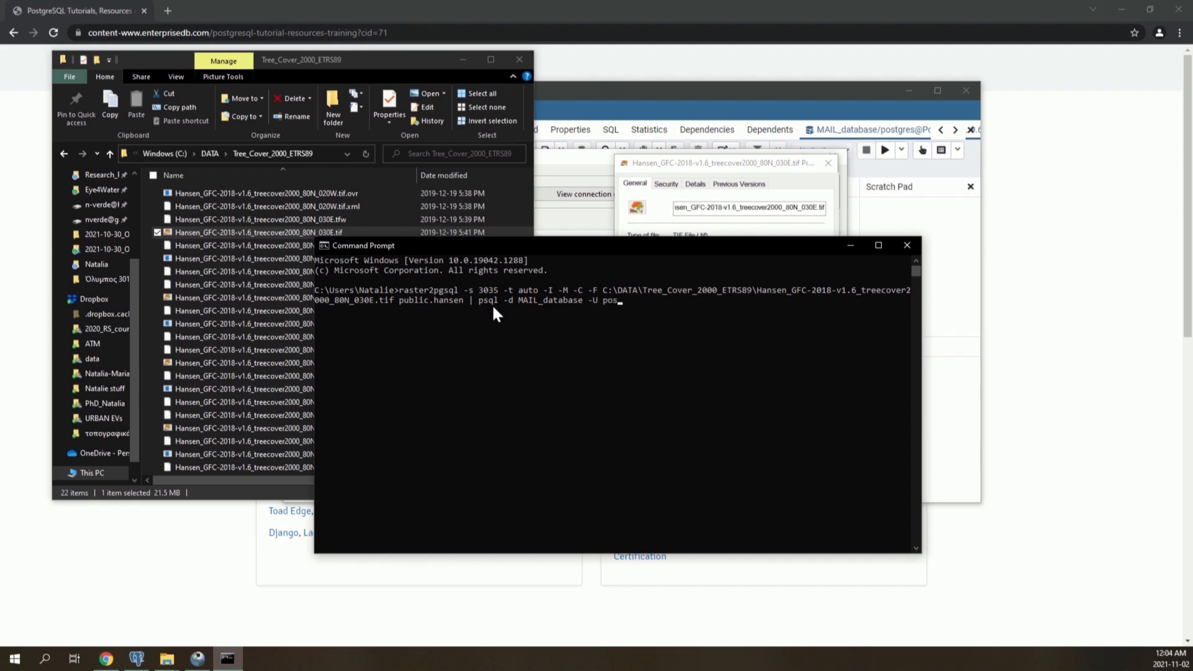
type("tgres")
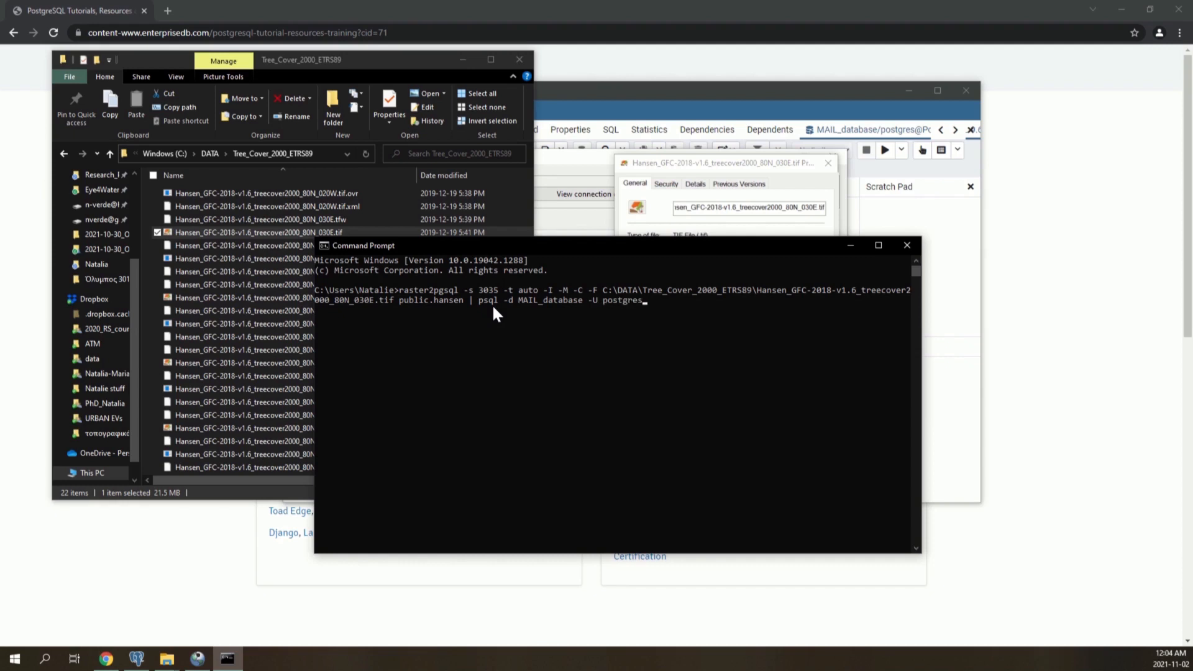
type("-p")
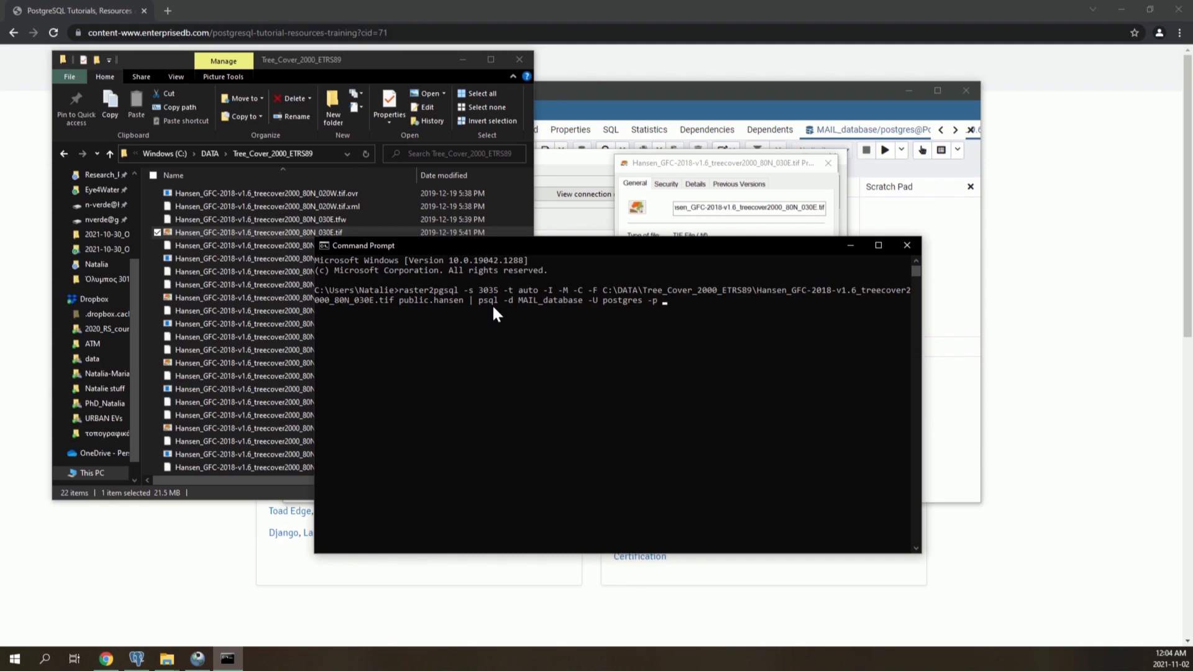
type("54")
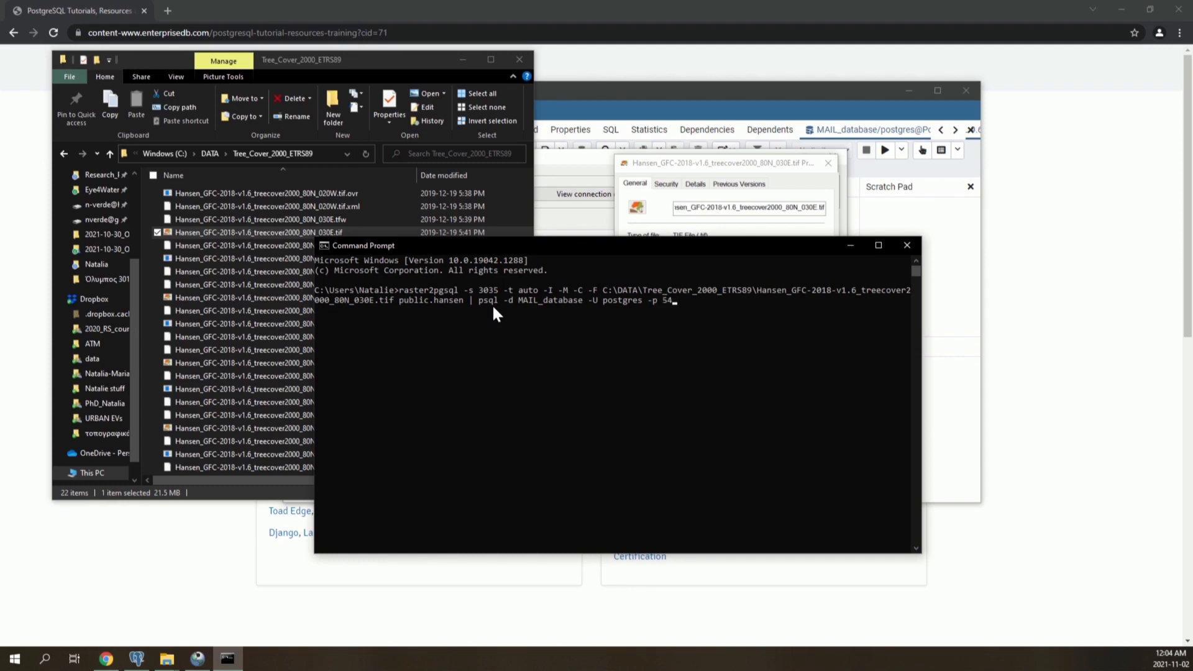
type("32")
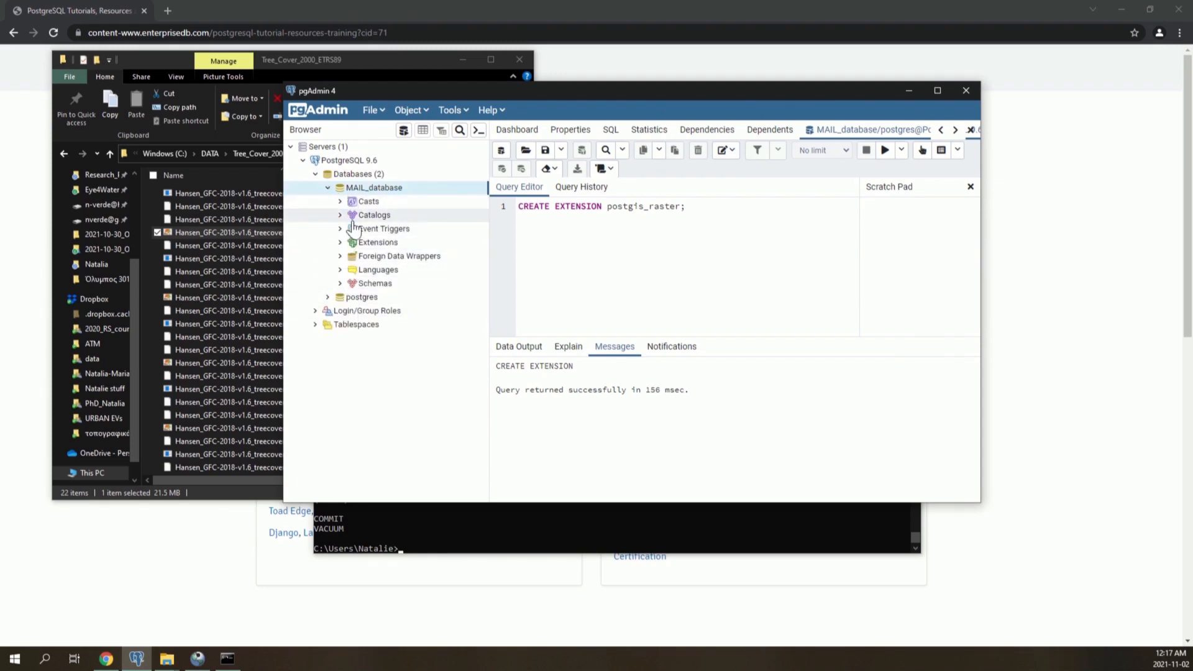
- Expand MAIL_database's public Tables to show hansen, europe_coastline_poly and spatial_ref_sys
left_click(340, 283)
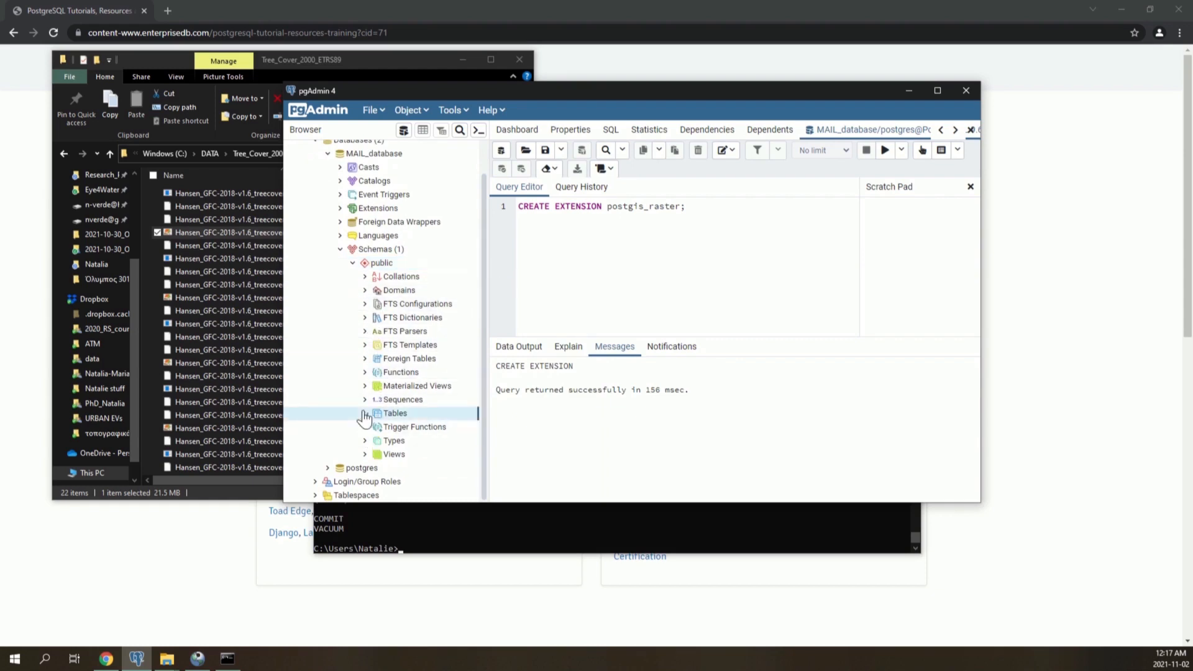
left_click(364, 413)
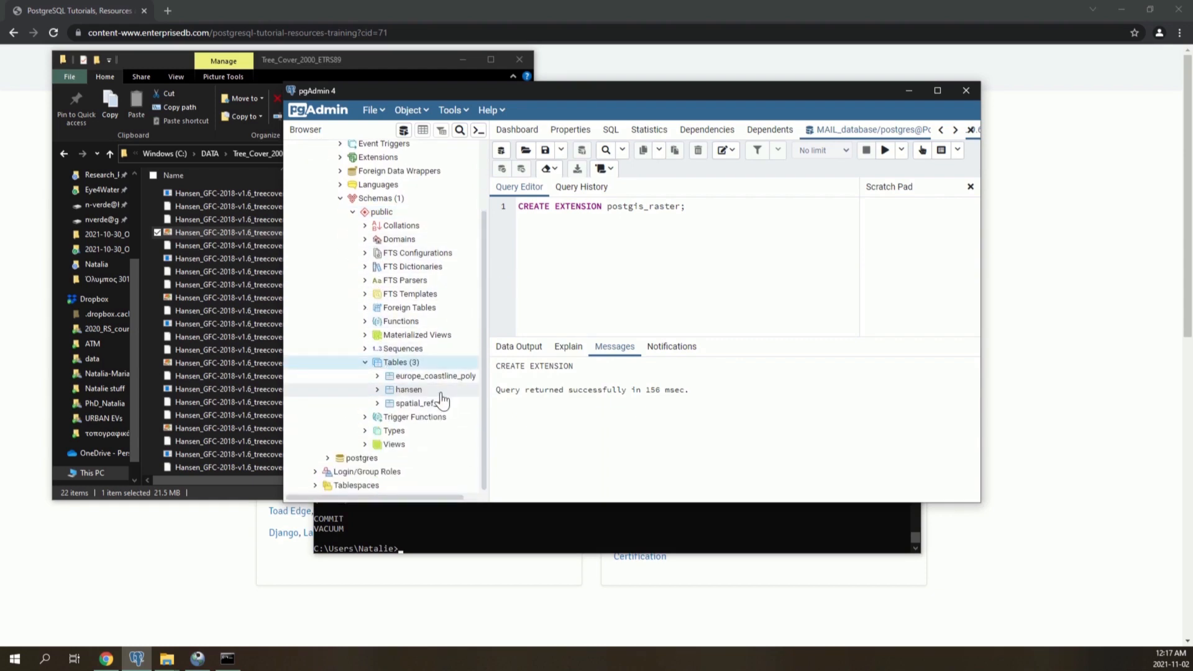
mouse_move(484, 392)
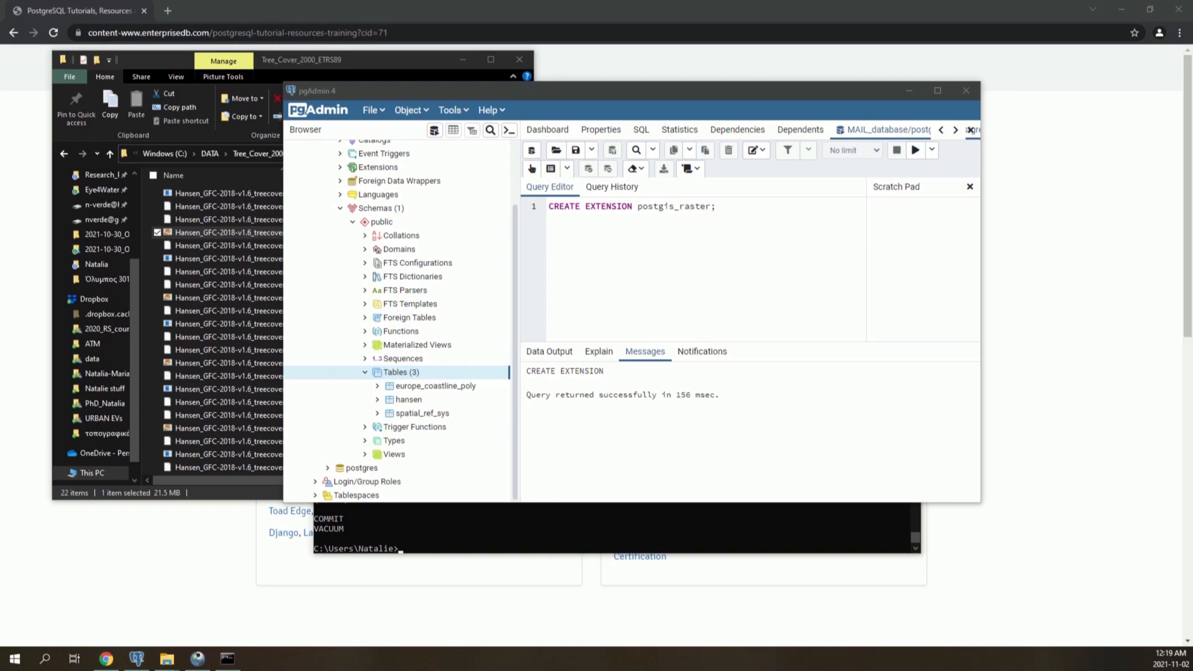
mouse_move(1039, 160)
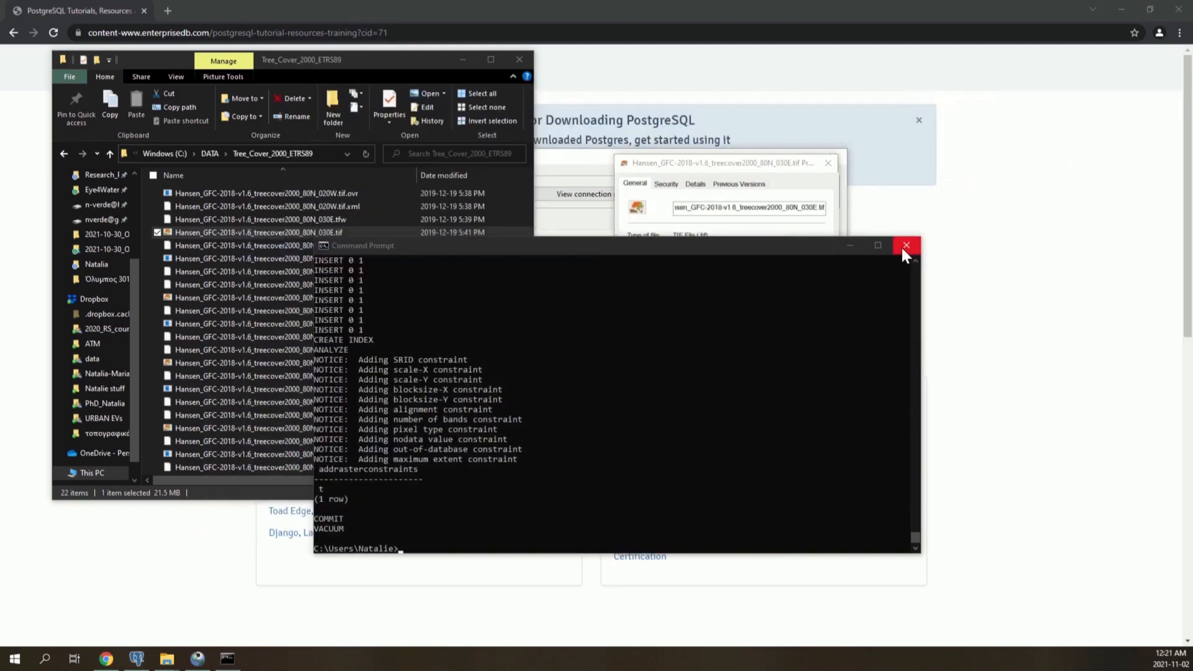
- Close Command Prompt and launch QGIS Desktop from its desktop shortcut
left_click(905, 245)
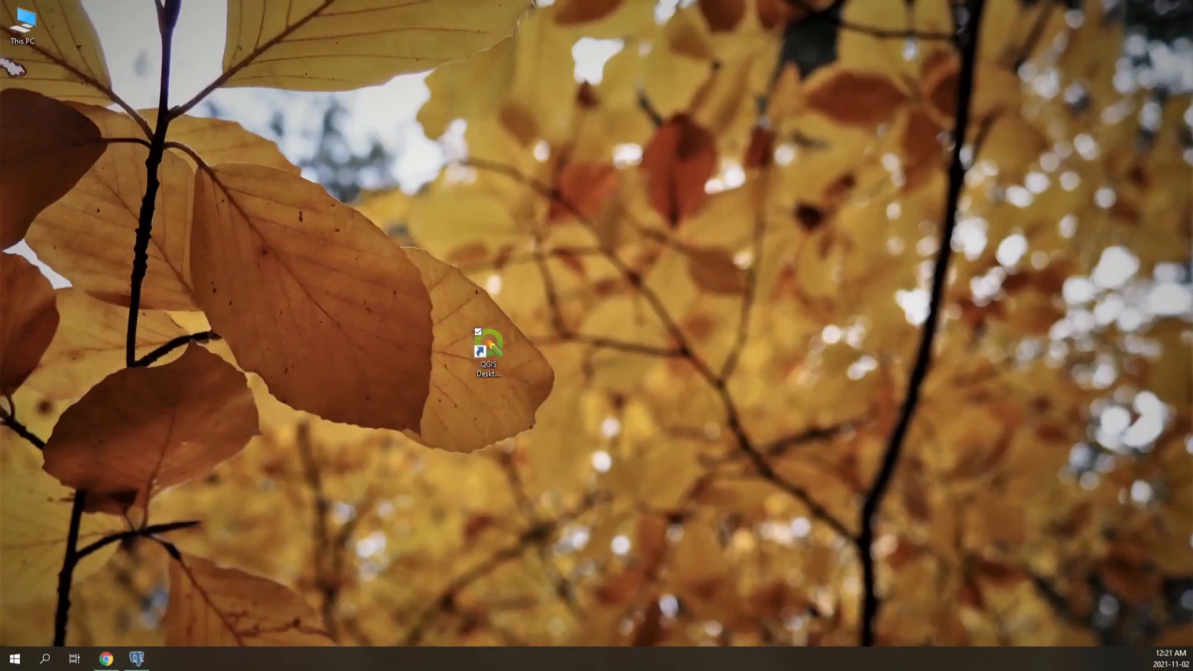
double_click(491, 344)
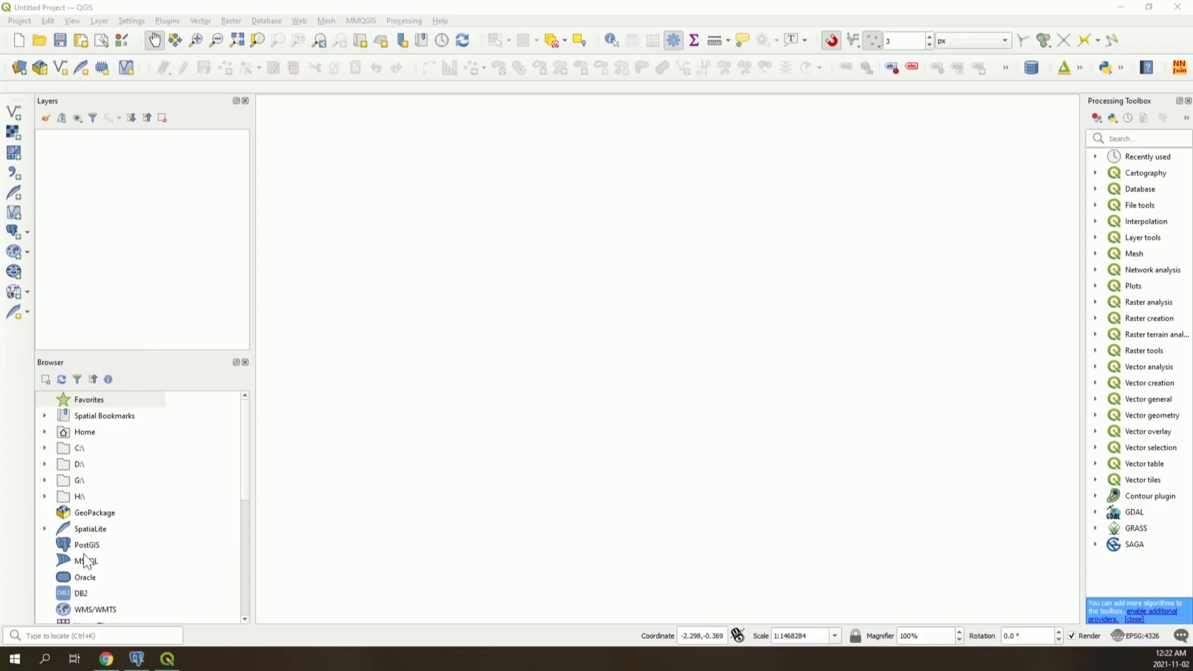
- Create a PostGIS connection named MAIL with host localhost and database MAIL_database
right_click(87, 545)
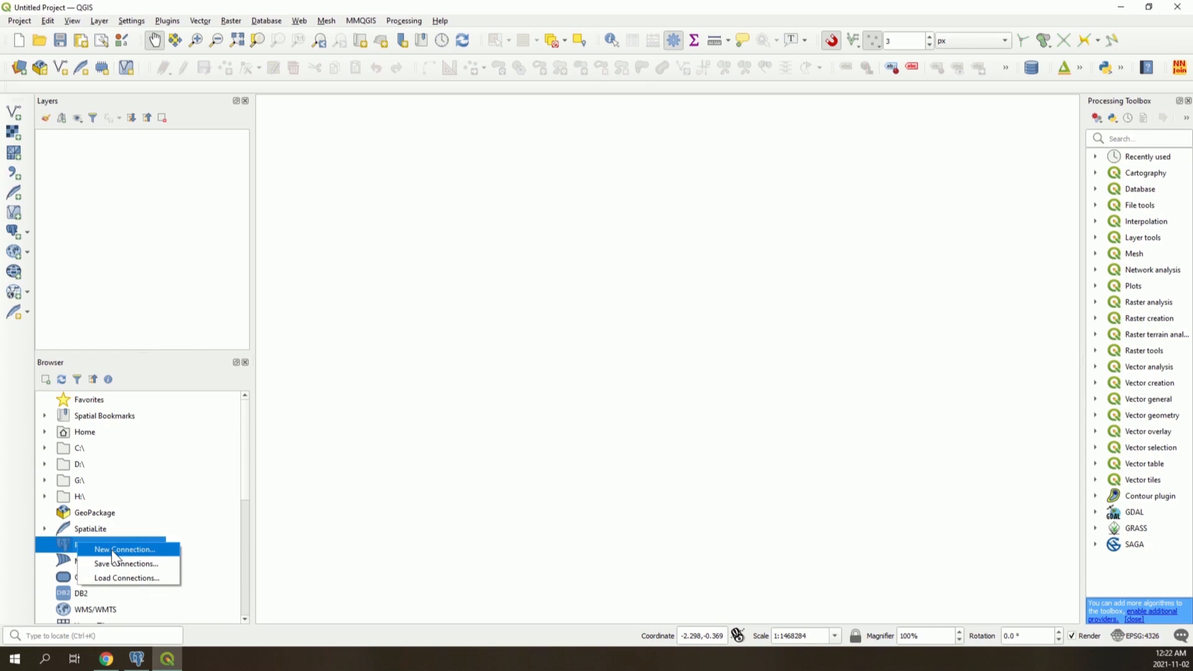
left_click(125, 549)
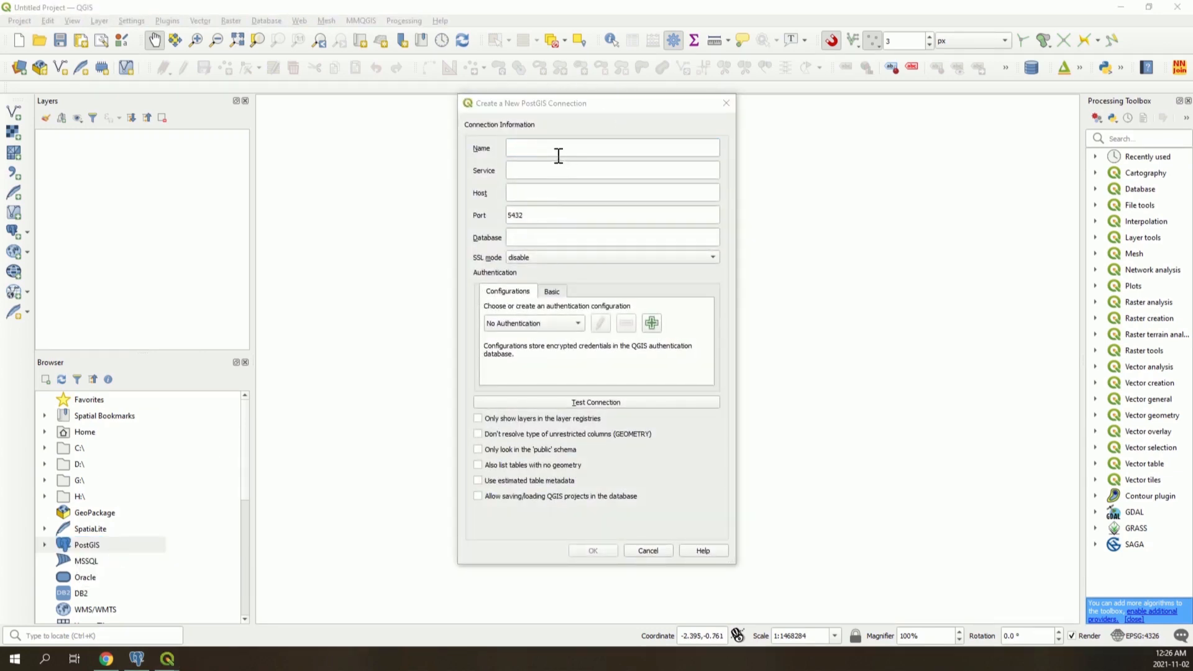
type("M")
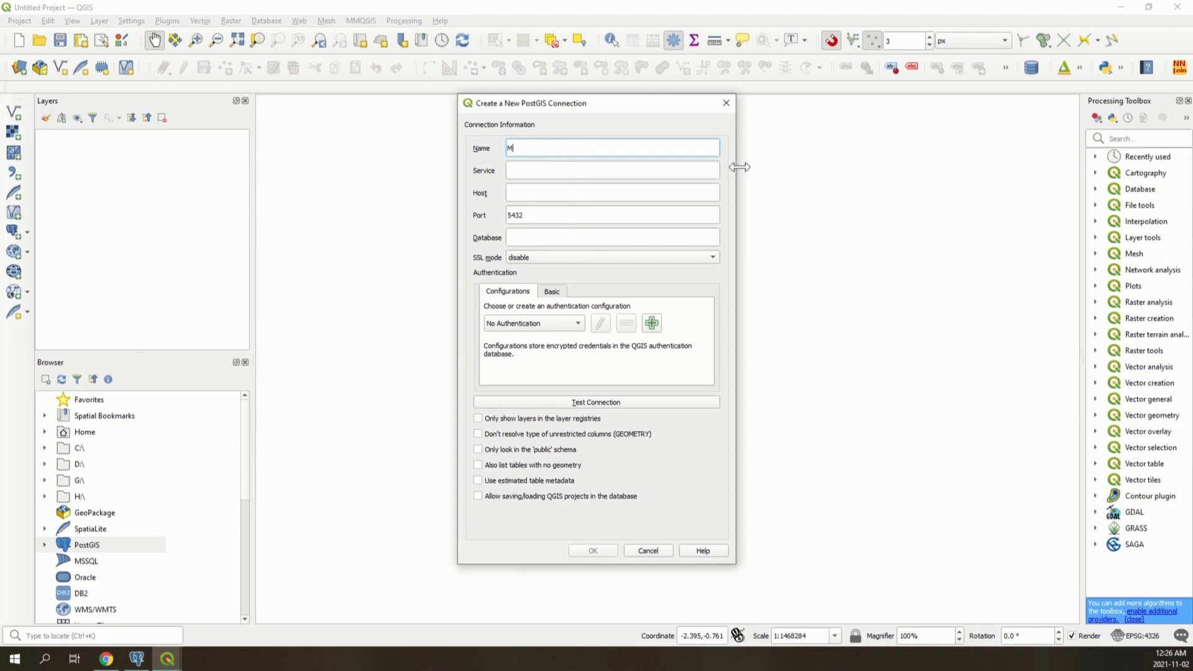
type("AIL")
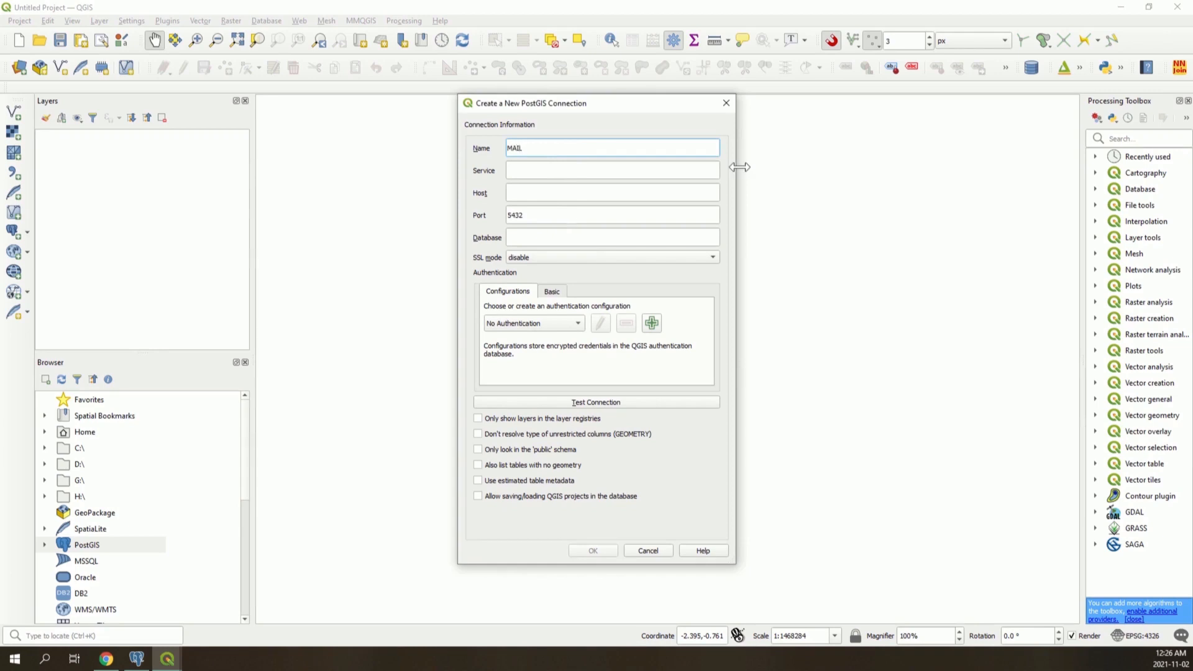
left_click(611, 192)
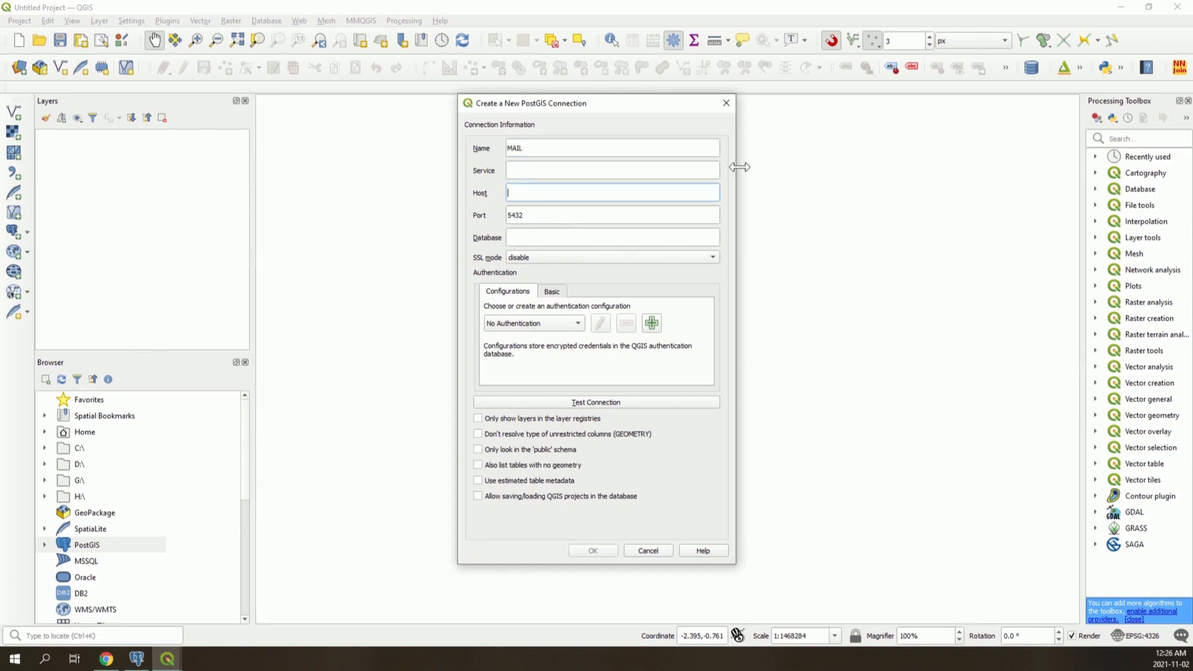
type("localhost")
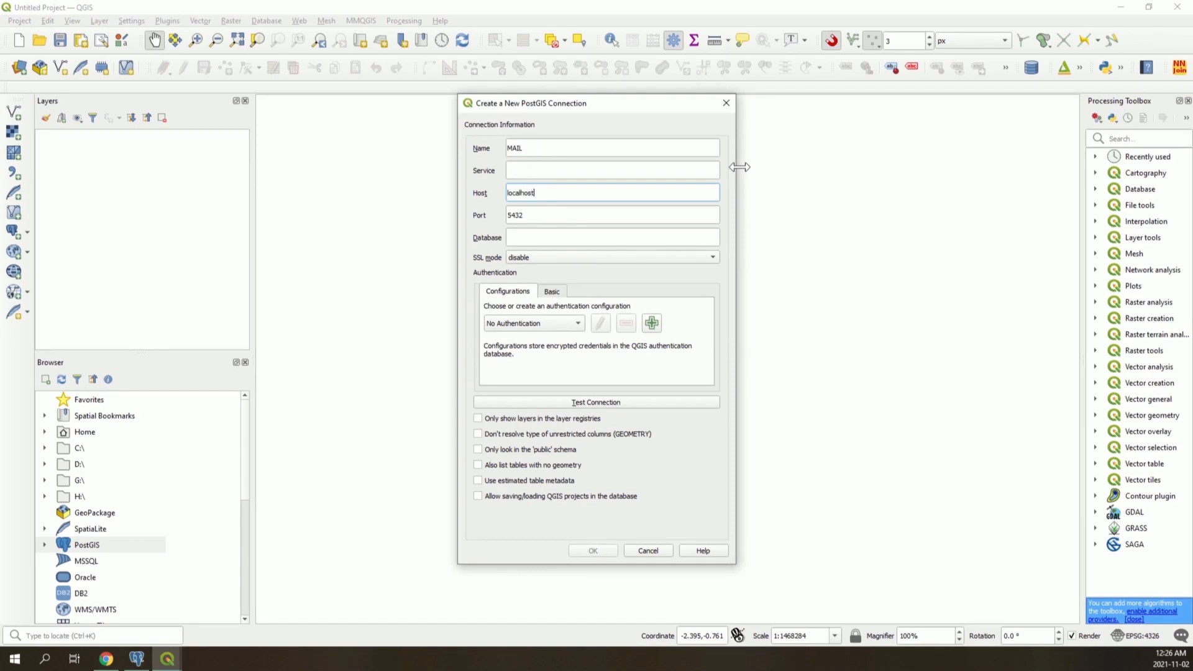
type("MAIL_database")
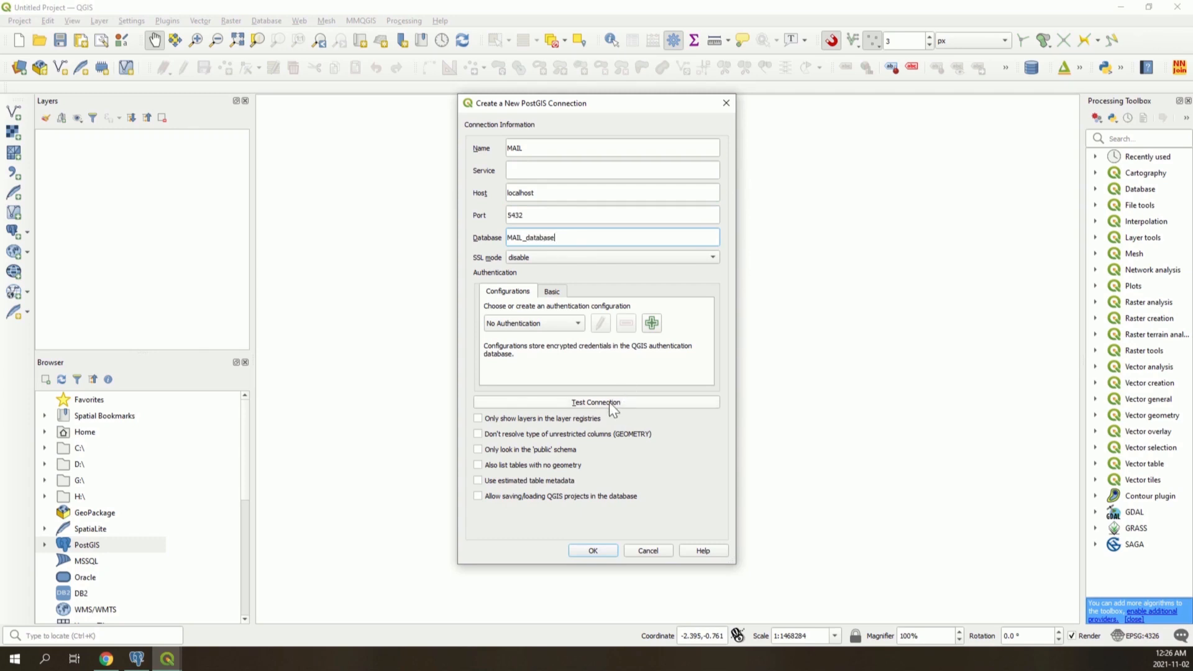
- Test the MAIL connection with postgres credentials, save it and confirm overwriting
left_click(596, 402)
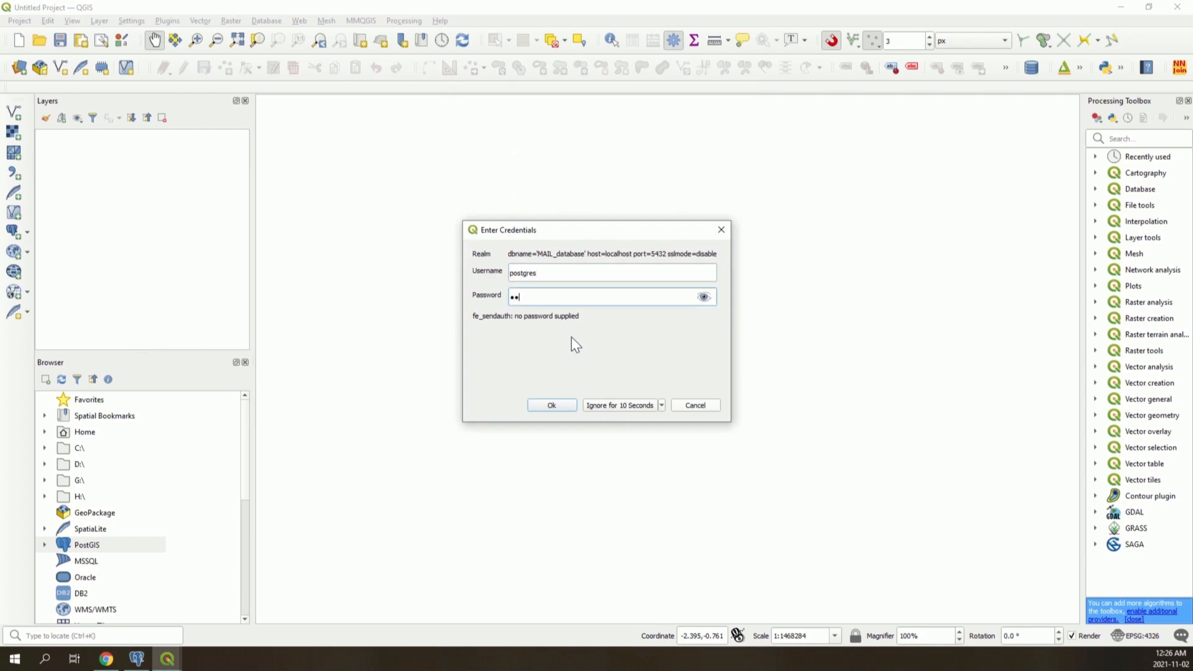
left_click(552, 405)
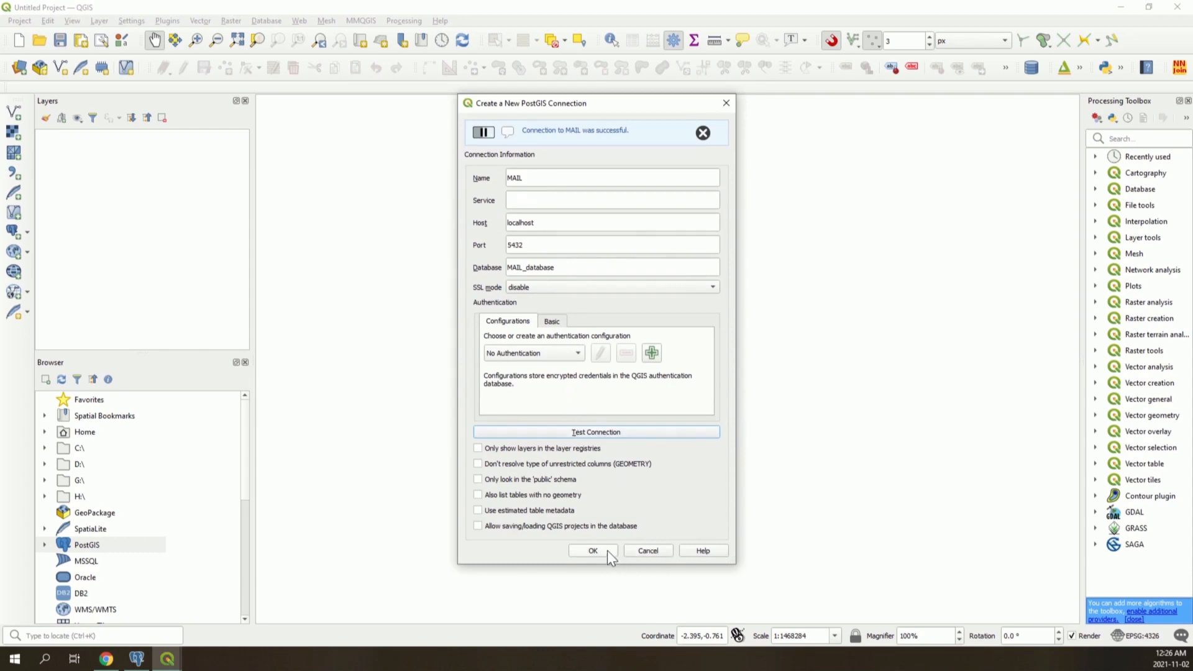
left_click(593, 550)
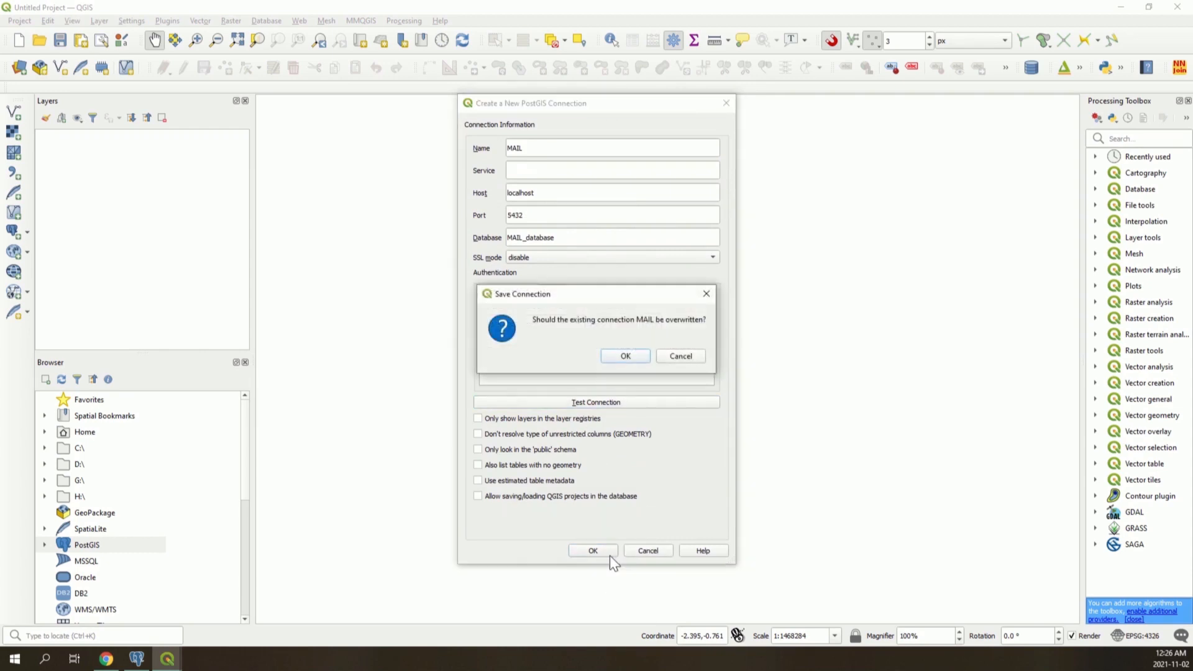
left_click(625, 355)
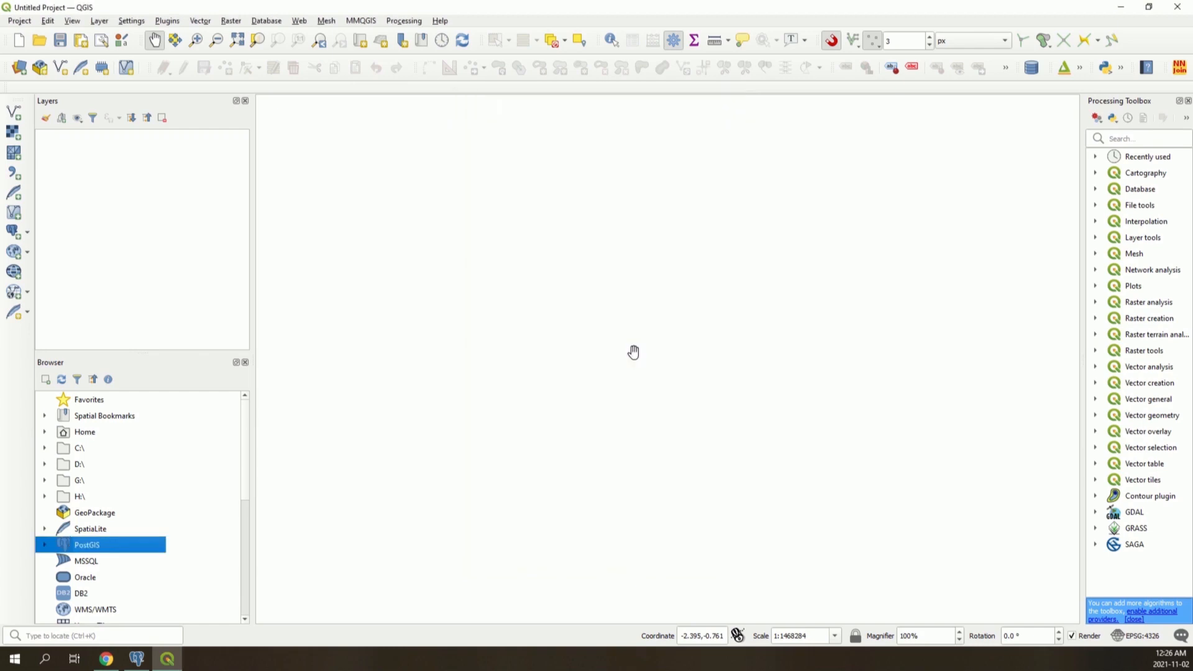
left_click(45, 544)
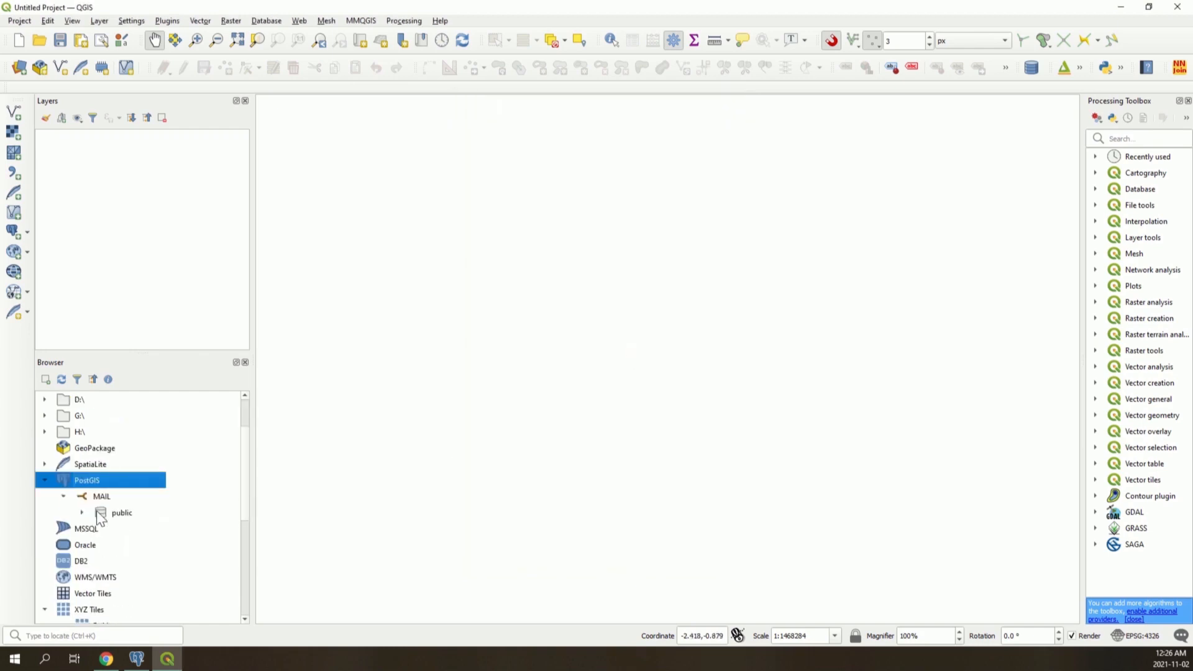
- Add europe_coastline_poly and hansen from MAIL's public schema, accepting the suggested transformation
left_click(81, 512)
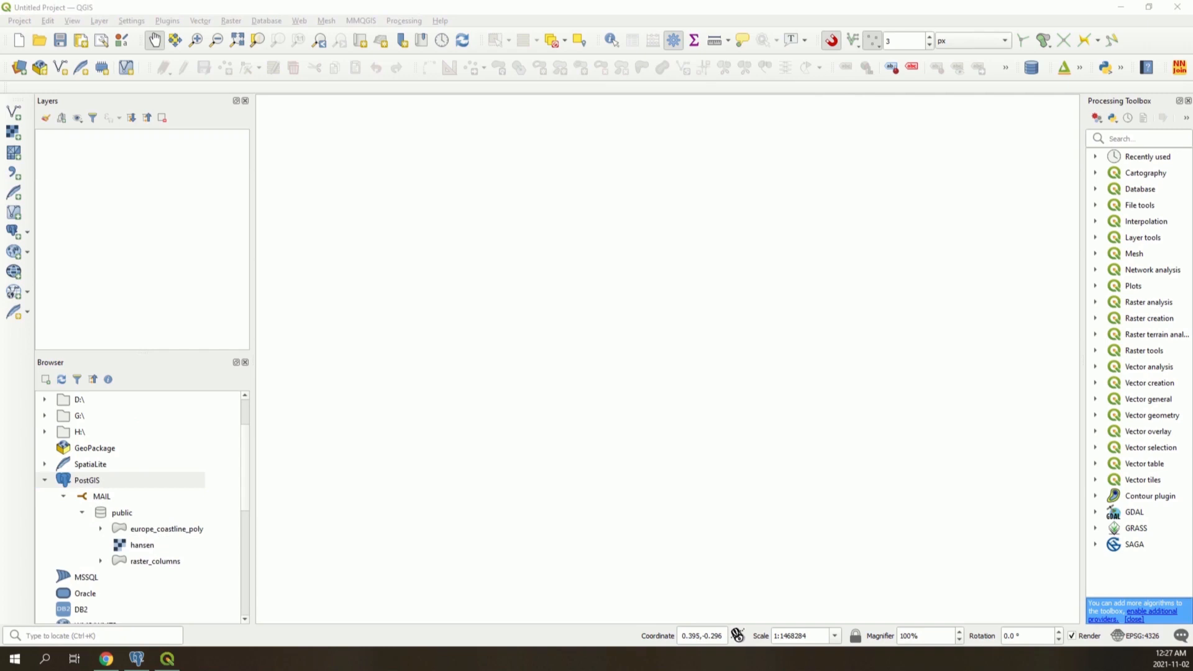
mouse_move(655, 426)
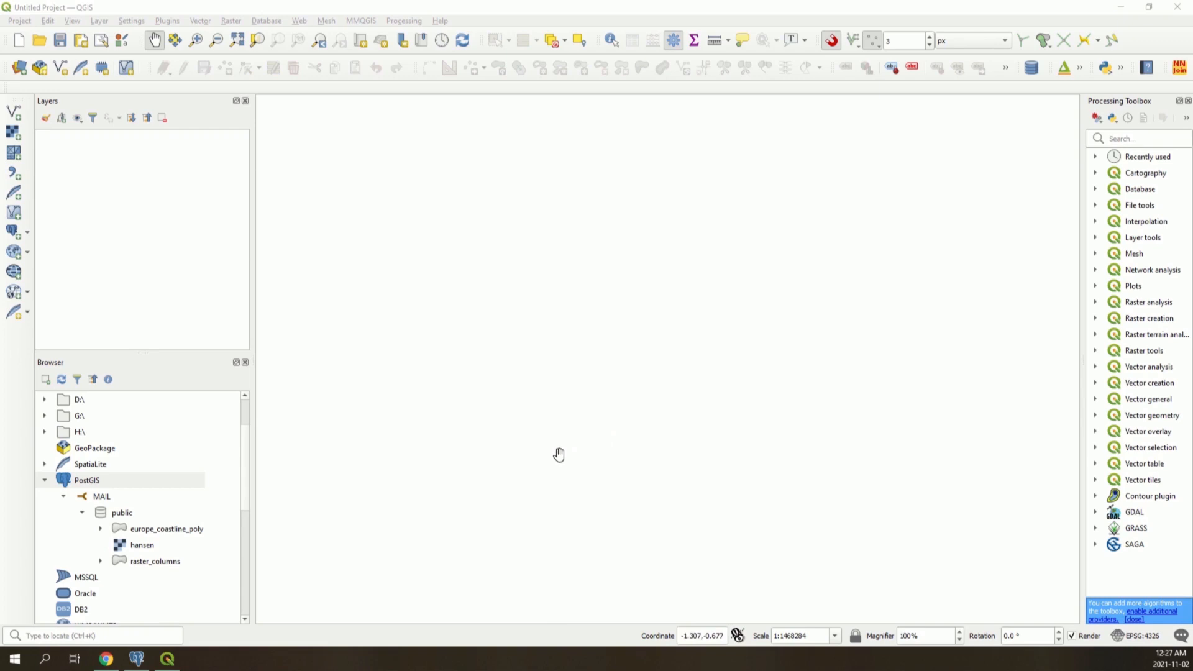
left_click(158, 528)
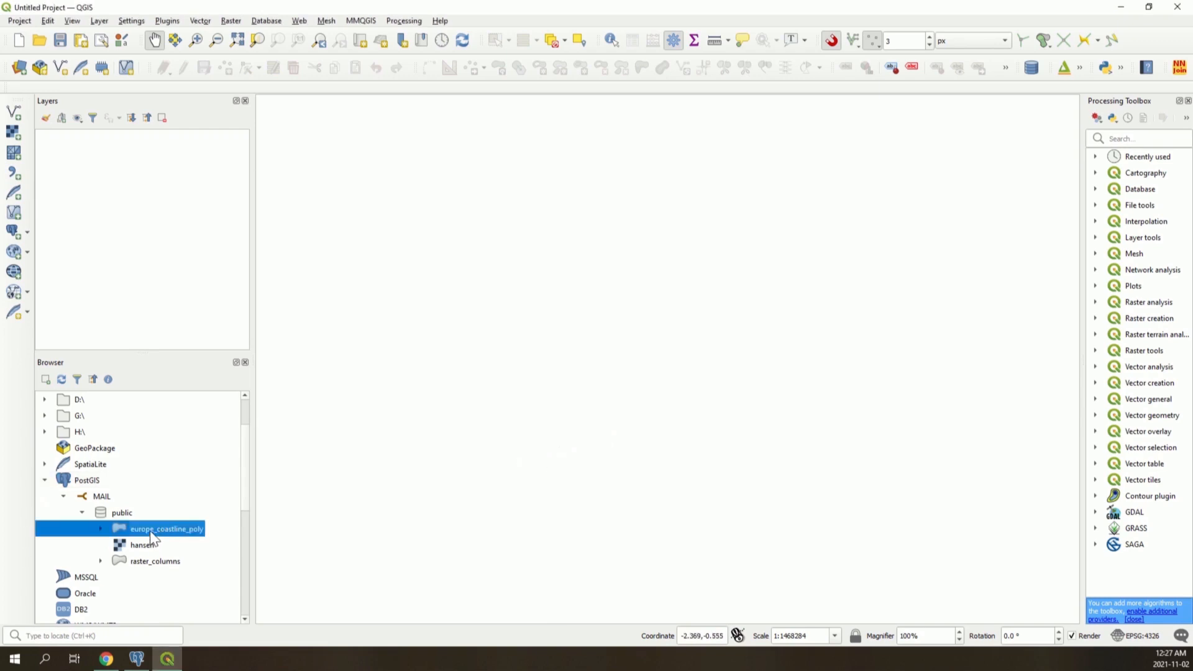
double_click(168, 528)
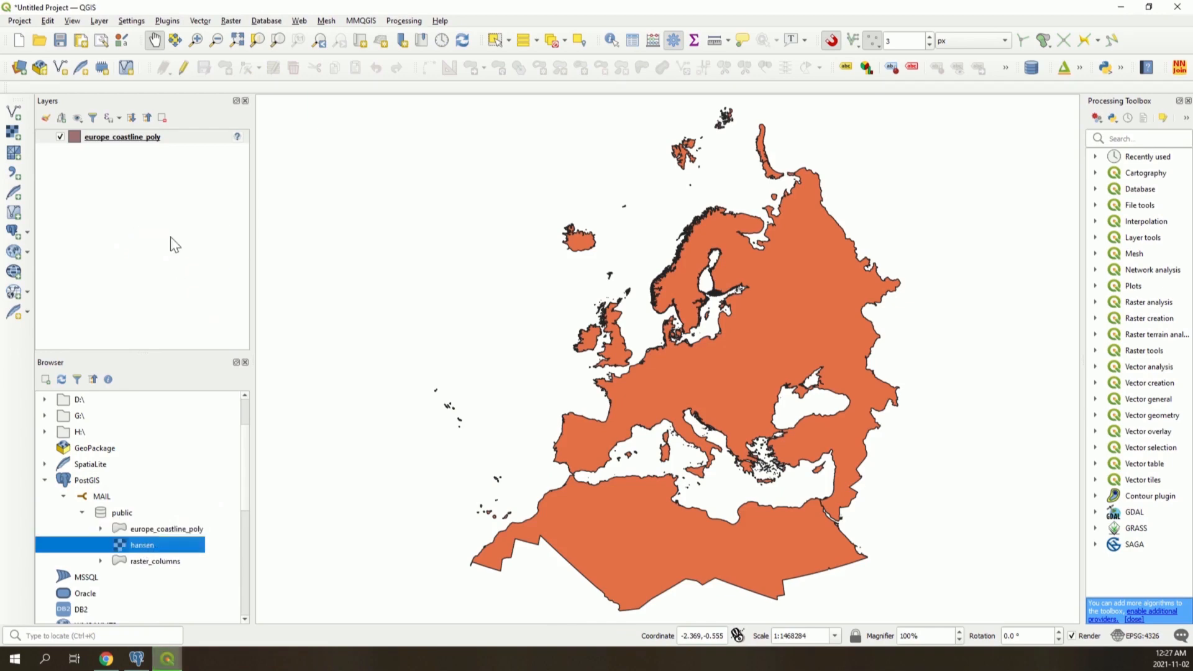
double_click(141, 545)
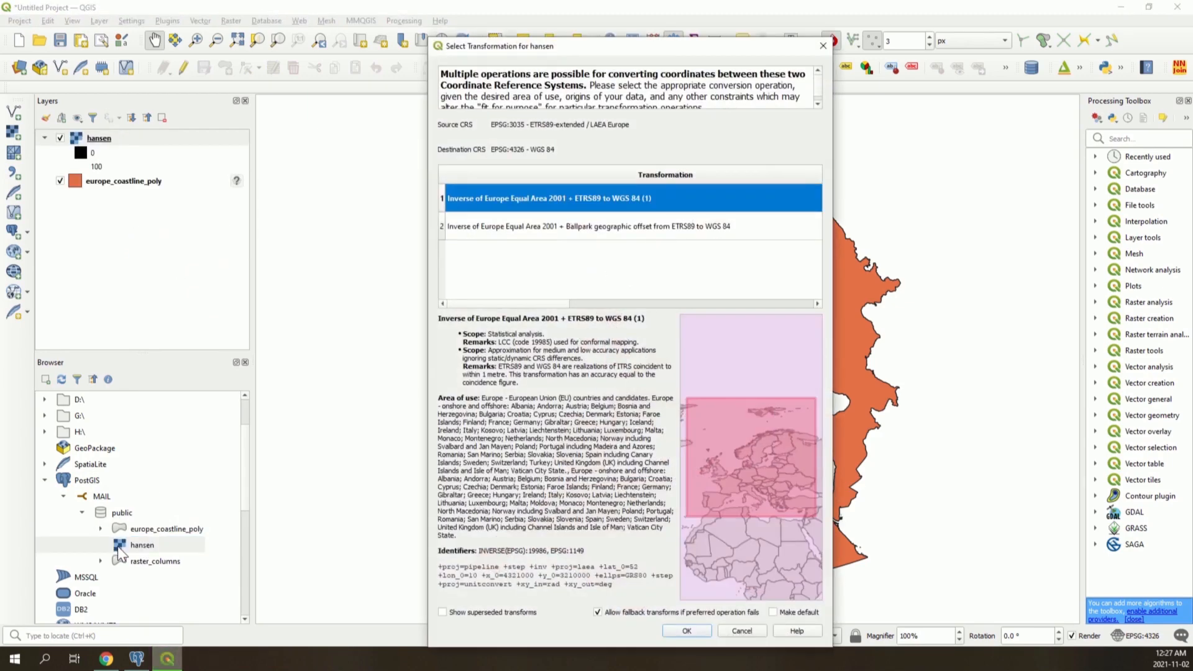
left_click(686, 630)
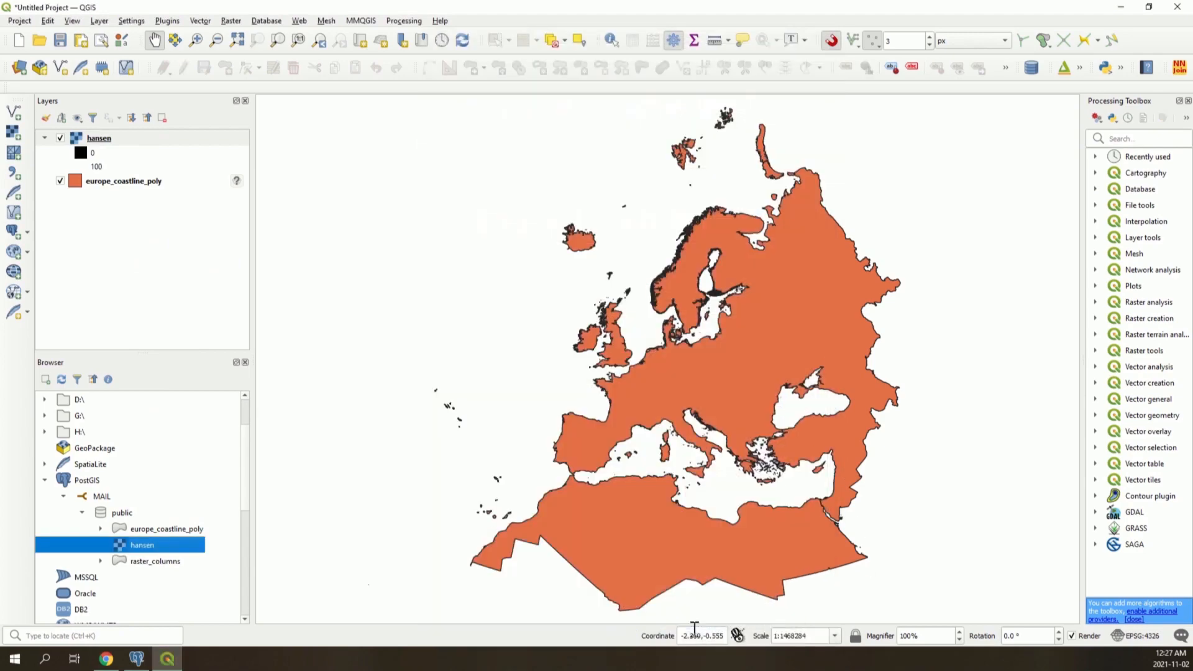